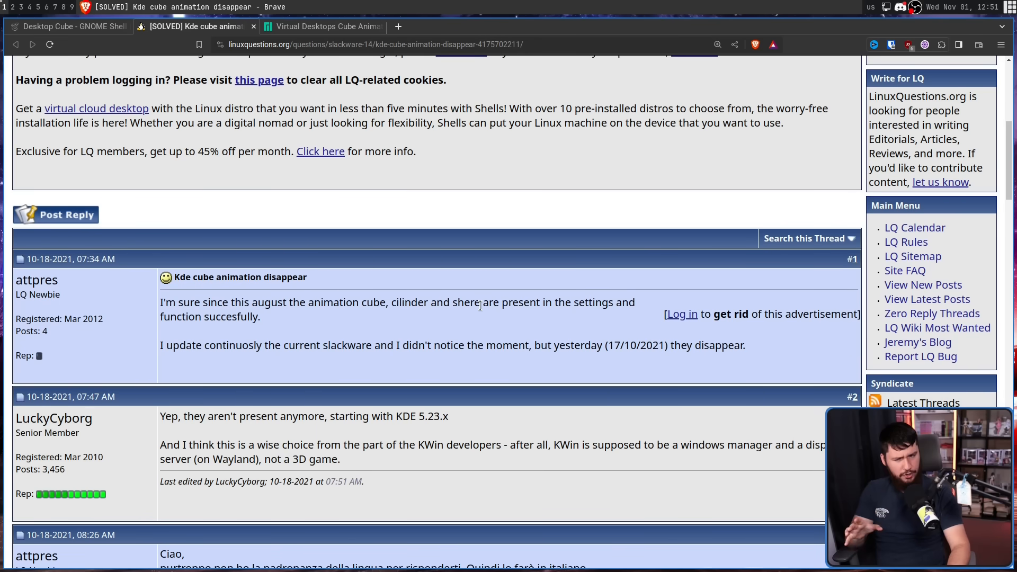
- Open the Manjaro forum thread on the missing cube animation and scroll to post 8
left_click_drag(308, 302, 481, 303)
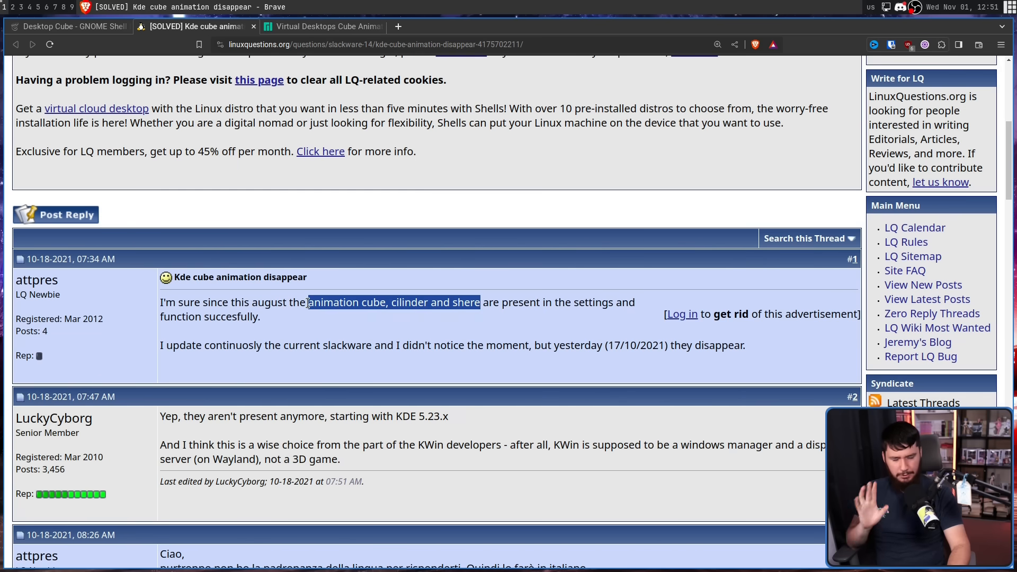
left_click(521, 291)
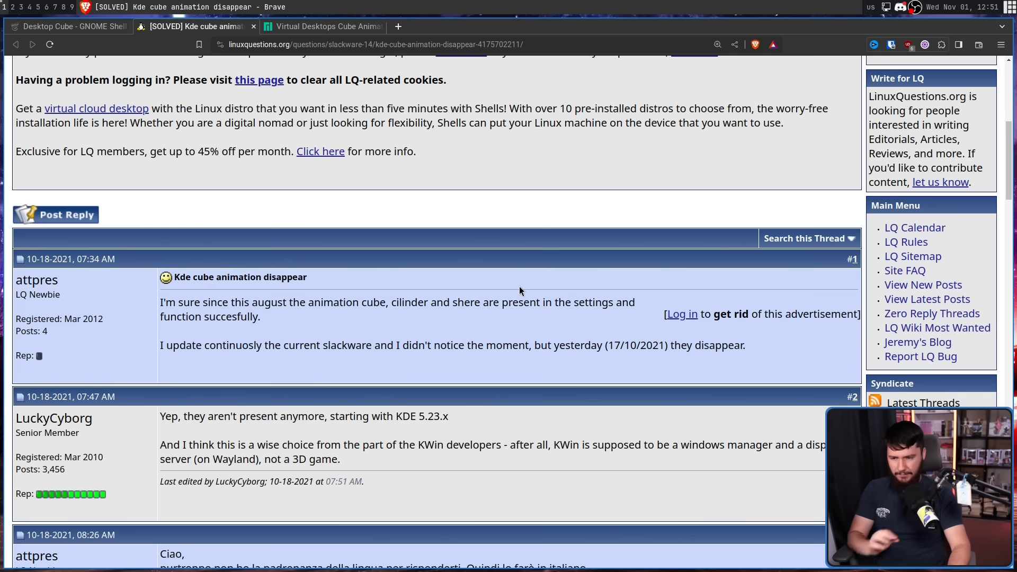
mouse_move(569, 299)
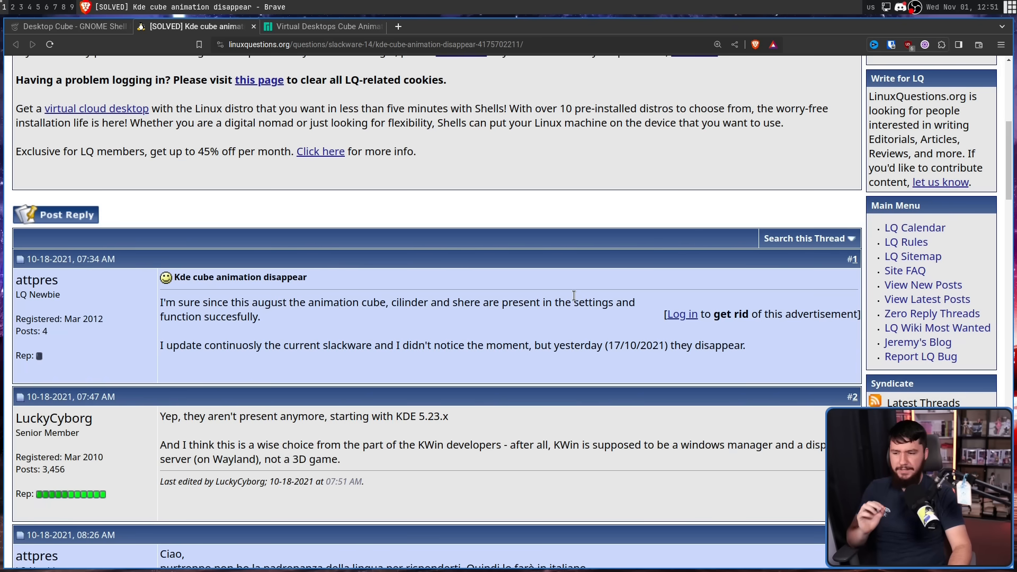
mouse_move(570, 298)
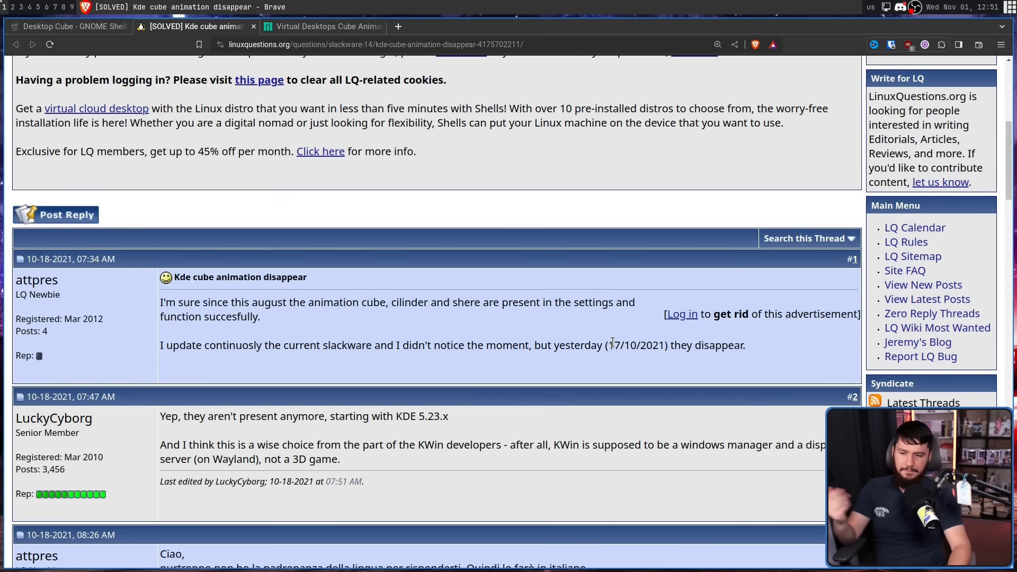
mouse_move(304, 35)
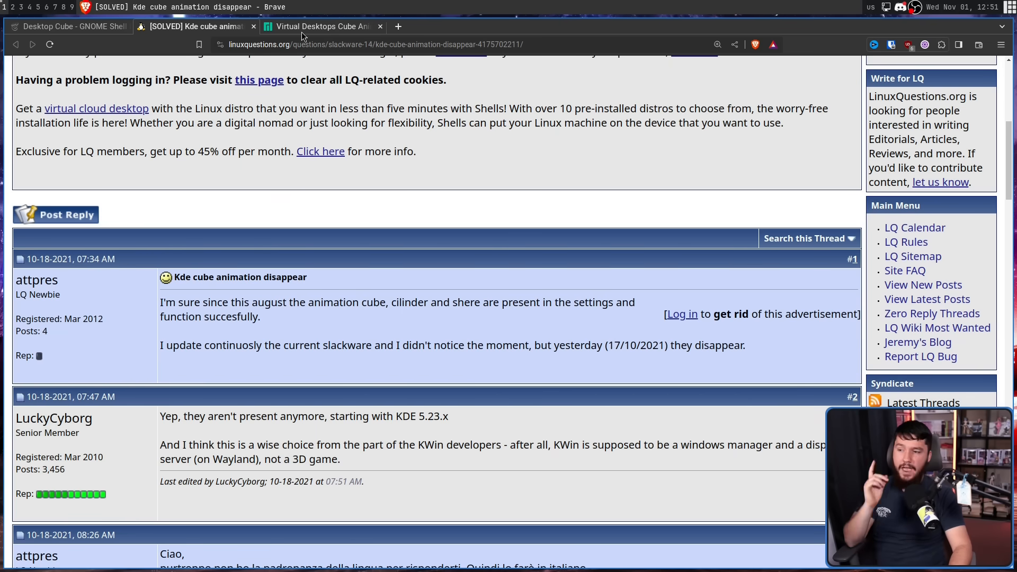
left_click(322, 27)
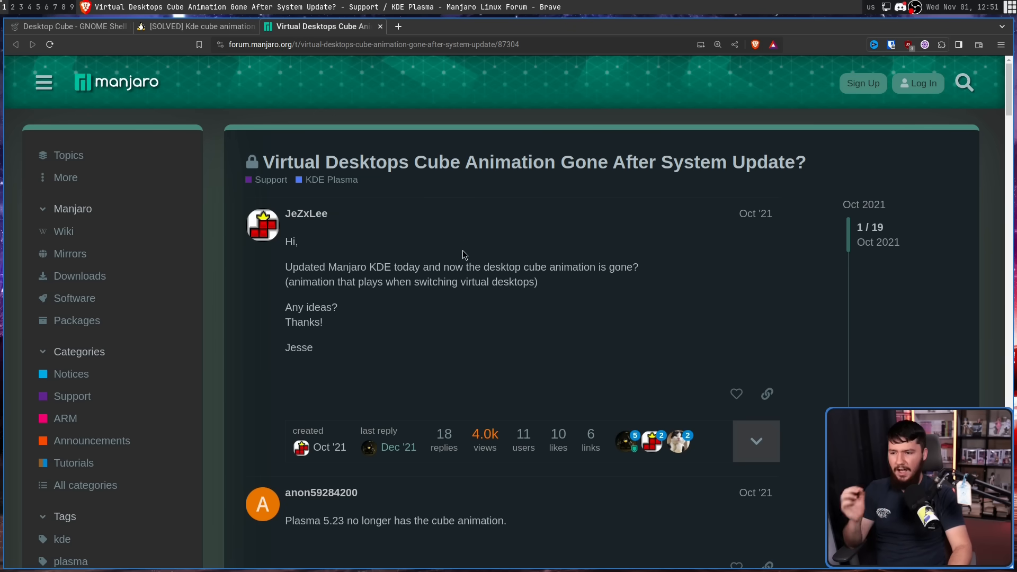
mouse_move(602, 266)
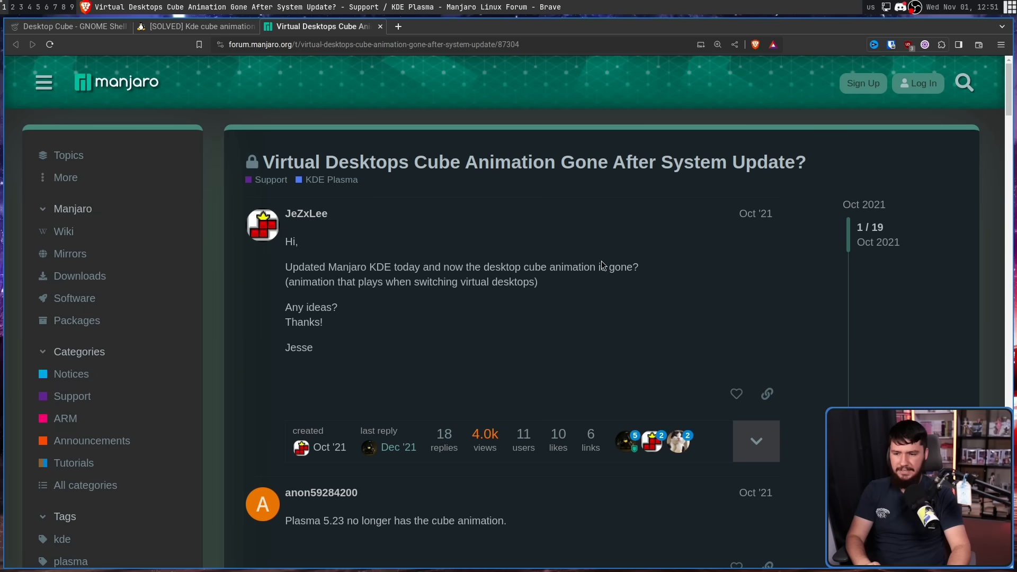
mouse_move(649, 269)
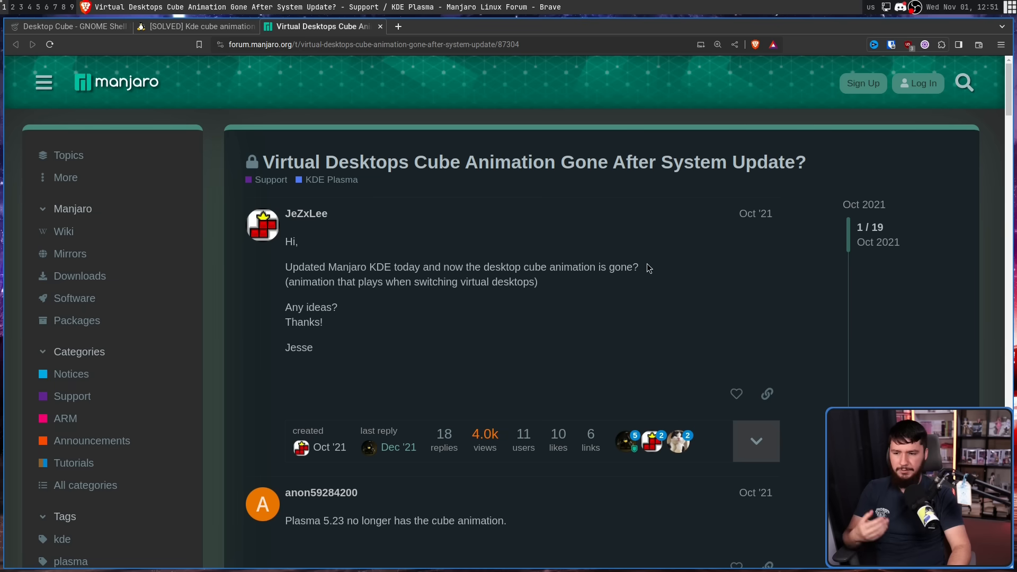
mouse_move(501, 264)
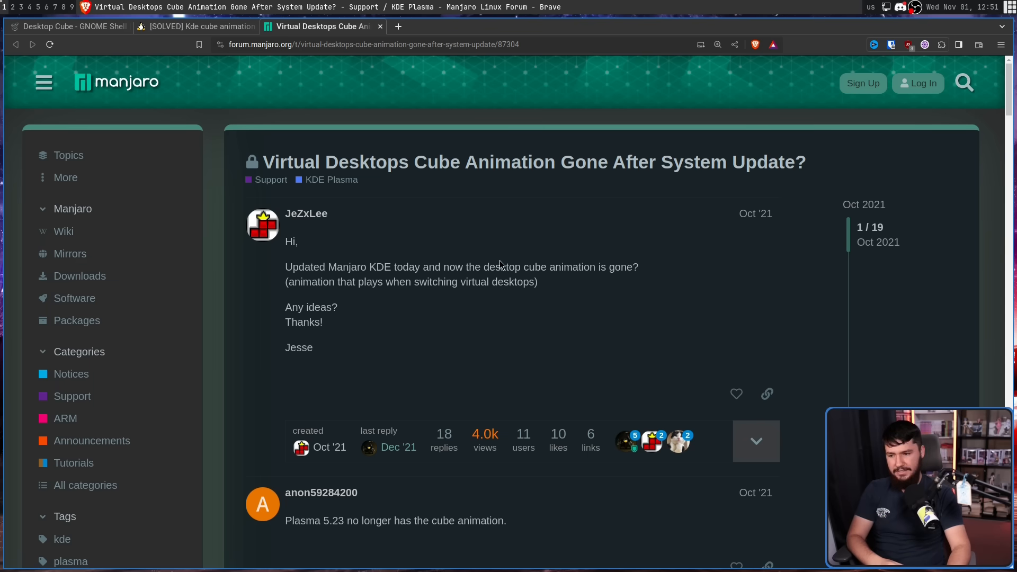
scroll("down", 3)
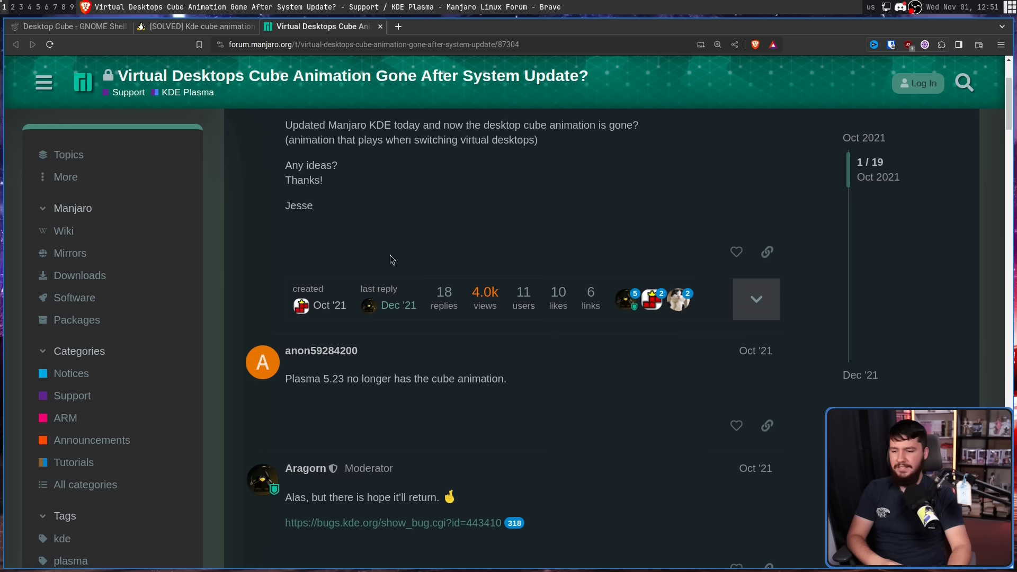
scroll("down", 3)
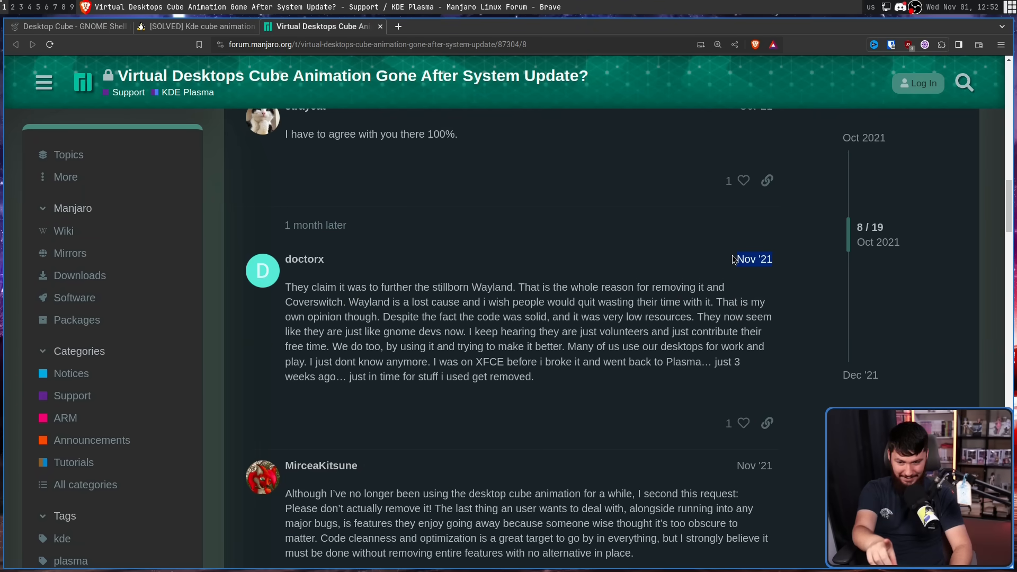
mouse_move(670, 247)
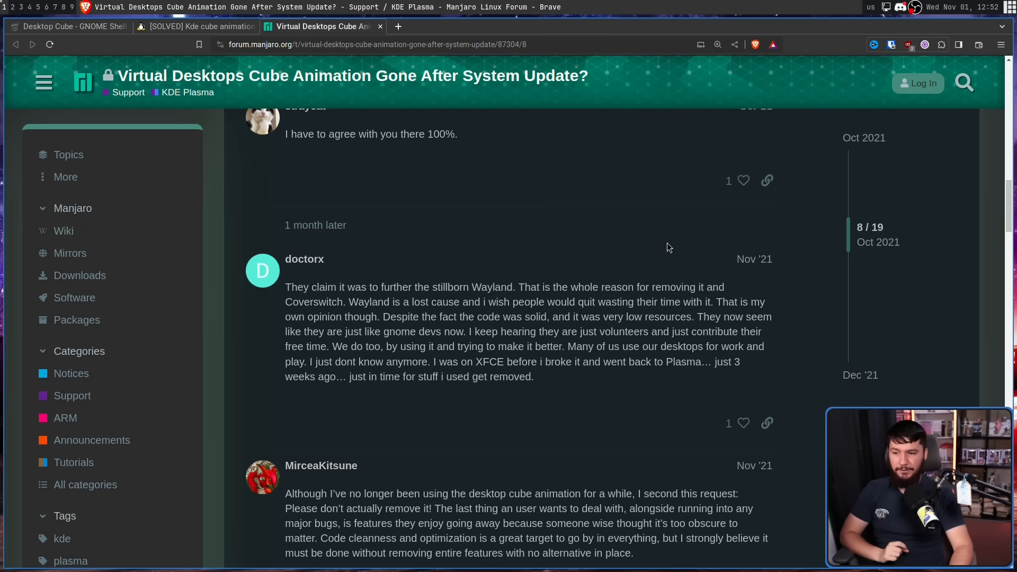
mouse_move(641, 270)
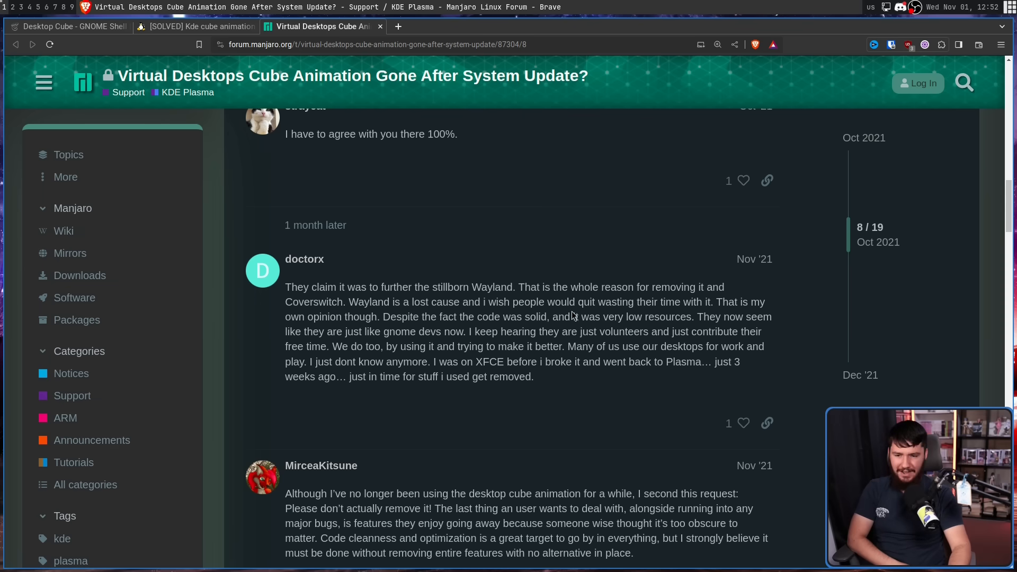
mouse_move(668, 299)
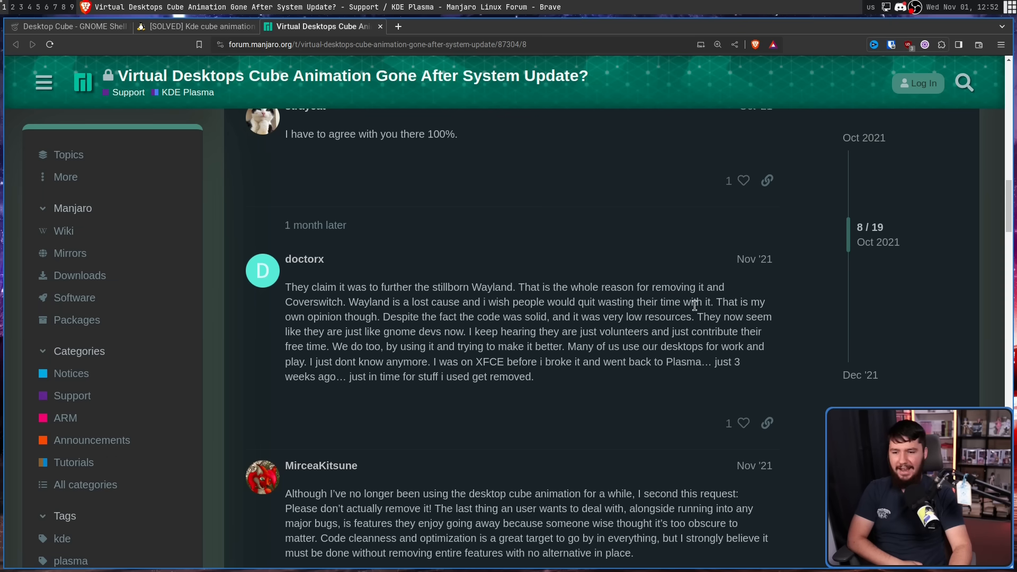
mouse_move(651, 322)
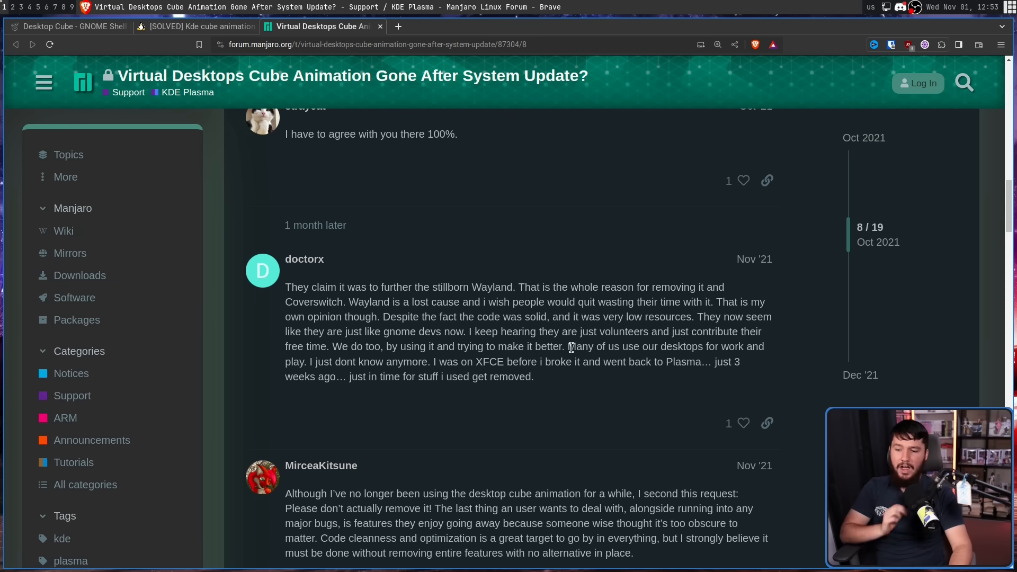
mouse_move(578, 332)
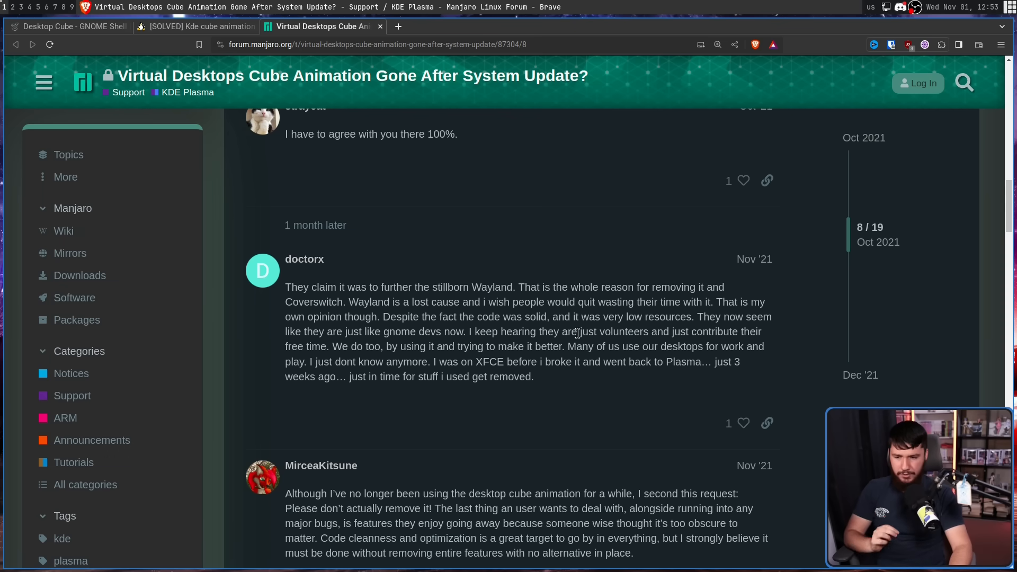
mouse_move(608, 320)
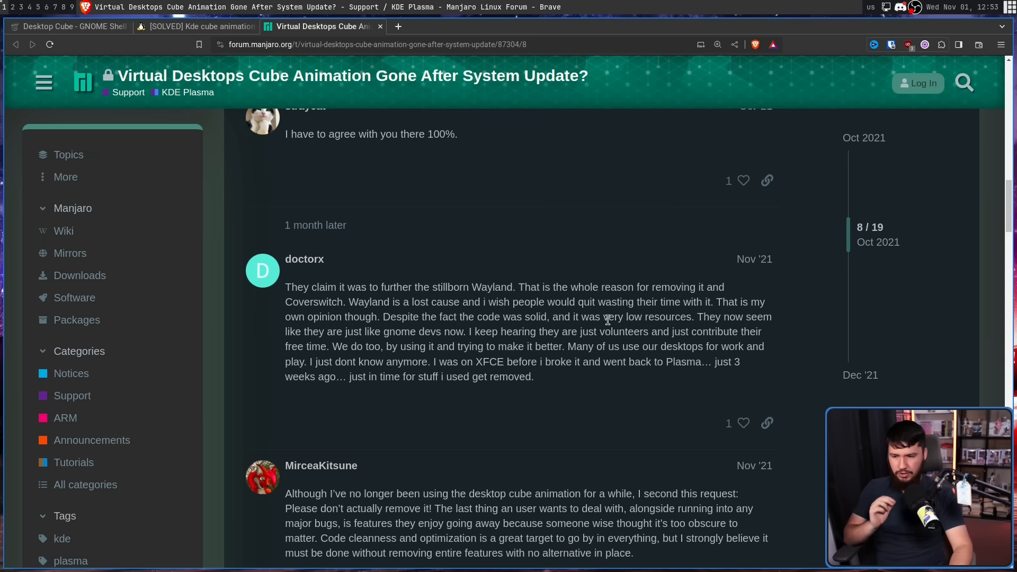
mouse_move(624, 330)
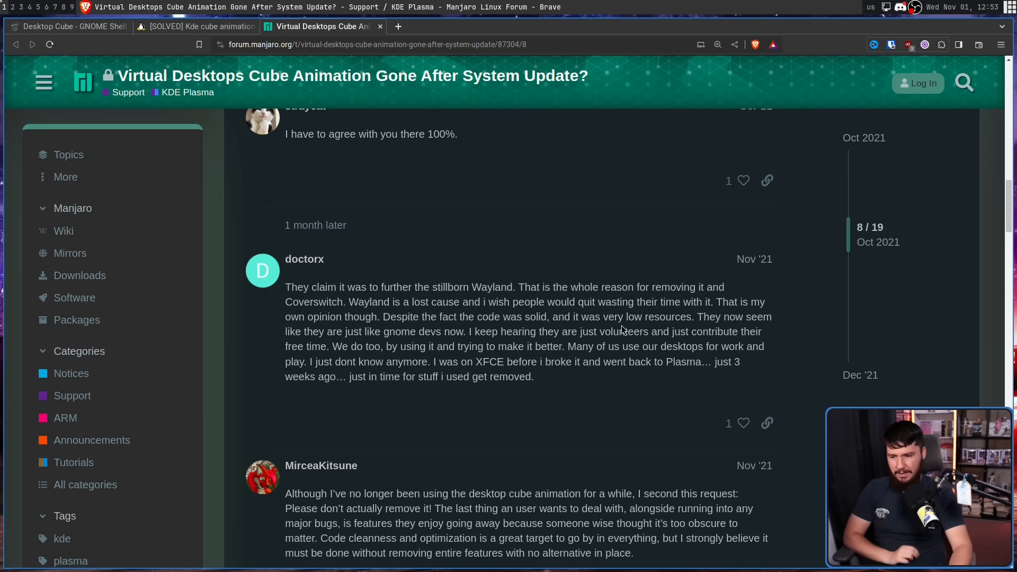
mouse_move(625, 328)
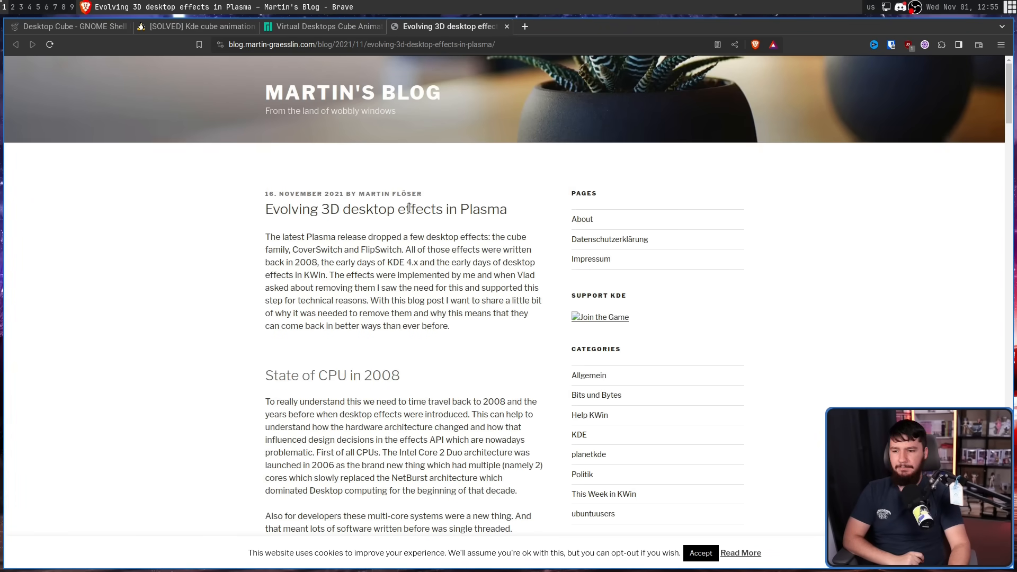
- Scroll to the 'State of CPU in 2008' section and highlight the year 2008
scroll("down", 3)
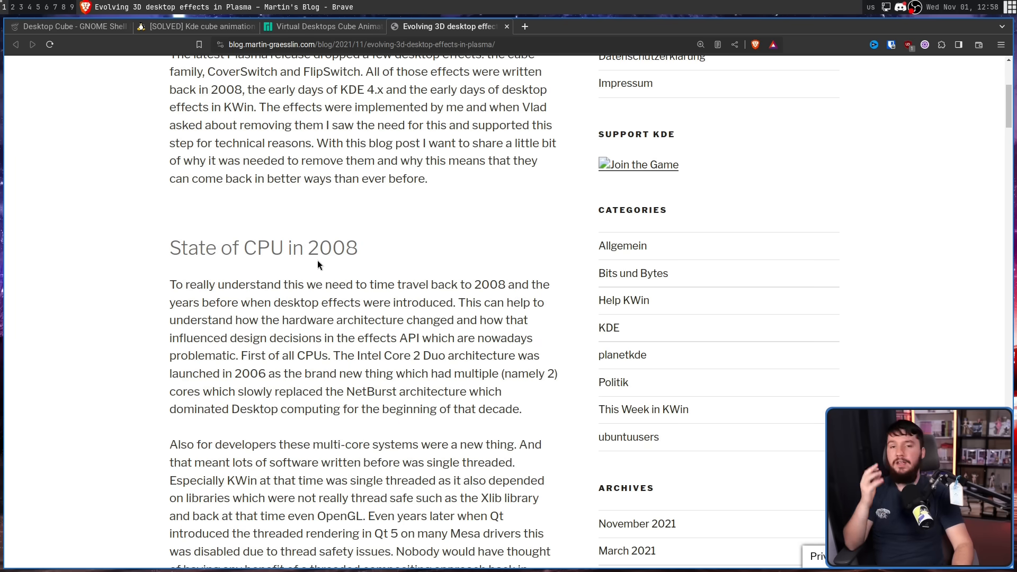
mouse_move(475, 227)
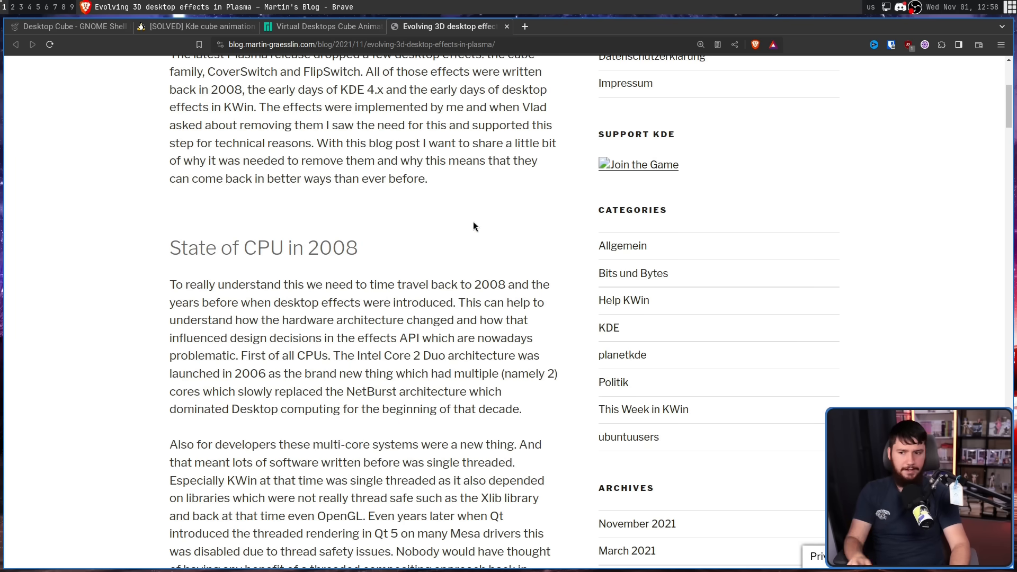
double_click(489, 285)
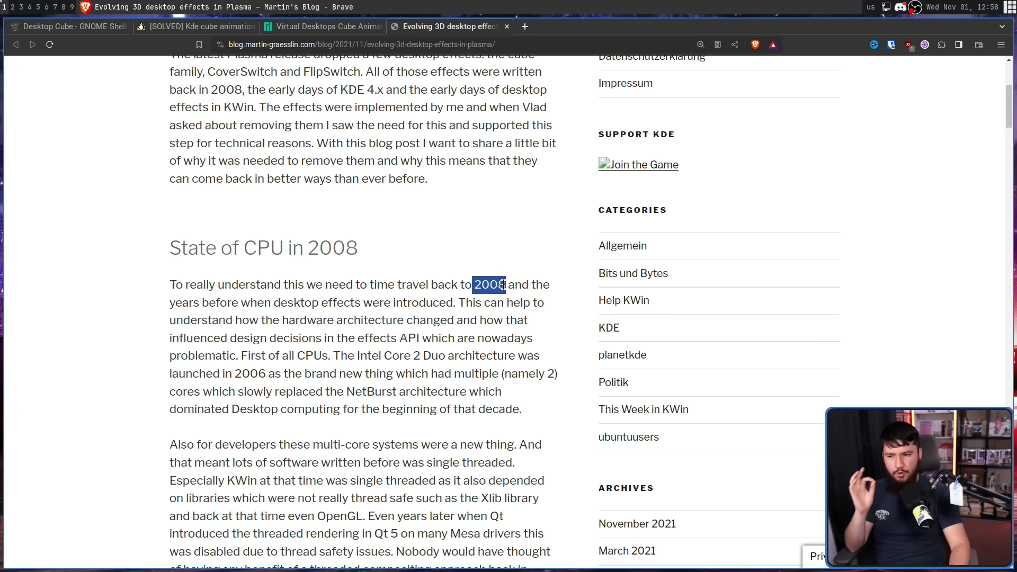
mouse_move(468, 241)
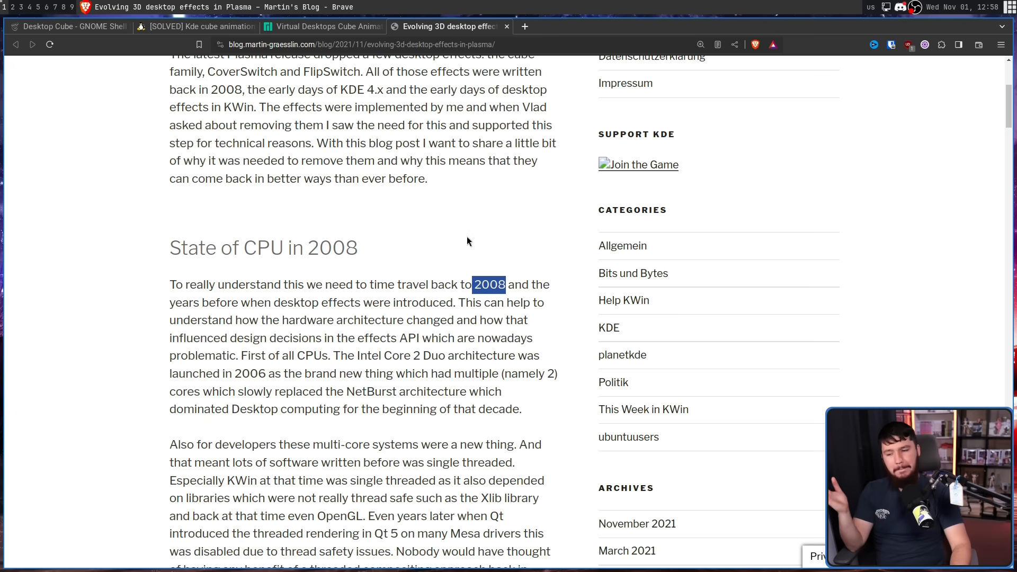
scroll("down", 3)
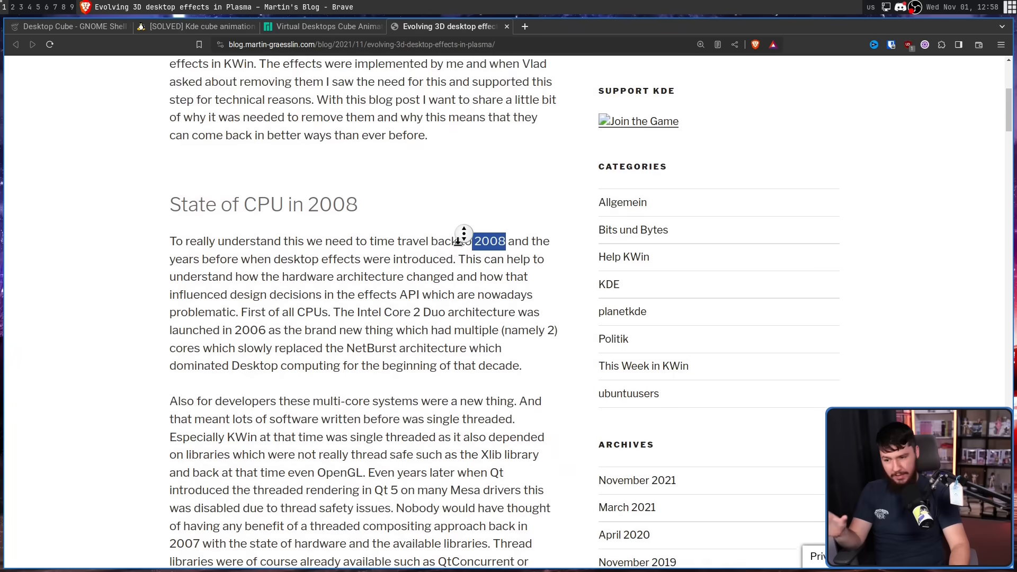
scroll("down", 3)
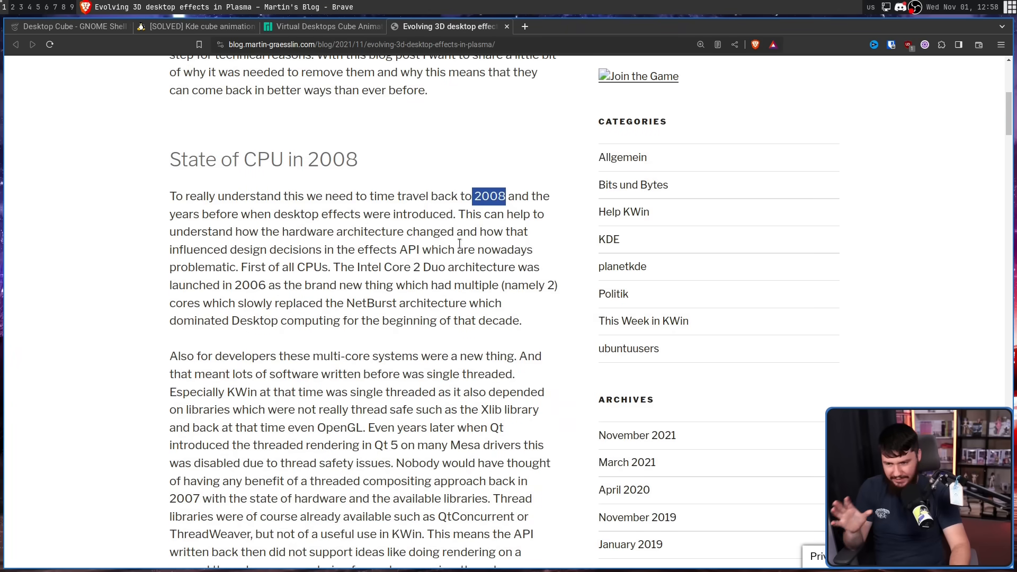
left_click(286, 280)
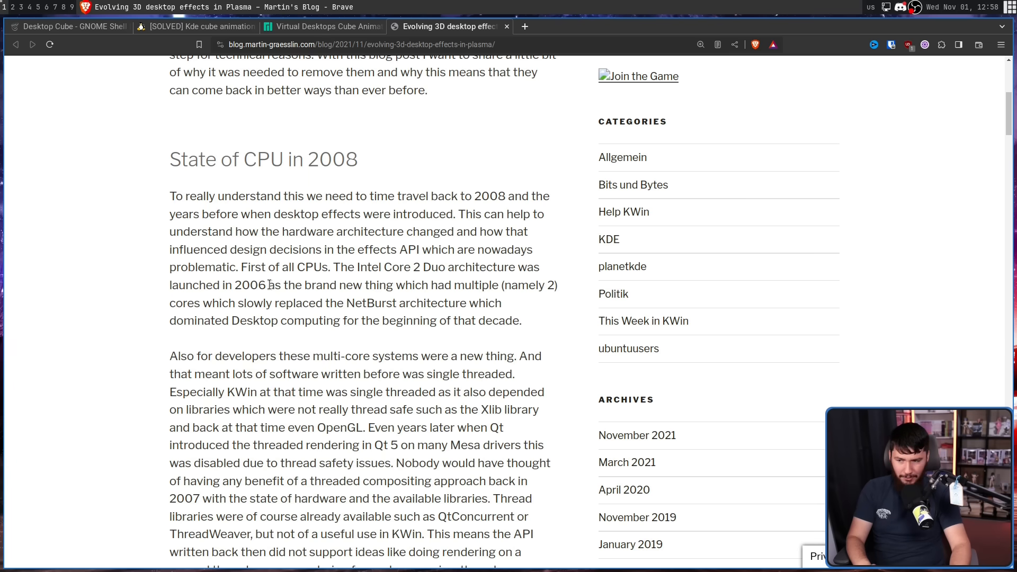
double_click(252, 285)
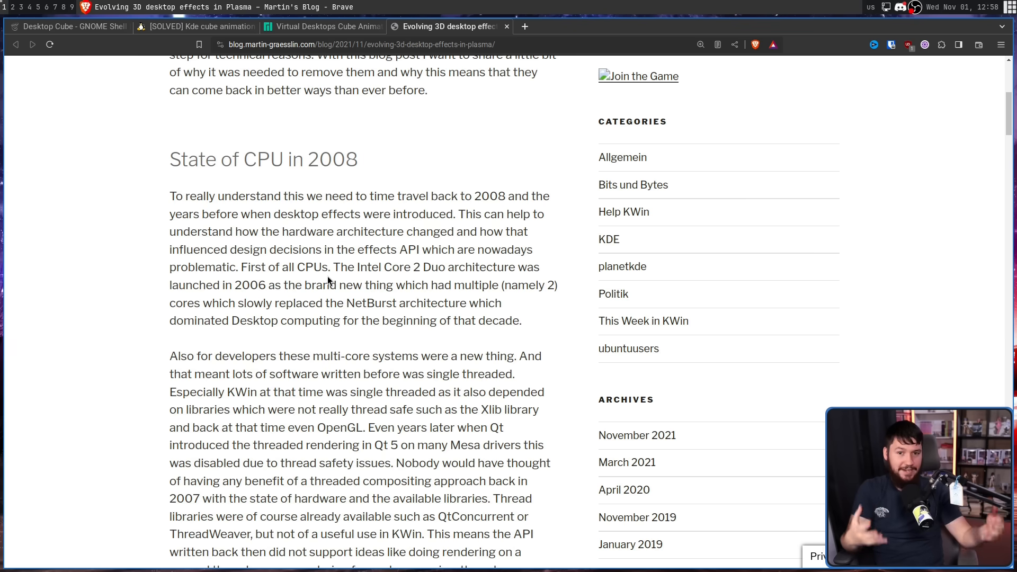
mouse_move(265, 249)
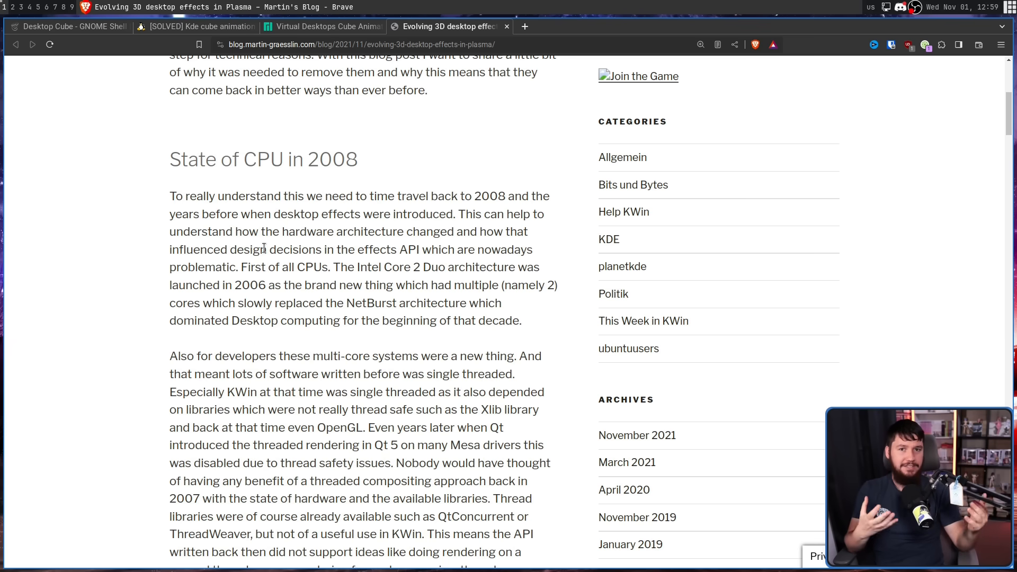
- Scroll past the multi-core paragraphs to the 'State of OpenGL in 2008' heading
scroll("down", 3)
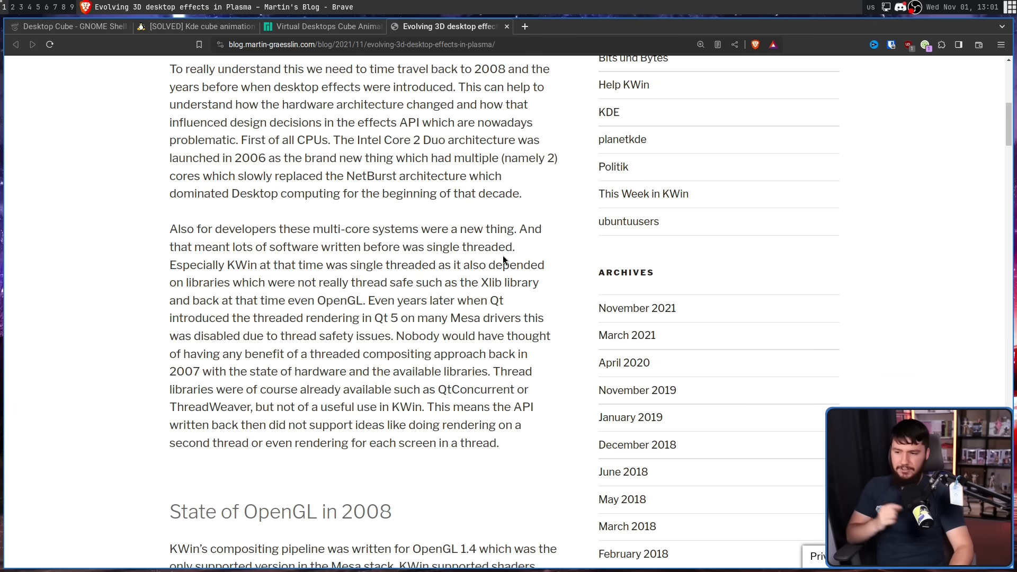
mouse_move(313, 244)
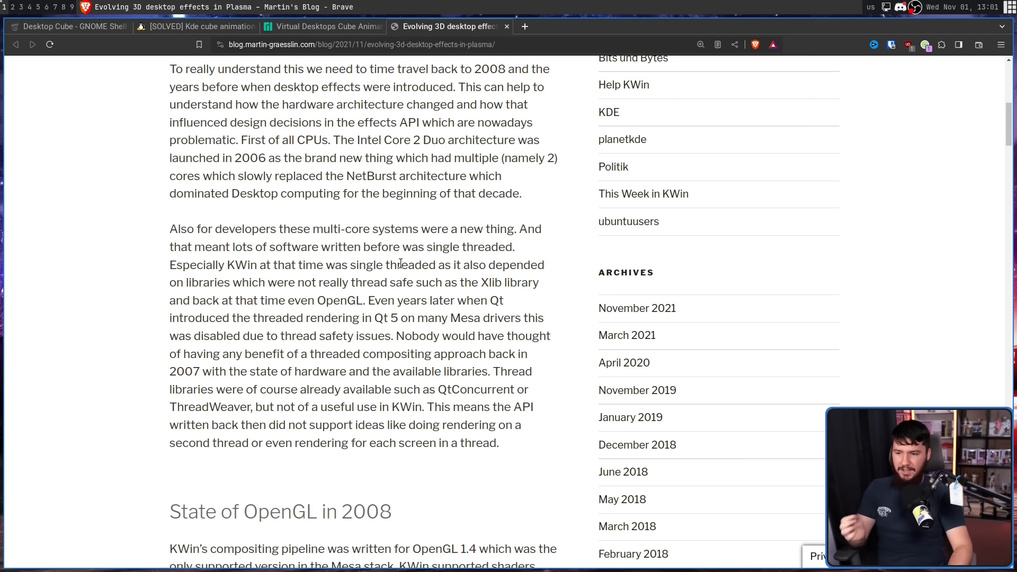
mouse_move(413, 278)
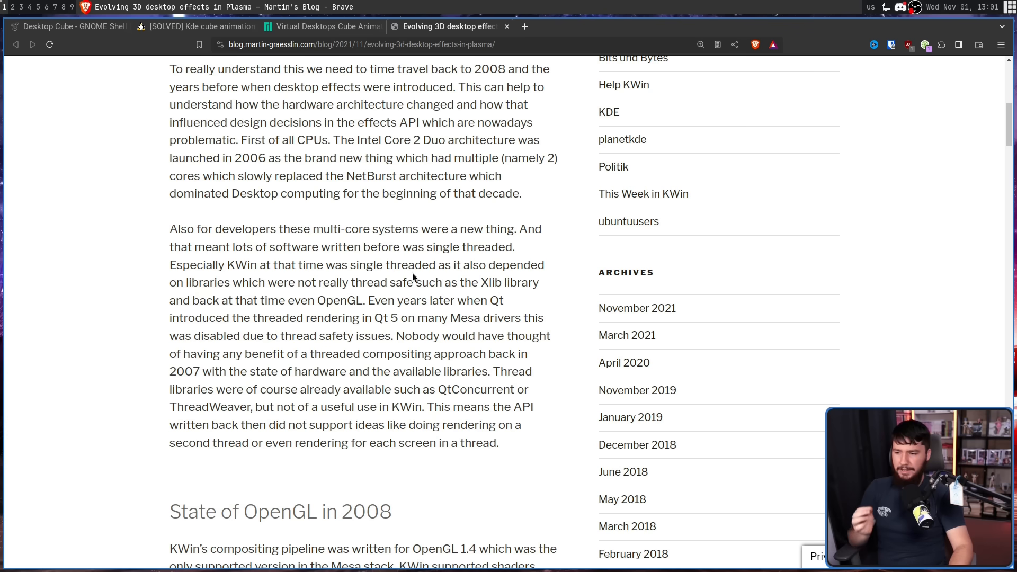
mouse_move(312, 279)
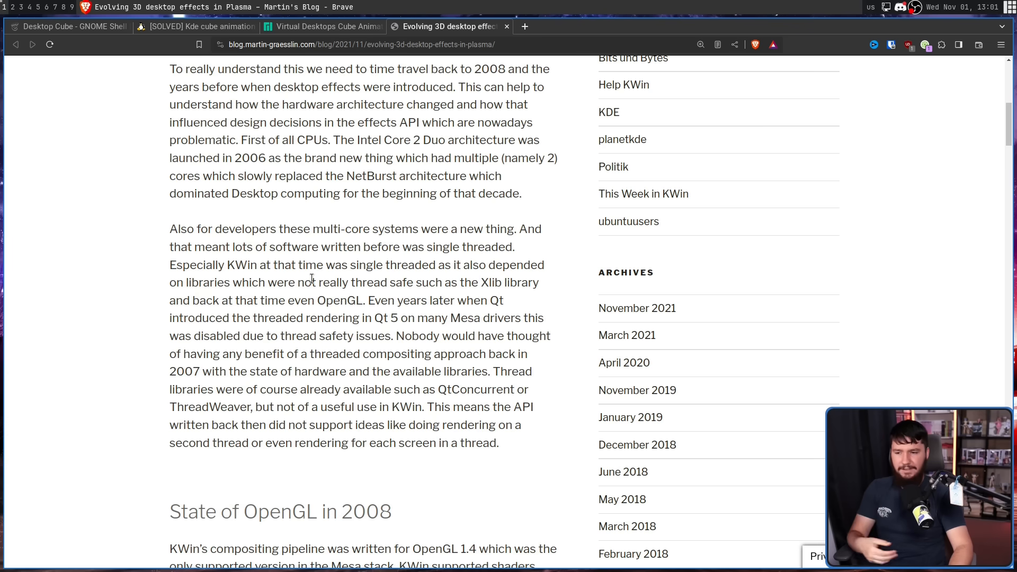
mouse_move(460, 278)
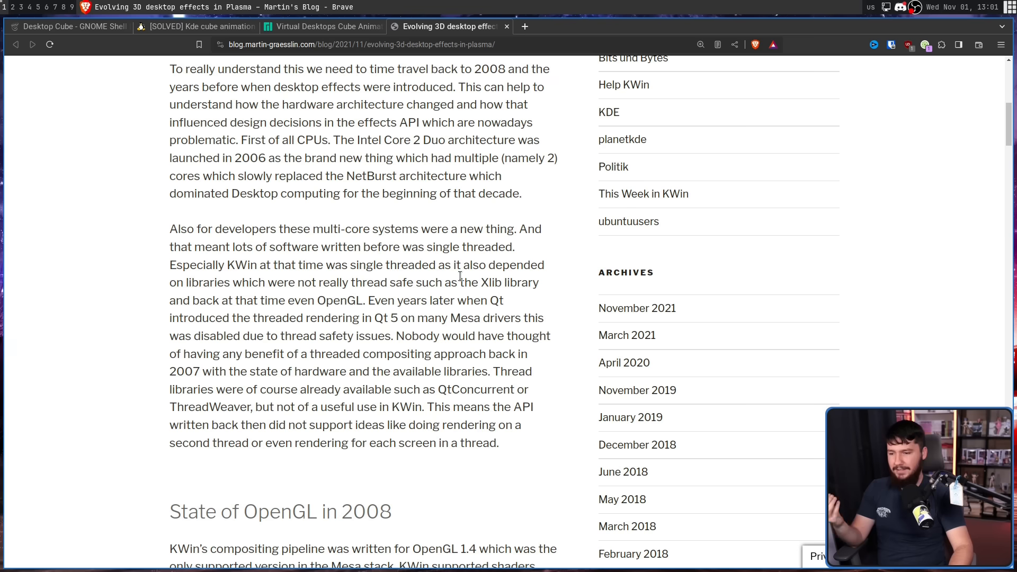
double_click(338, 300)
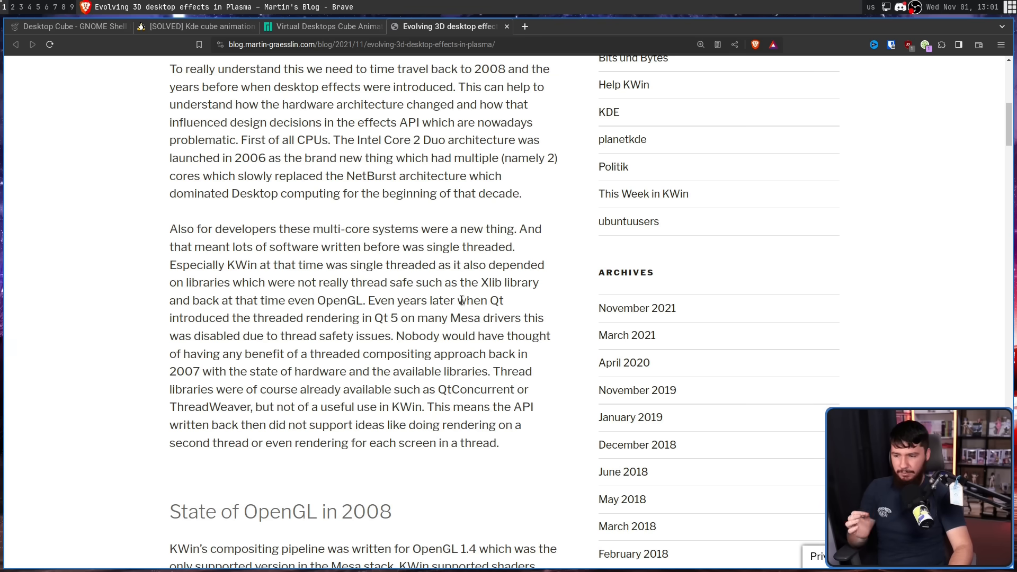
mouse_move(465, 296)
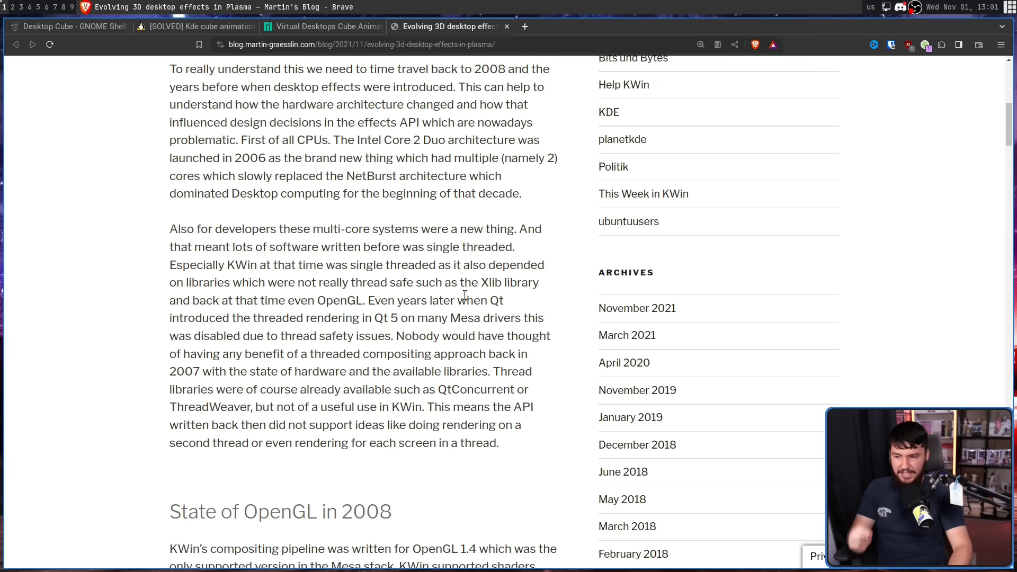
mouse_move(428, 338)
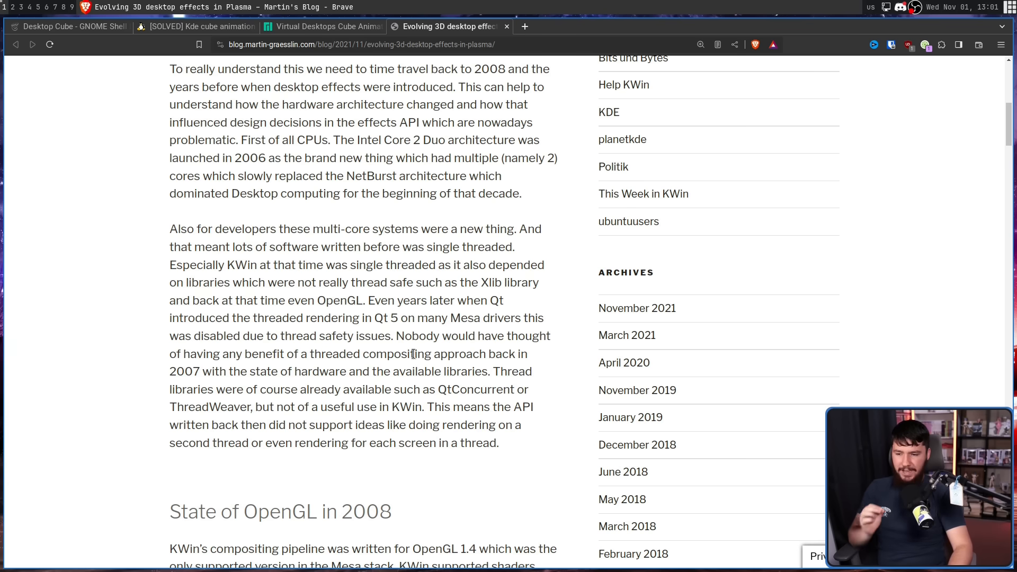
mouse_move(505, 376)
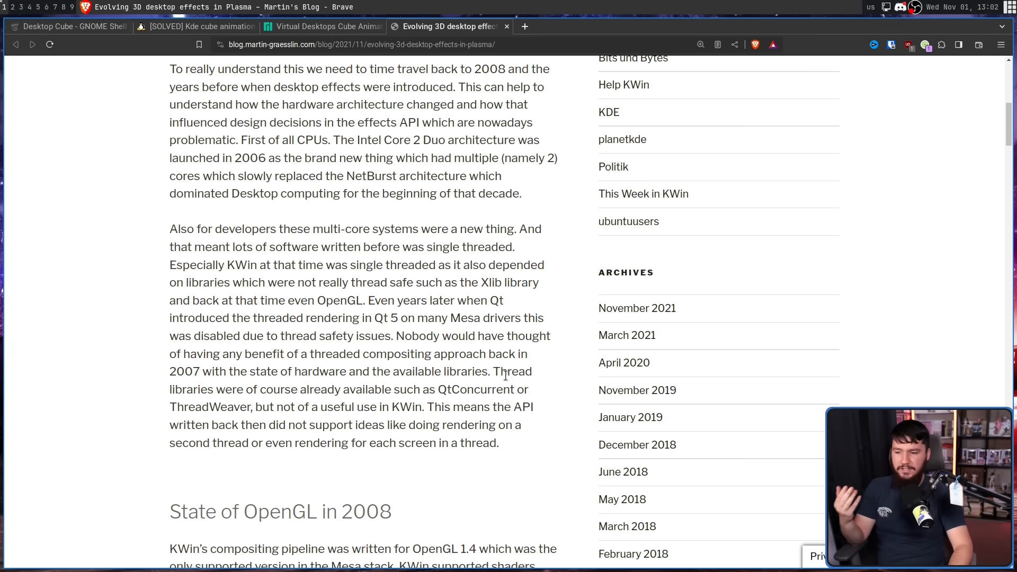
mouse_move(405, 390)
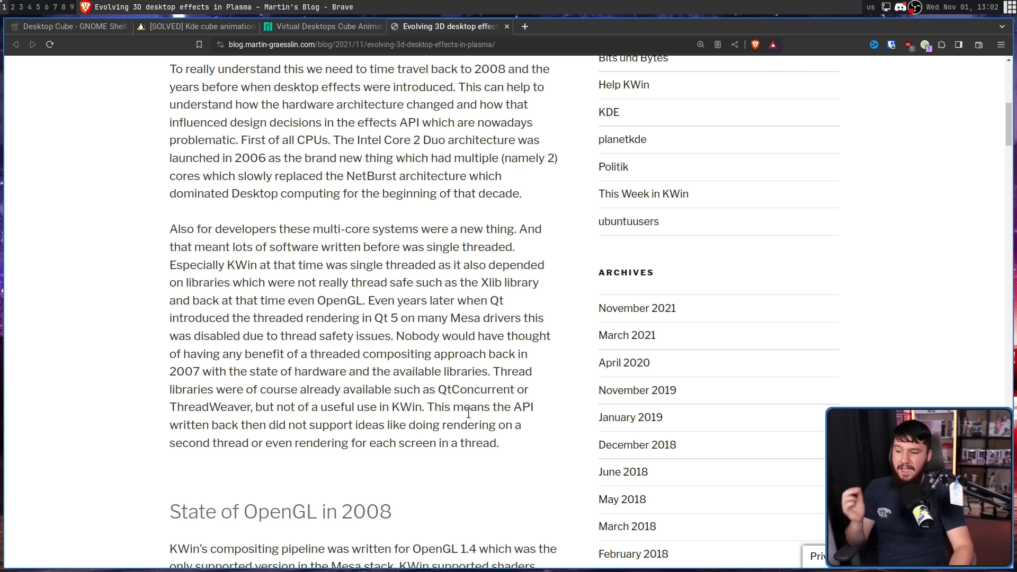
mouse_move(453, 422)
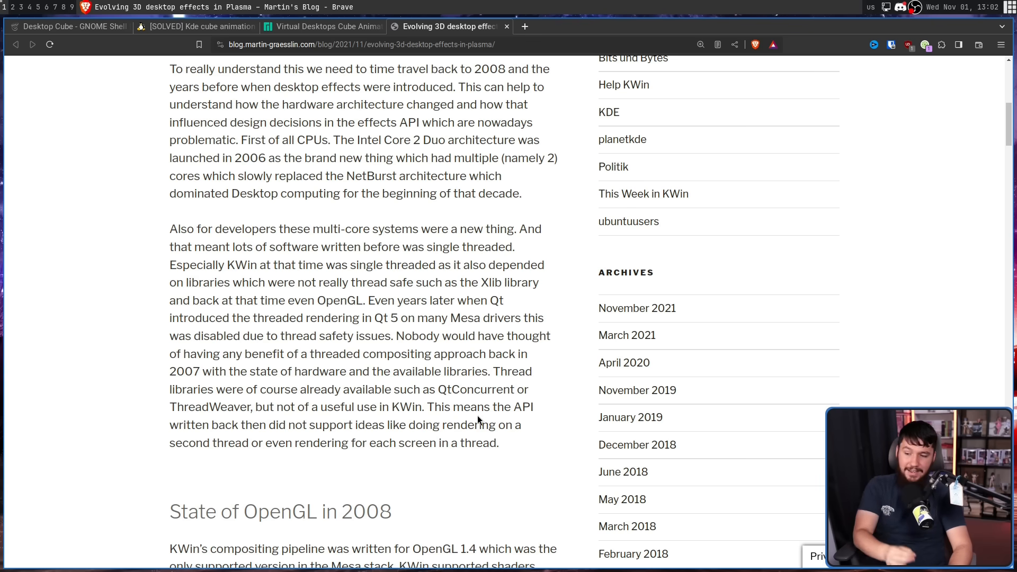
scroll("down", 3)
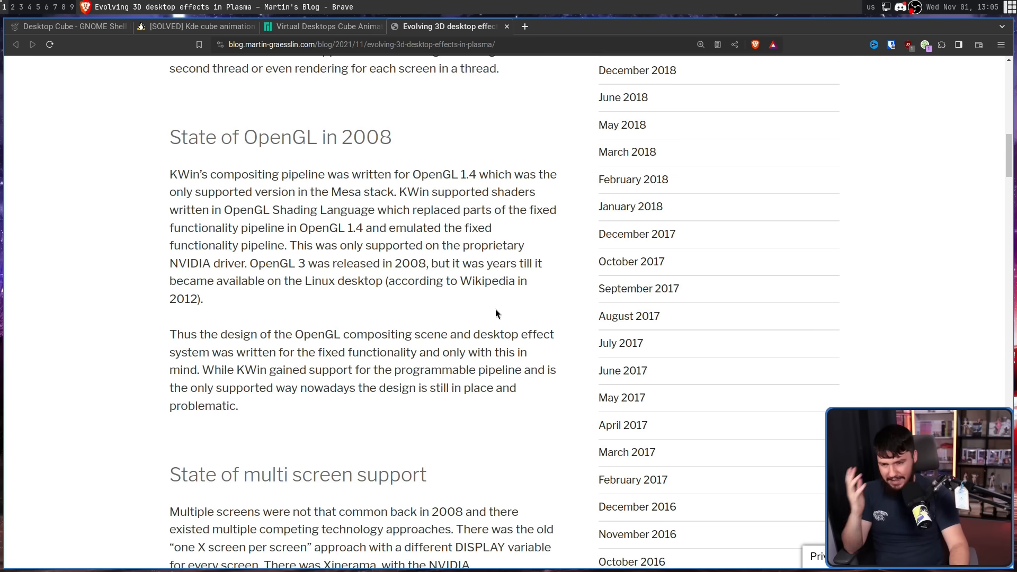
- Scroll past the xkcd comic and briefly highlight '2015' in the FreeSync remark
scroll("down", 3)
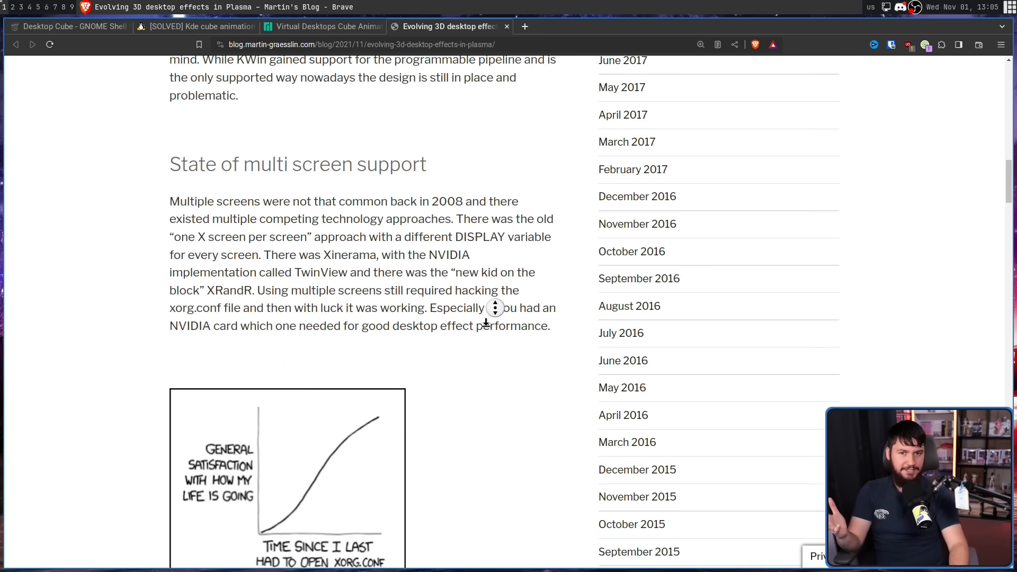
scroll("down", 3)
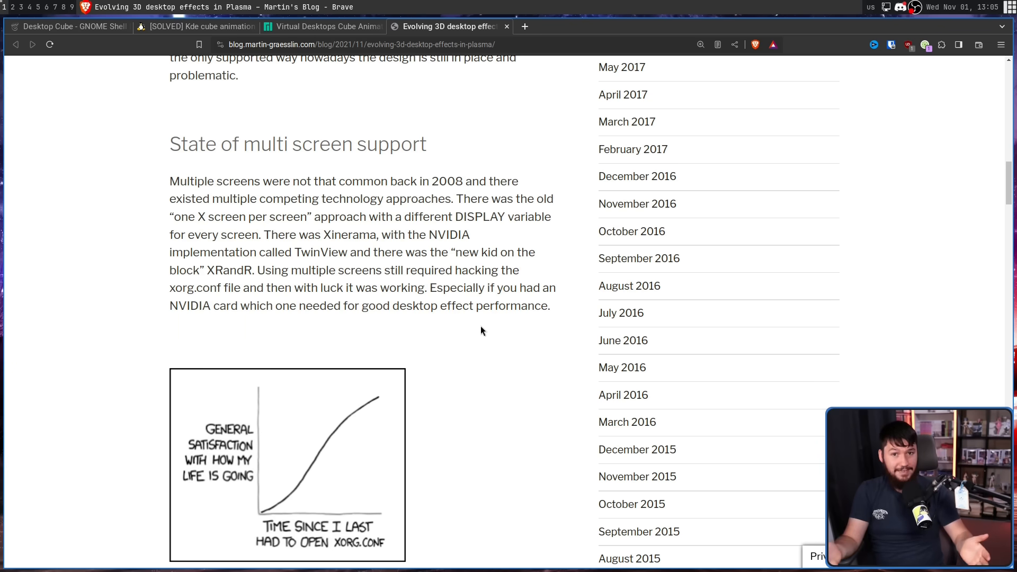
mouse_move(449, 275)
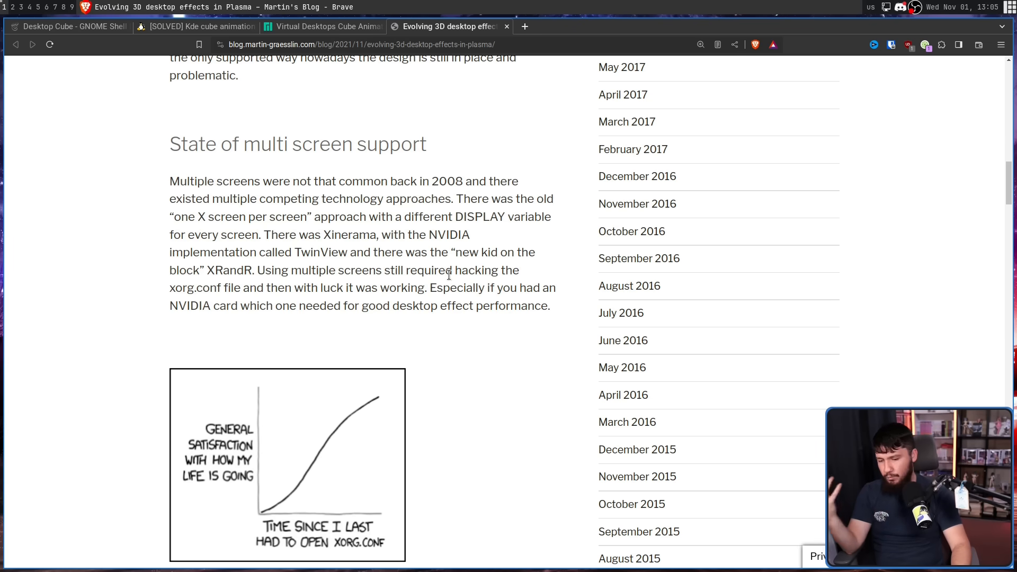
mouse_move(453, 274)
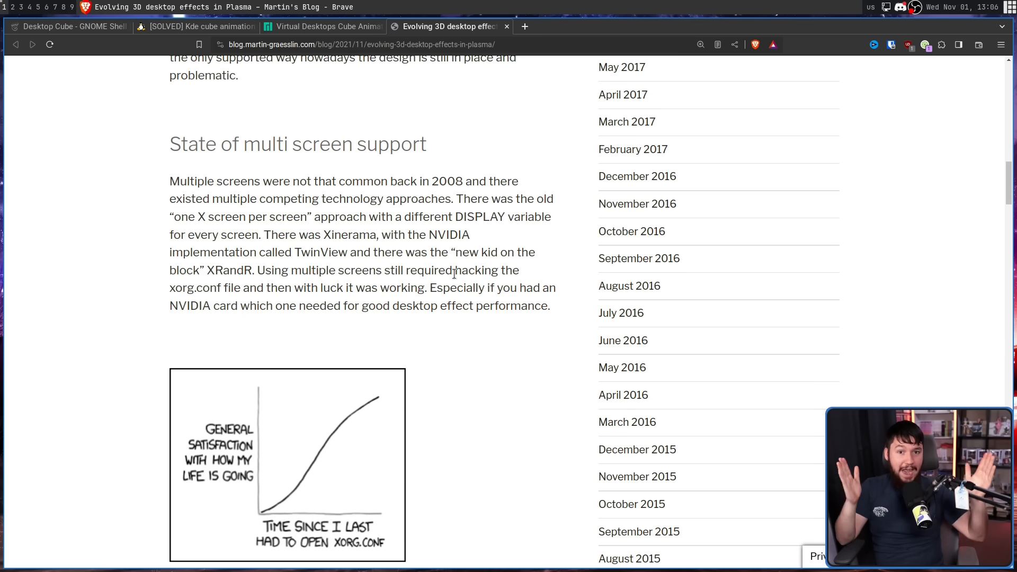
scroll("down", 3)
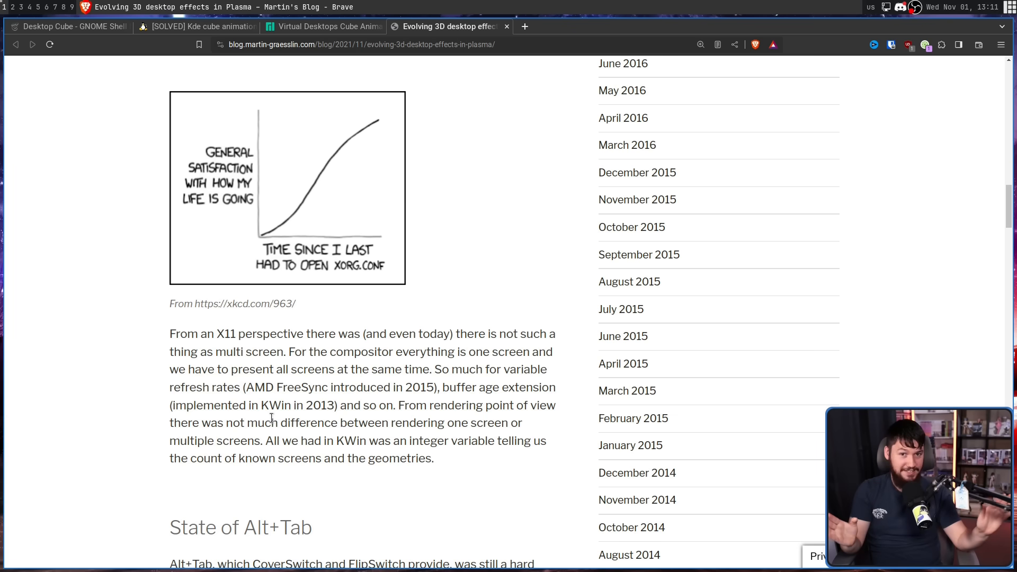
mouse_move(254, 317)
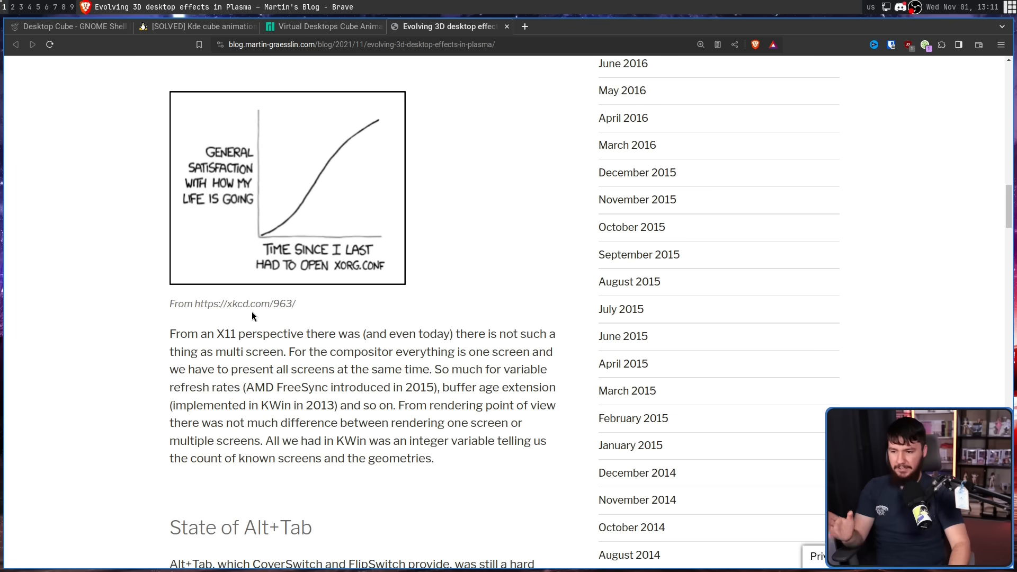
mouse_move(532, 329)
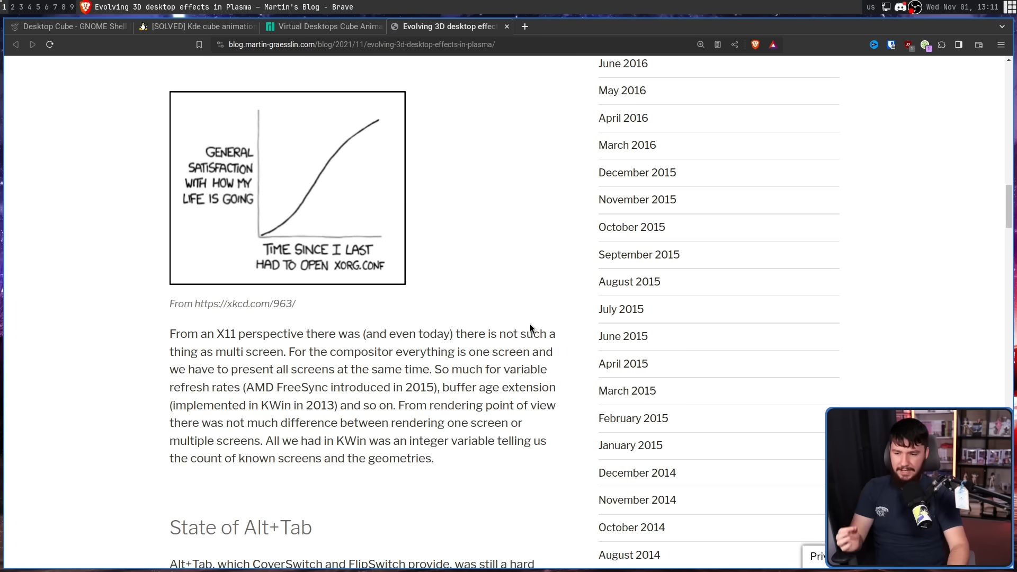
mouse_move(437, 323)
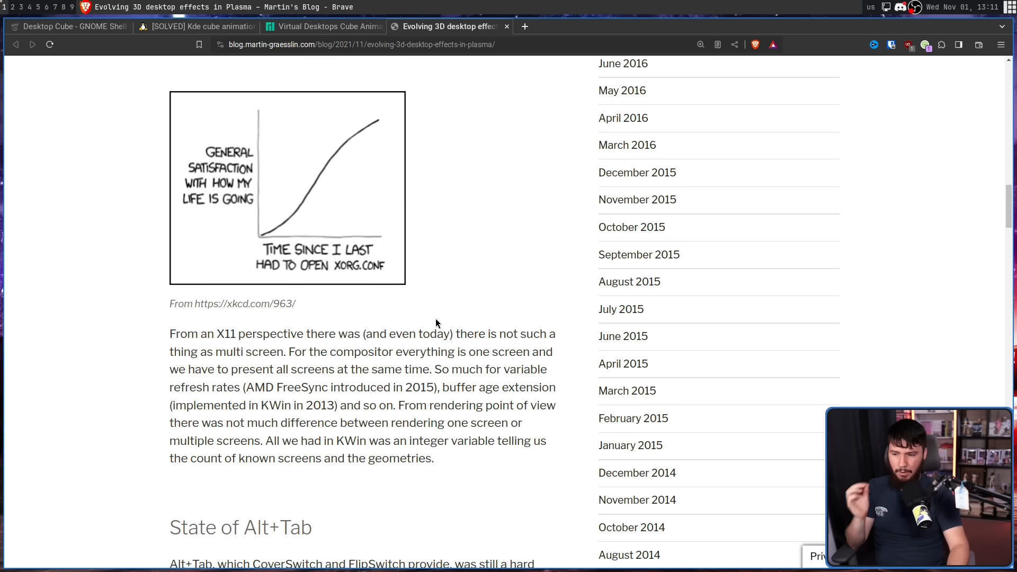
mouse_move(431, 328)
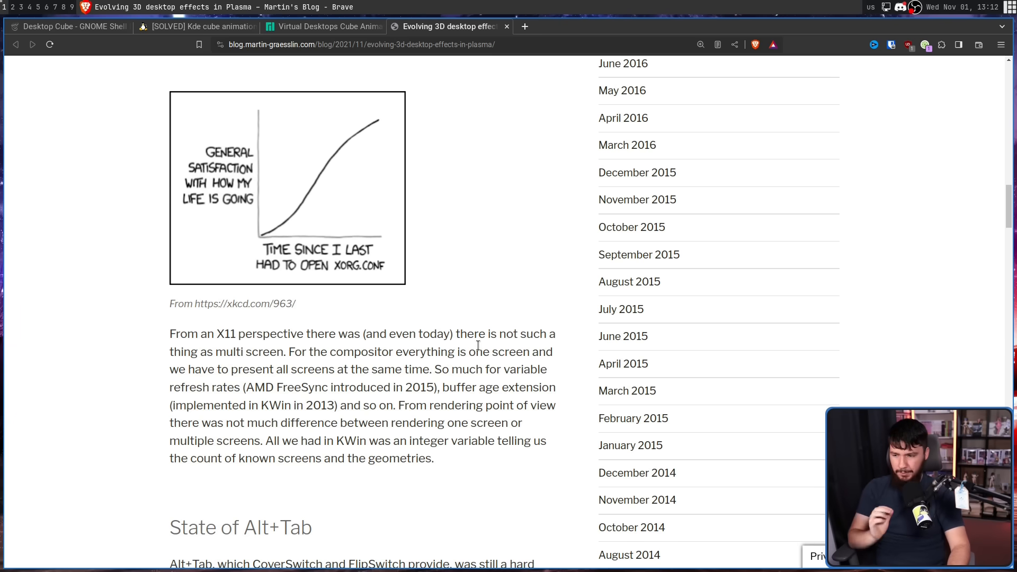
mouse_move(482, 349)
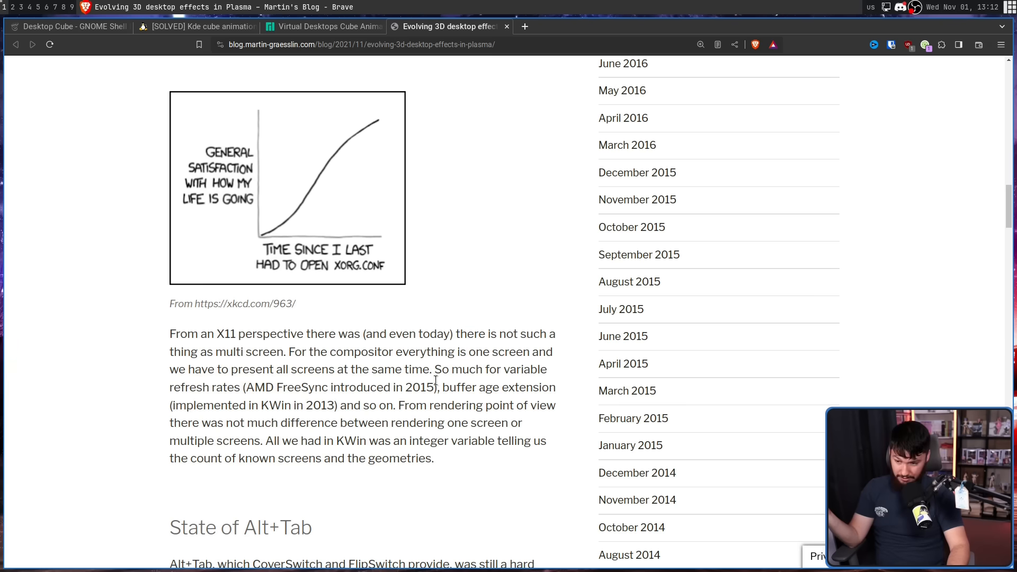
double_click(418, 387)
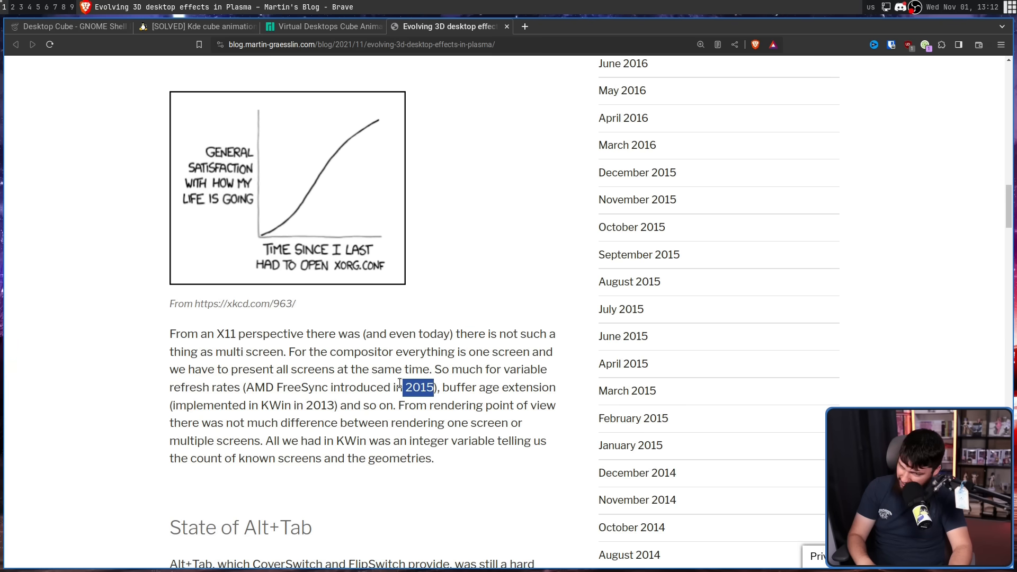
left_click(341, 403)
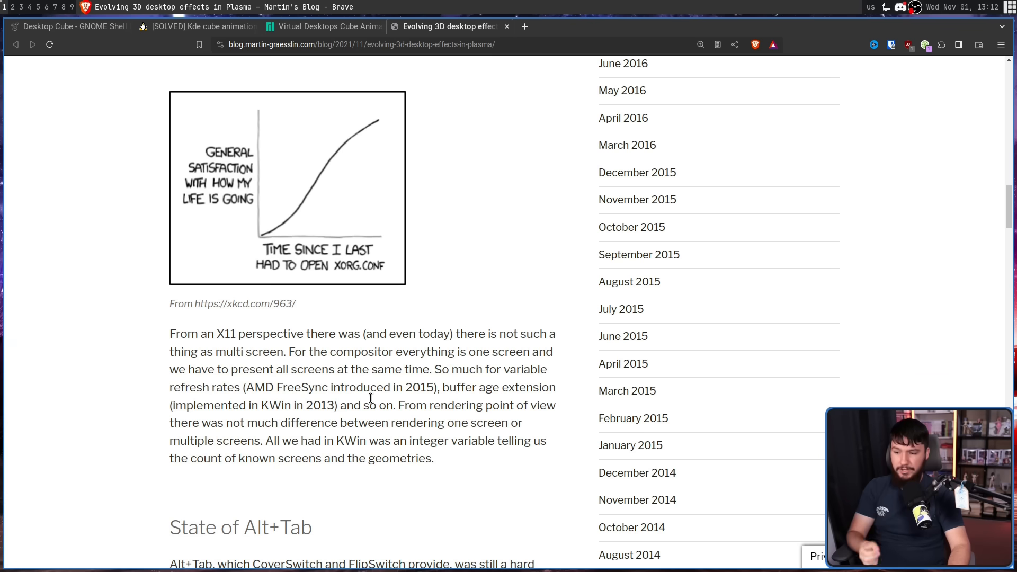
mouse_move(376, 402)
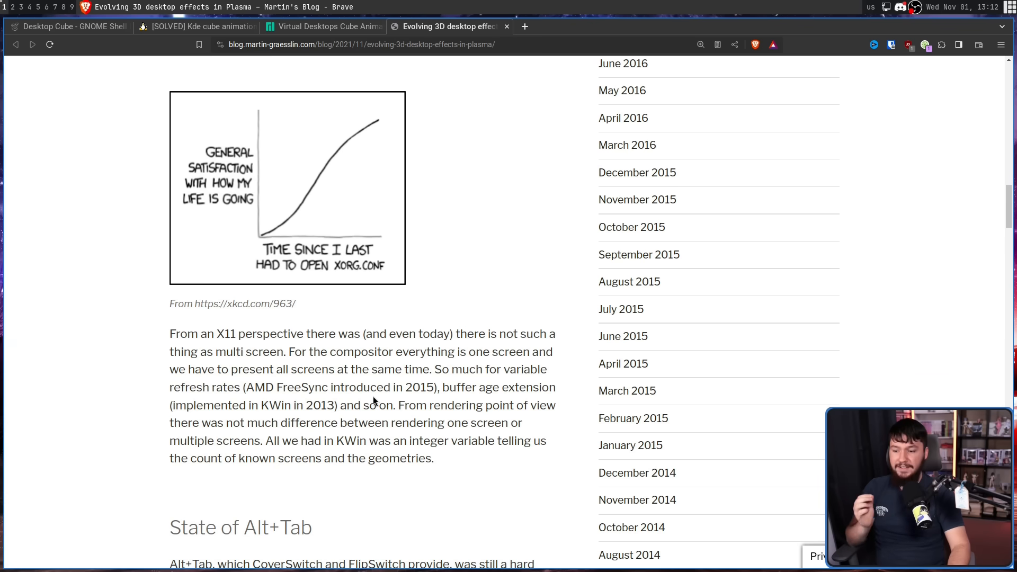
mouse_move(373, 393)
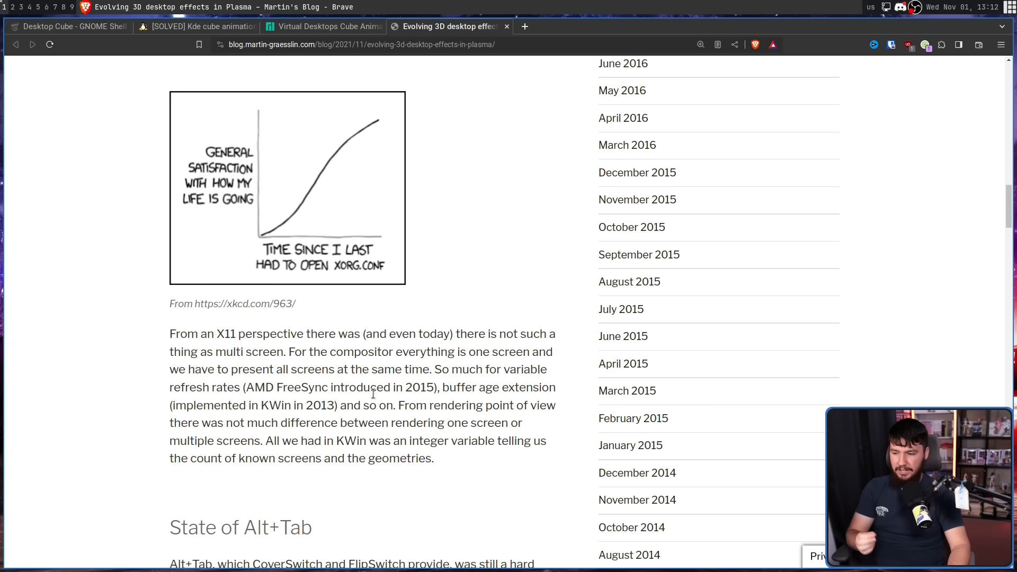
mouse_move(376, 390)
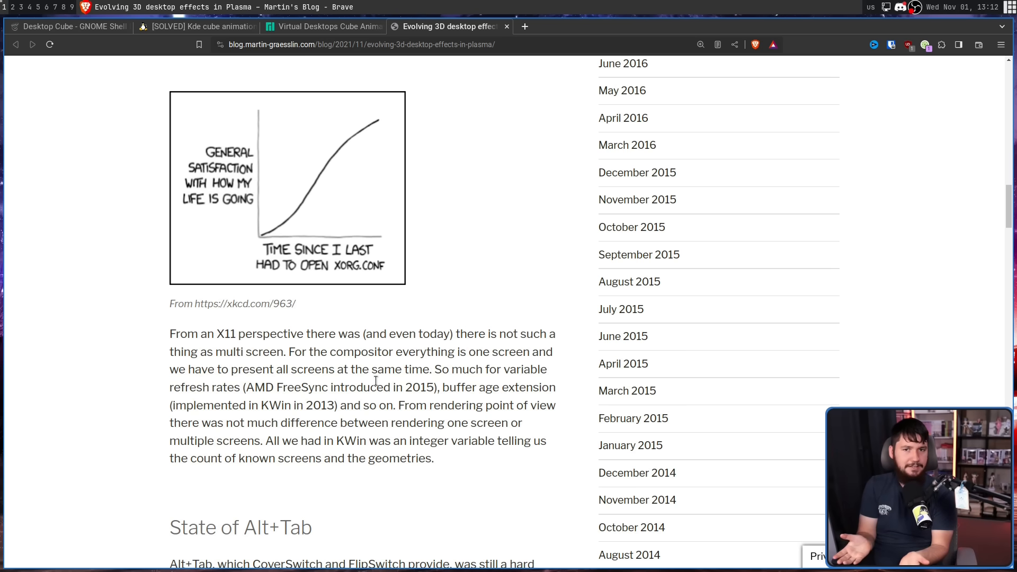
- Finish the 3D effects post and switch to the 'These past 2 weeks in KDE' report
scroll("down", 3)
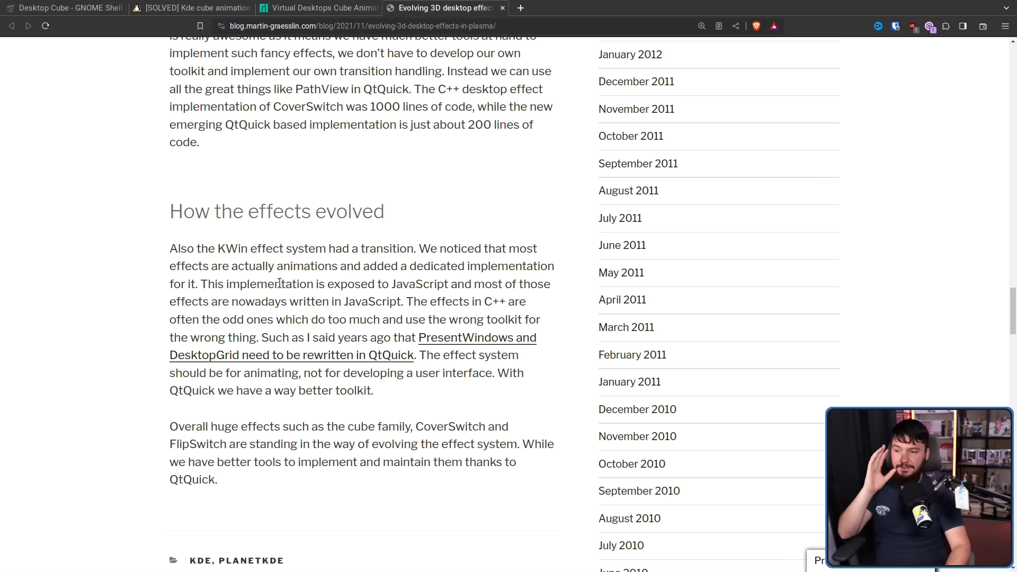
mouse_move(490, 239)
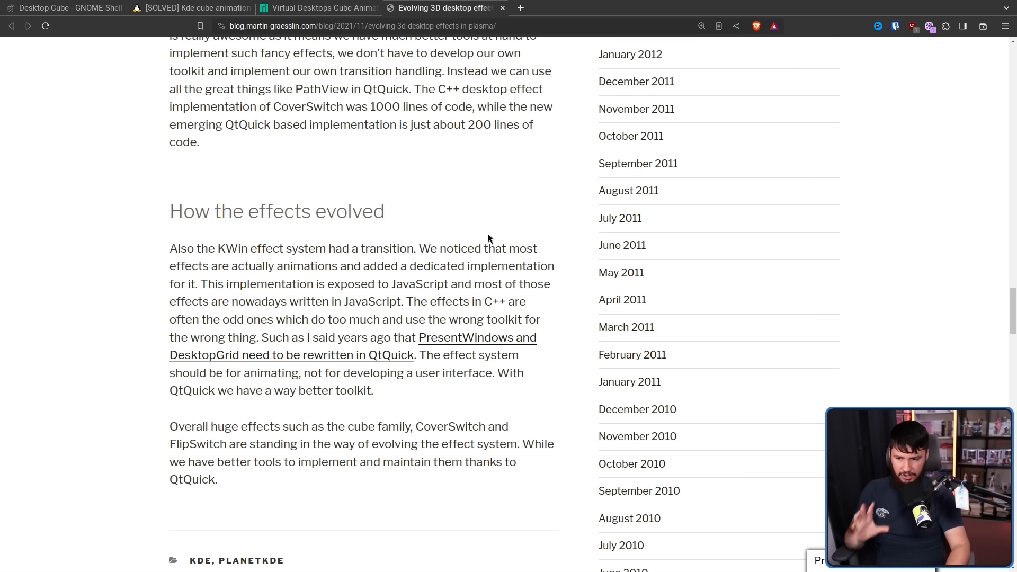
mouse_move(520, 243)
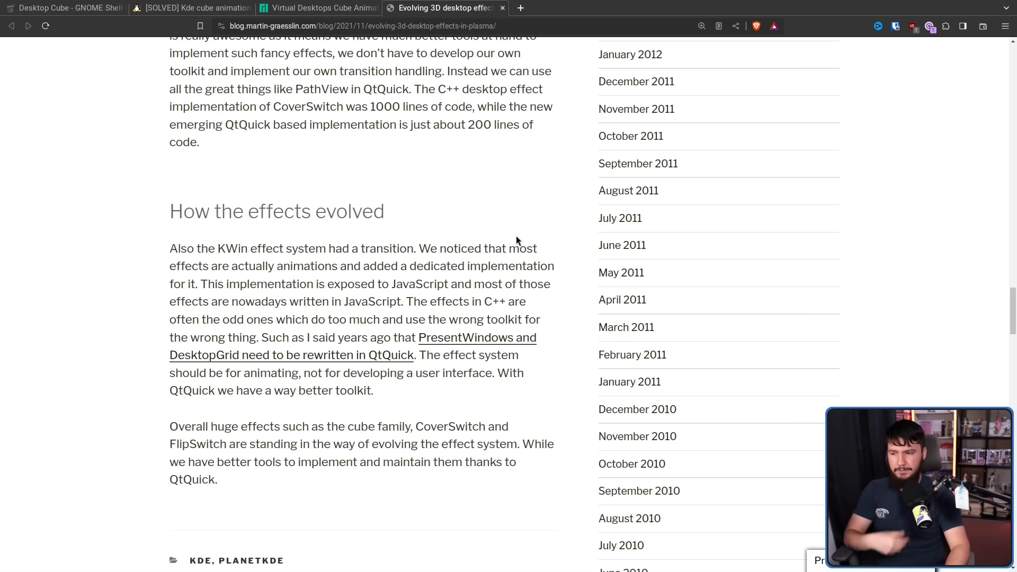
mouse_move(525, 248)
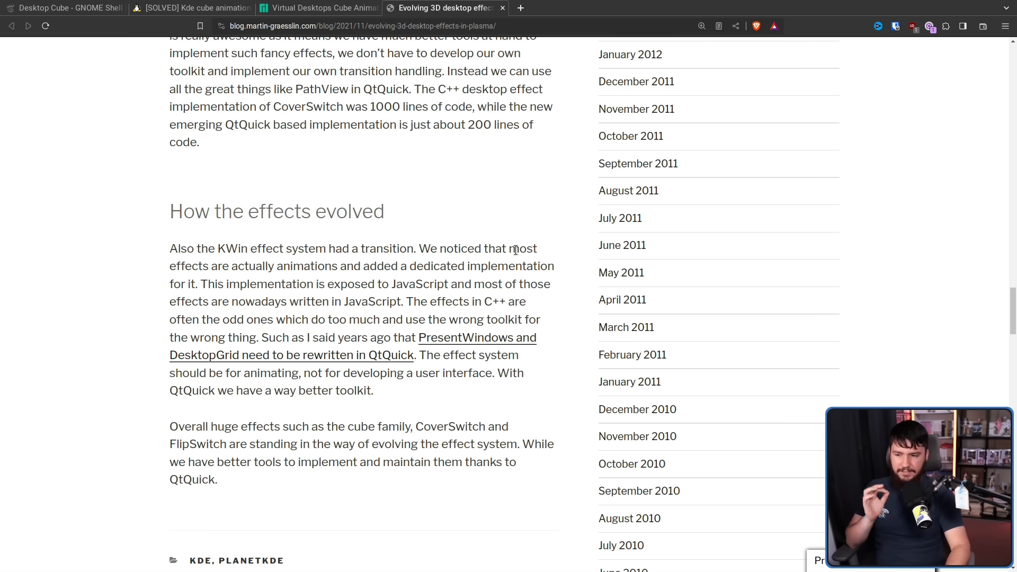
mouse_move(521, 248)
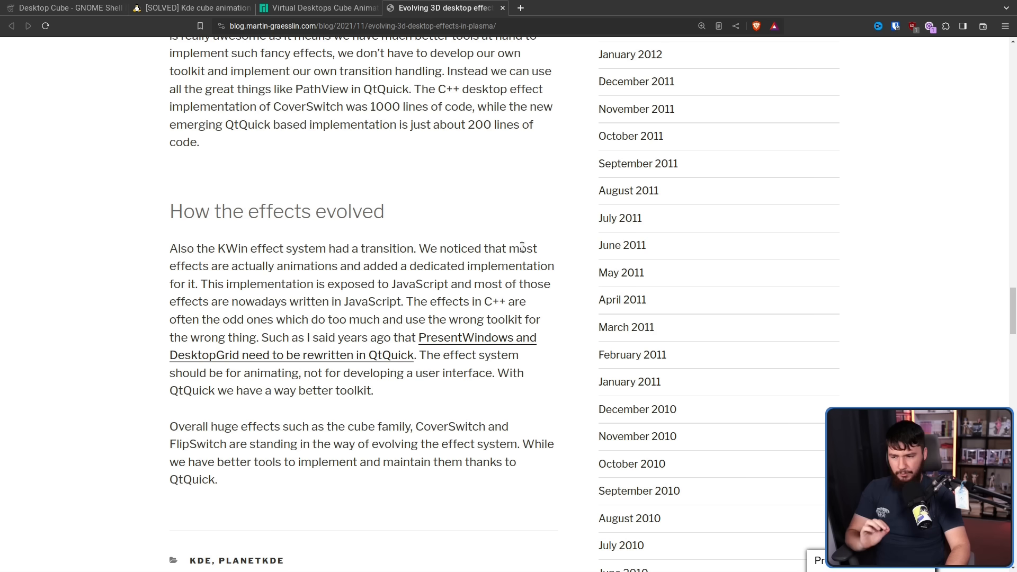
mouse_move(546, 260)
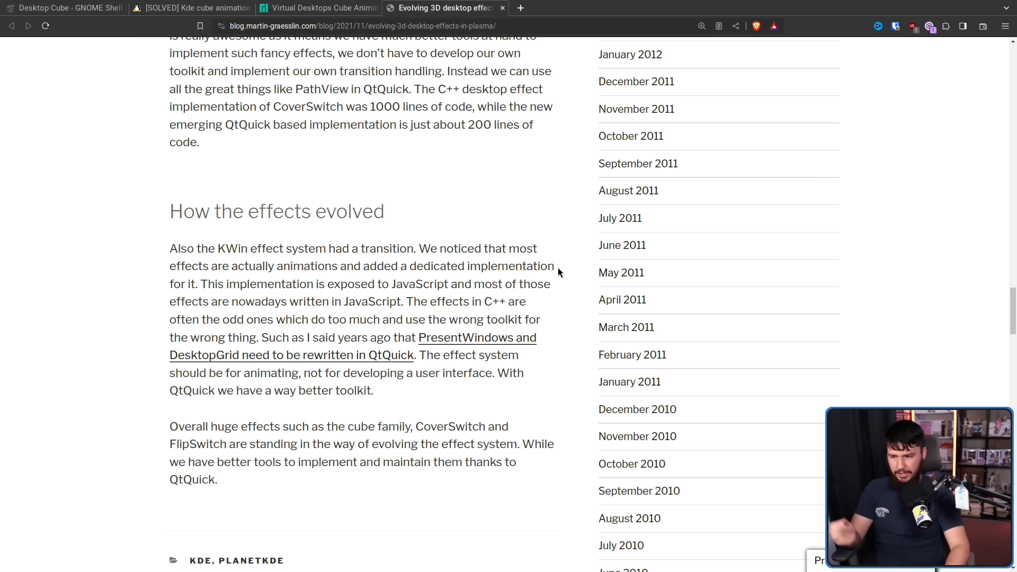
mouse_move(507, 316)
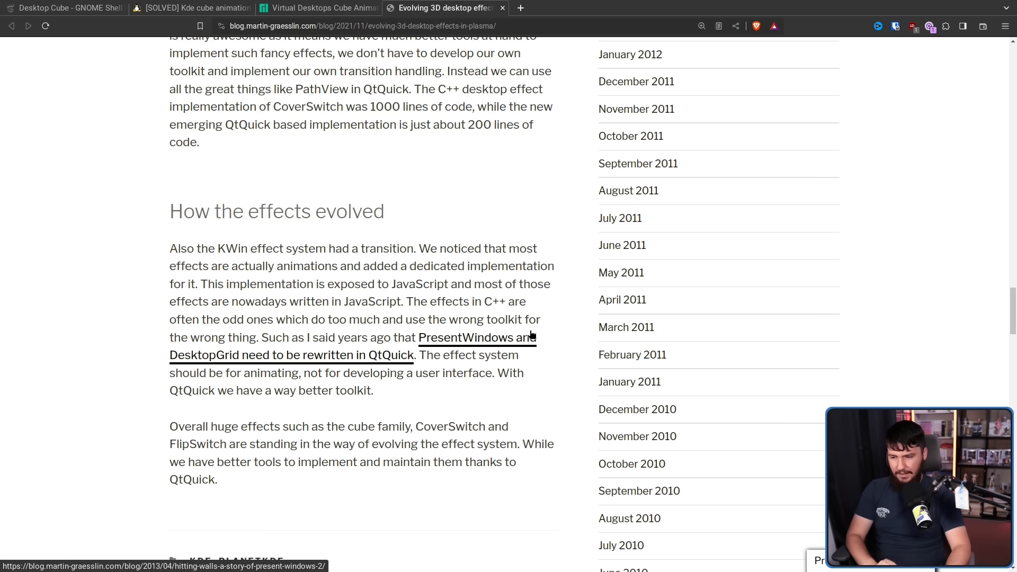
mouse_move(570, 351)
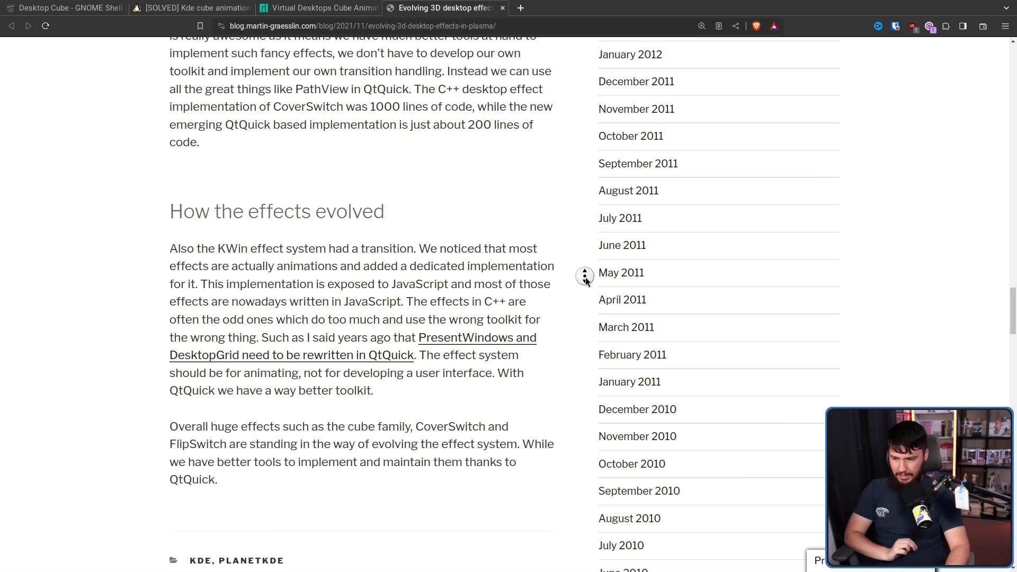
scroll("down", 3)
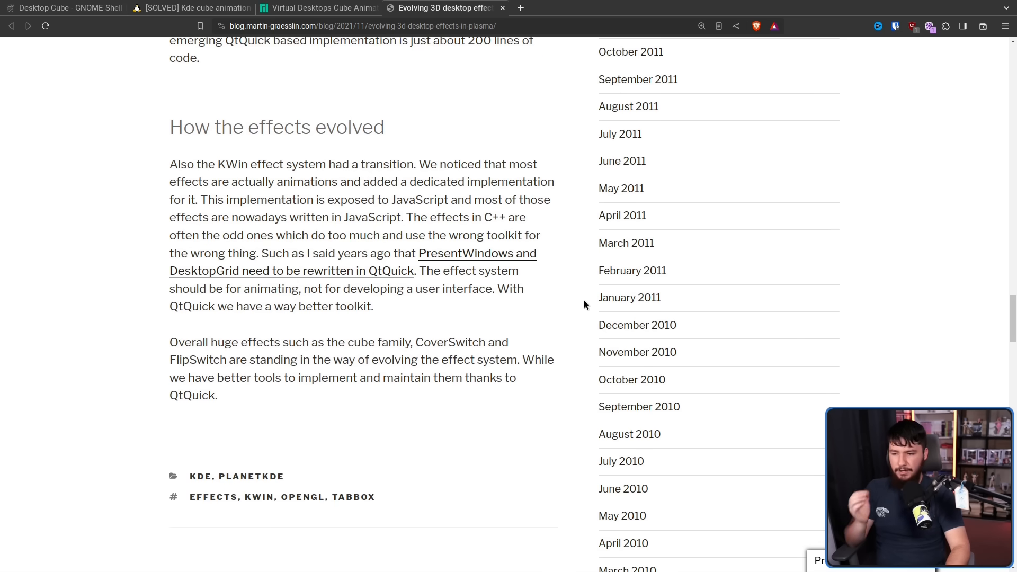
mouse_move(594, 301)
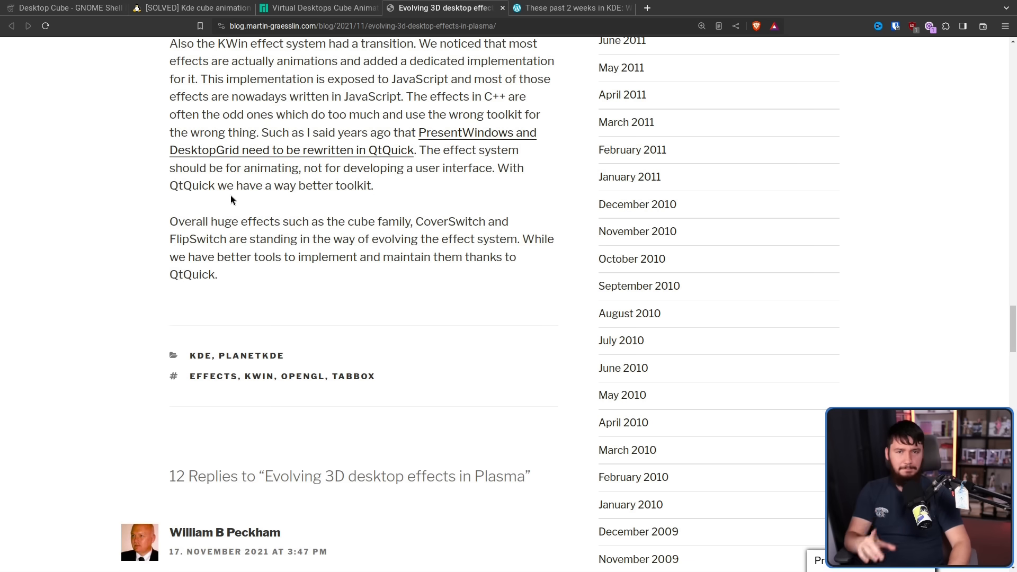
mouse_move(333, 210)
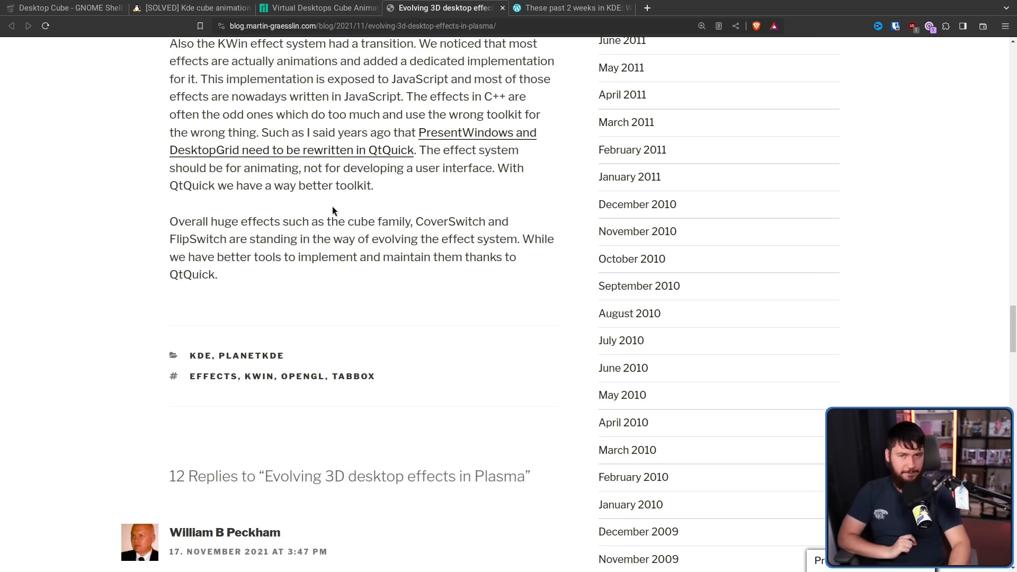
left_click(577, 8)
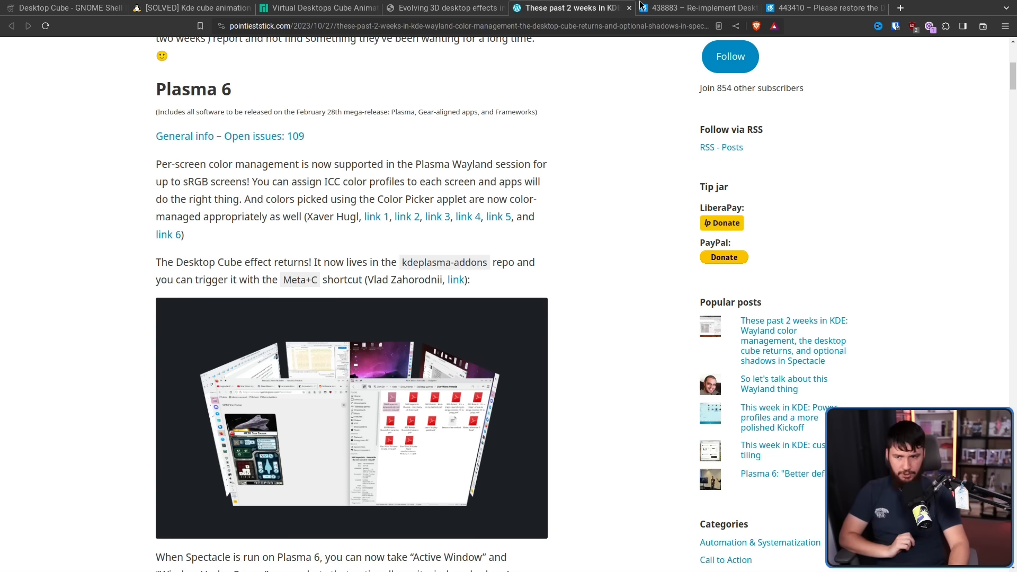
- Switch to bug 443410 'Please restore Desktop Cube' and scroll through its comments
left_click(697, 8)
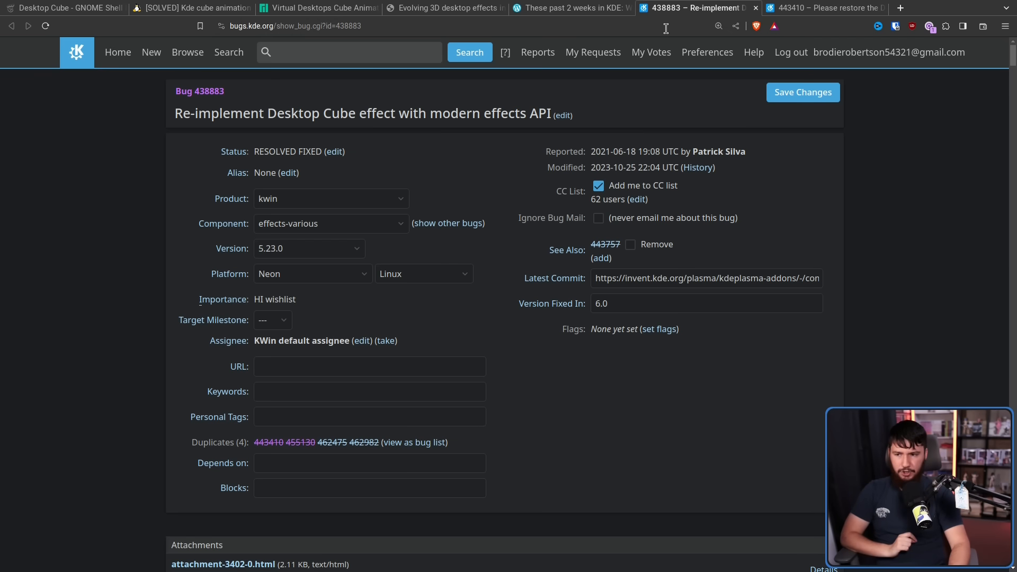
left_click(823, 8)
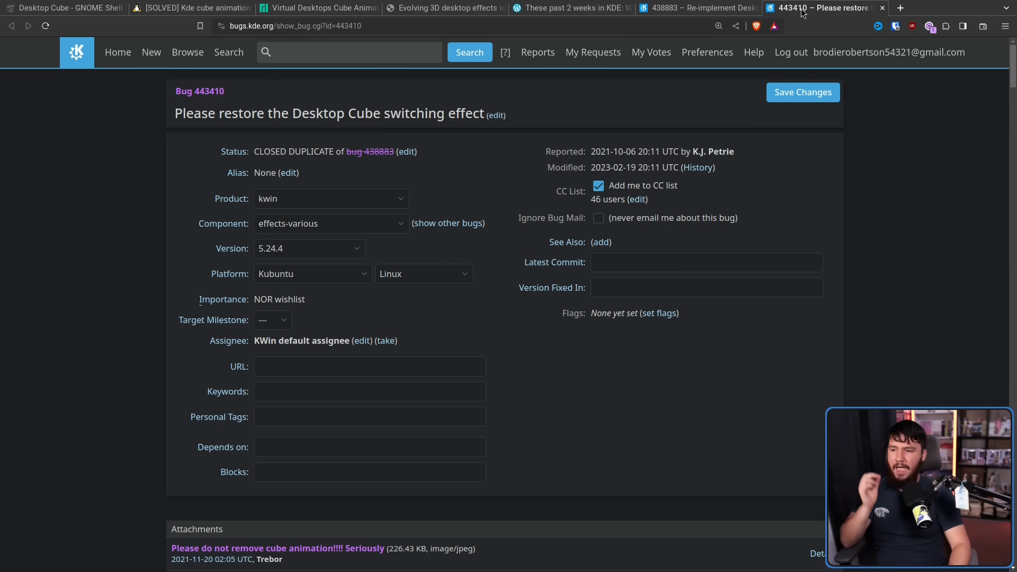
mouse_move(756, 26)
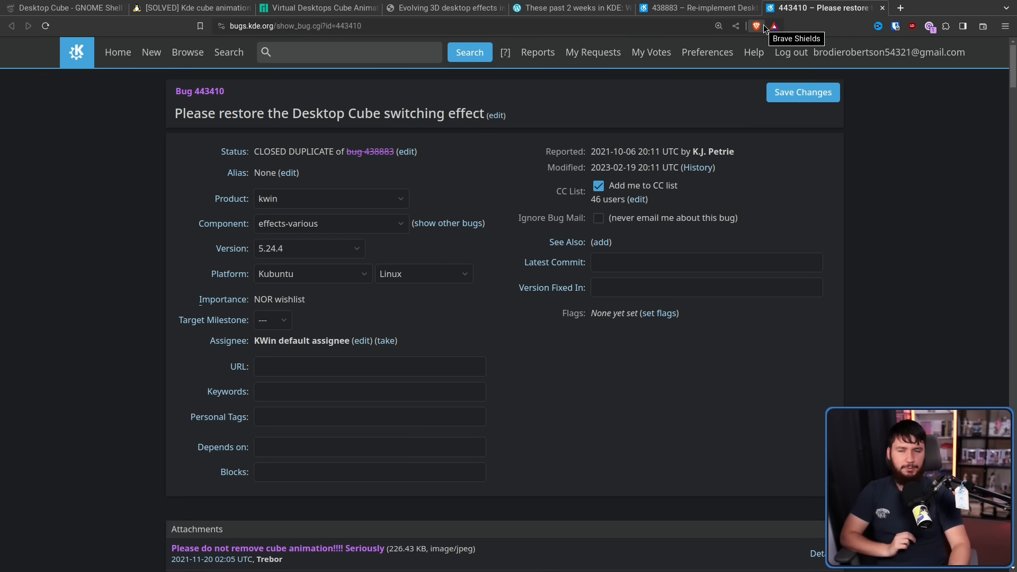
scroll("down", 3)
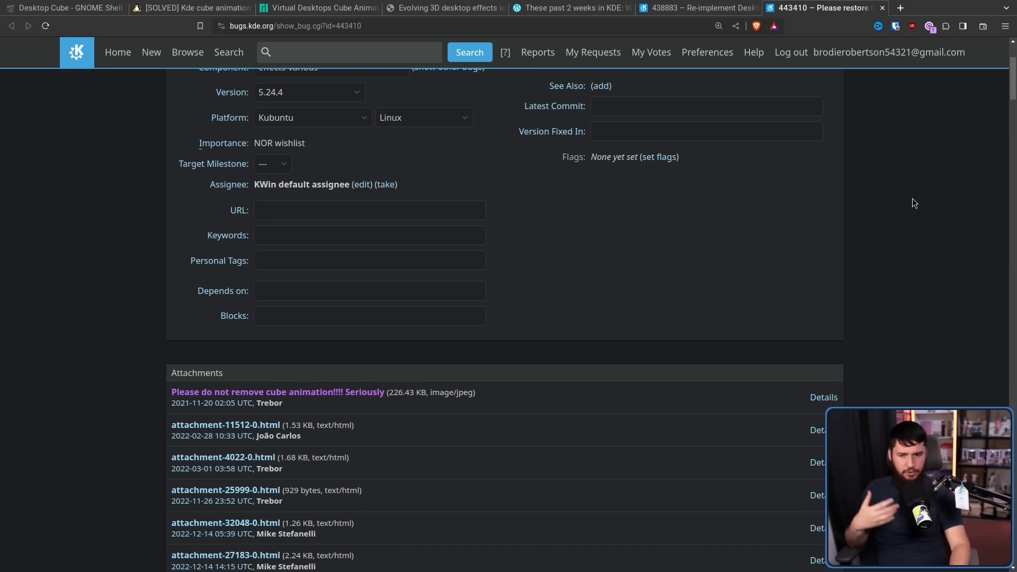
scroll("down", 3)
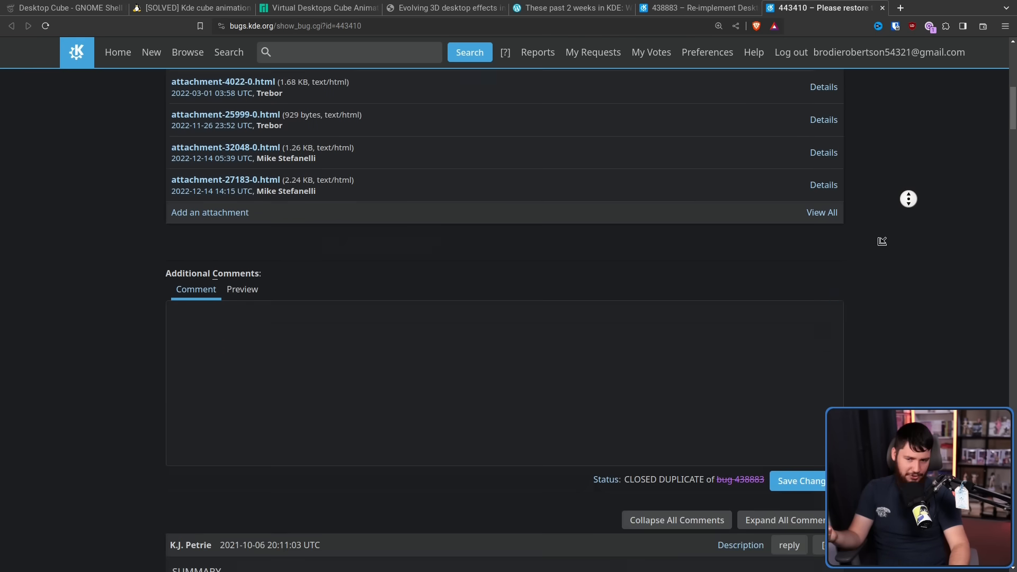
scroll("down", 3)
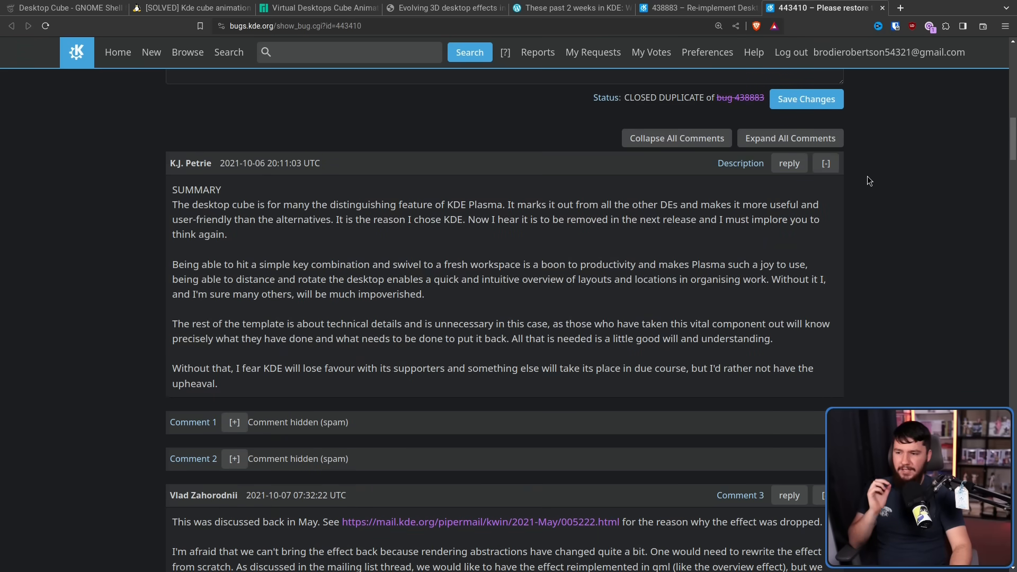
mouse_move(741, 163)
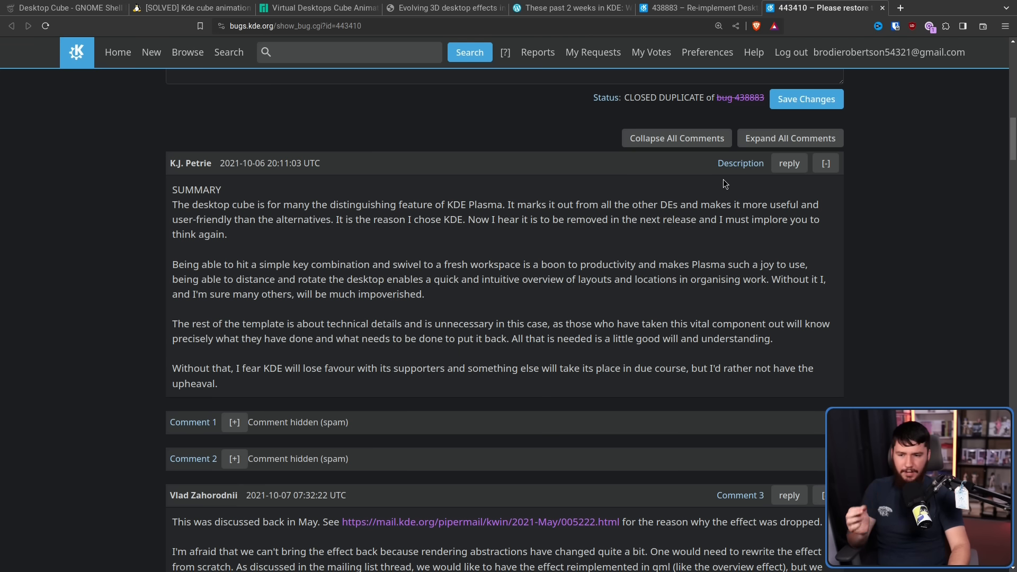
mouse_move(752, 206)
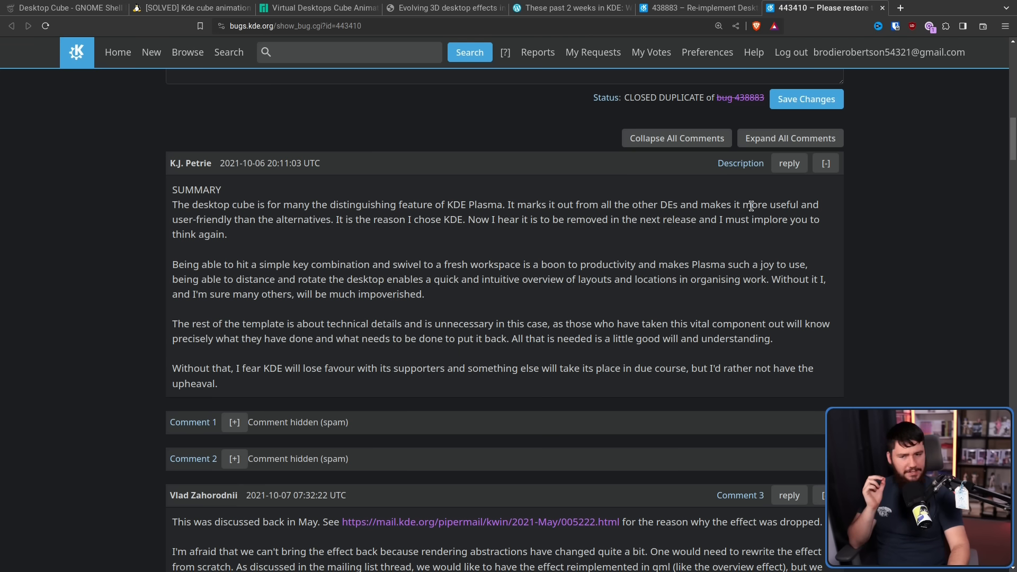
- Highlight the comment calling the cube more user-friendly and 'the reason I chose KDE'
left_click_drag(744, 204, 253, 219)
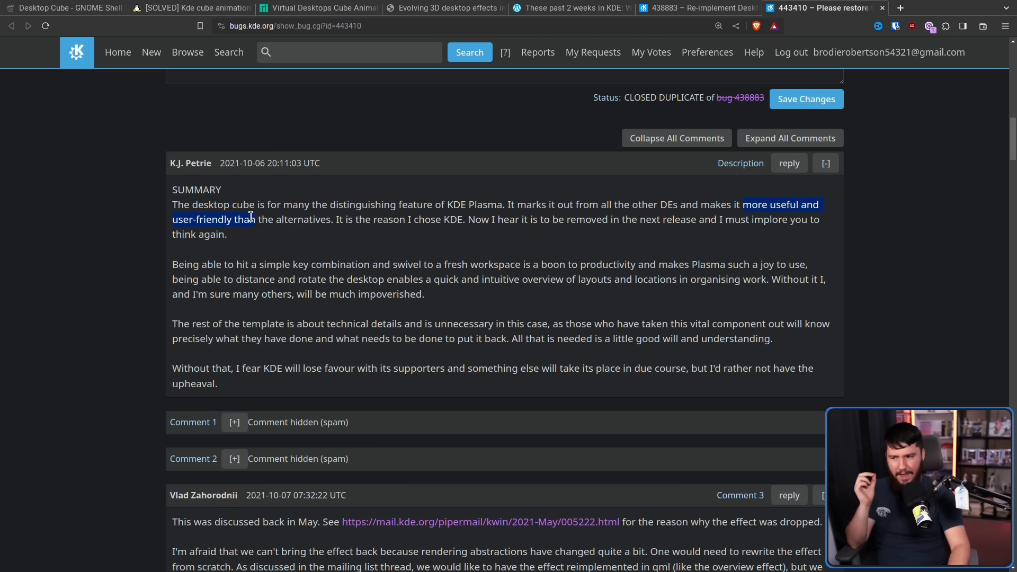
left_click_drag(253, 219, 331, 220)
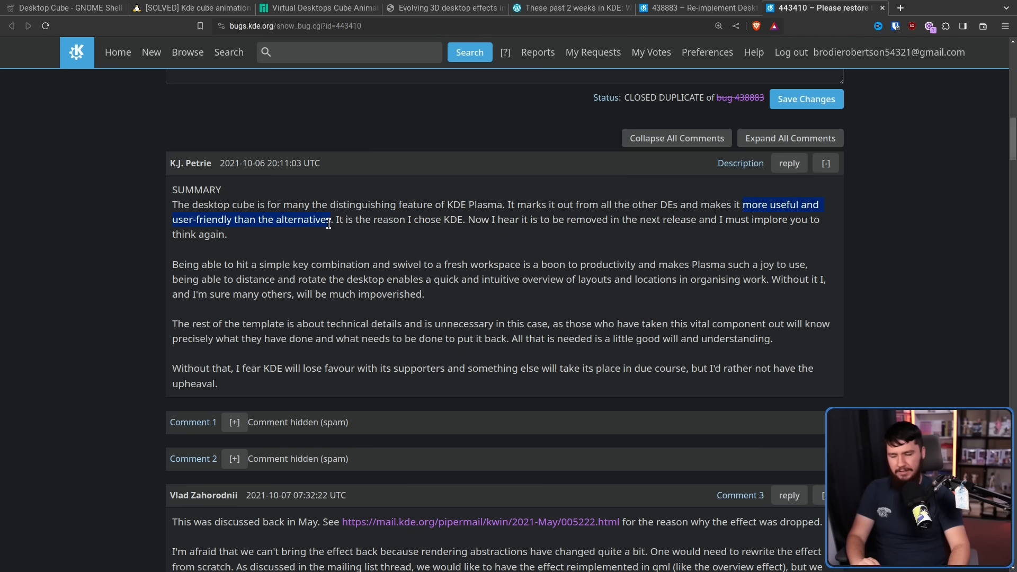
left_click(410, 218)
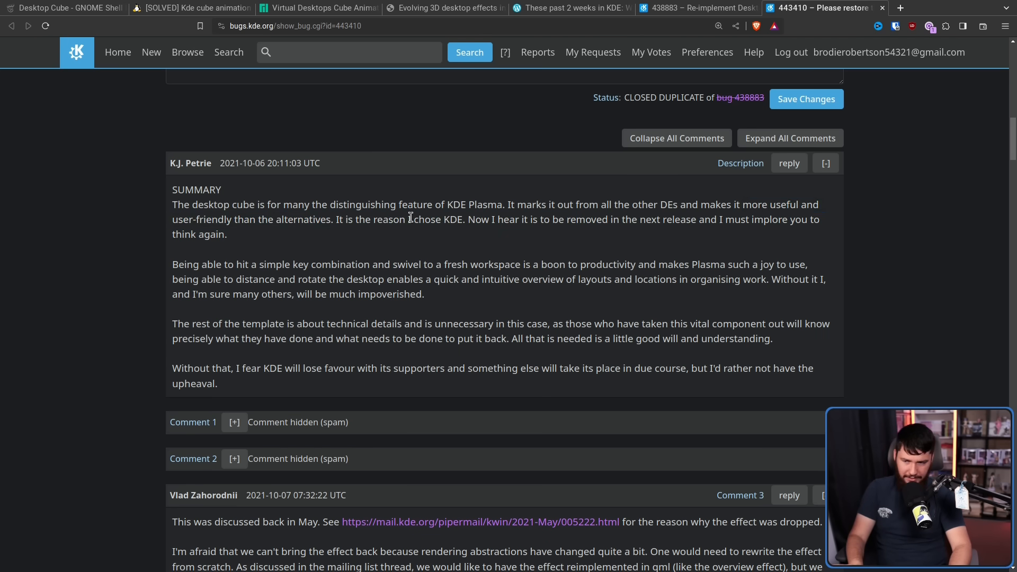
left_click_drag(346, 219, 464, 220)
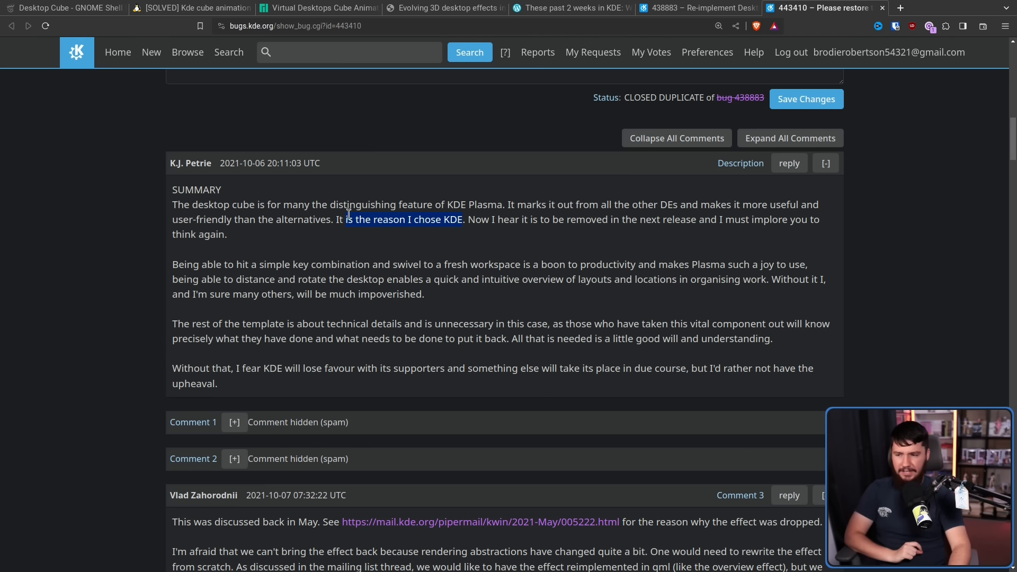
left_click(537, 207)
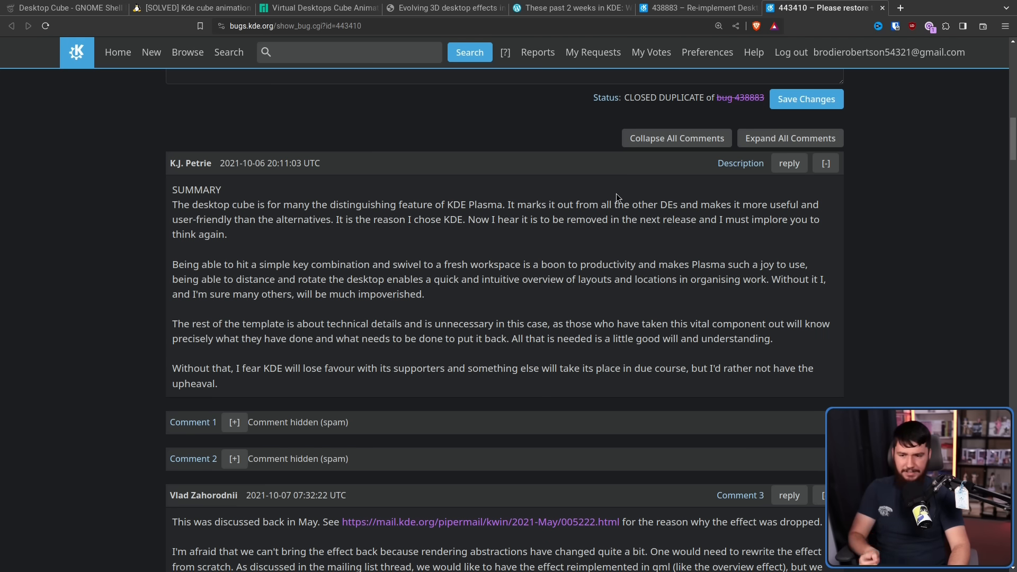
mouse_move(628, 179)
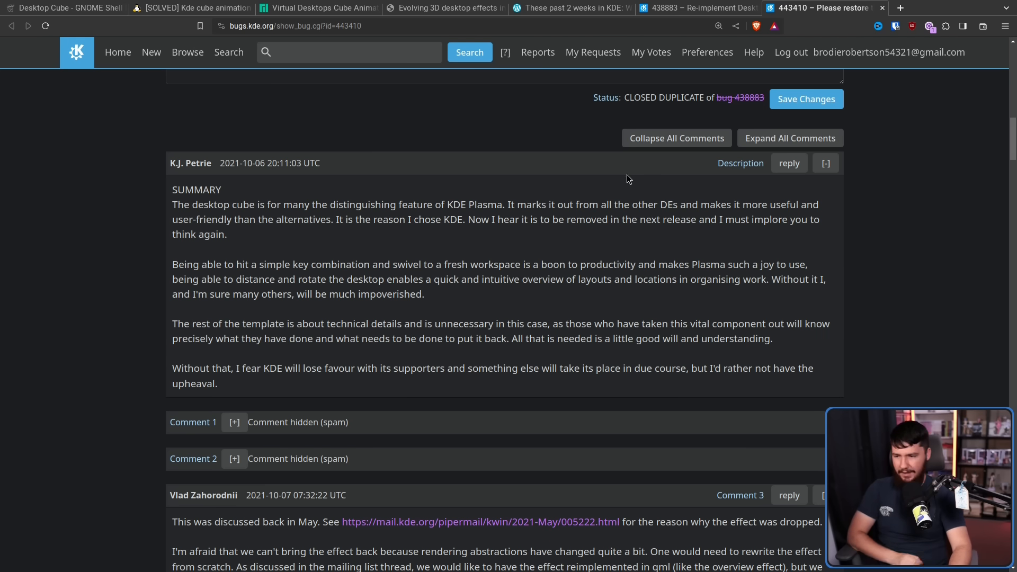
mouse_move(410, 243)
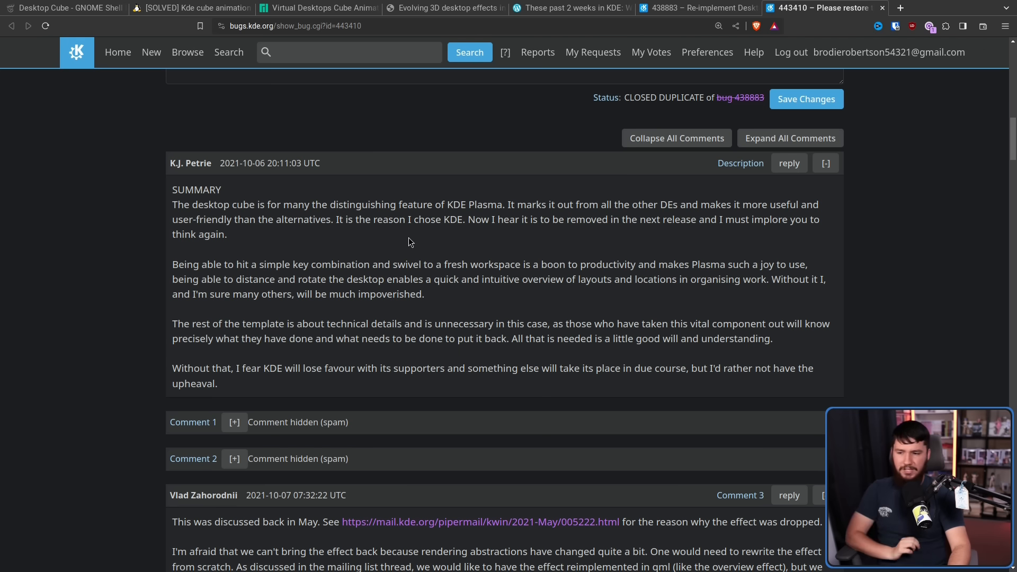
mouse_move(525, 253)
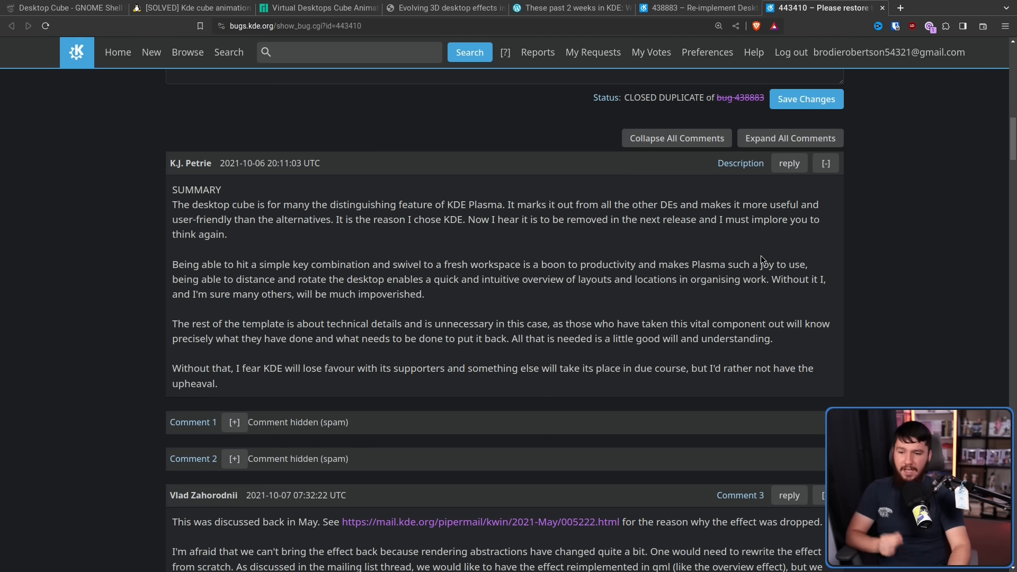
mouse_move(326, 276)
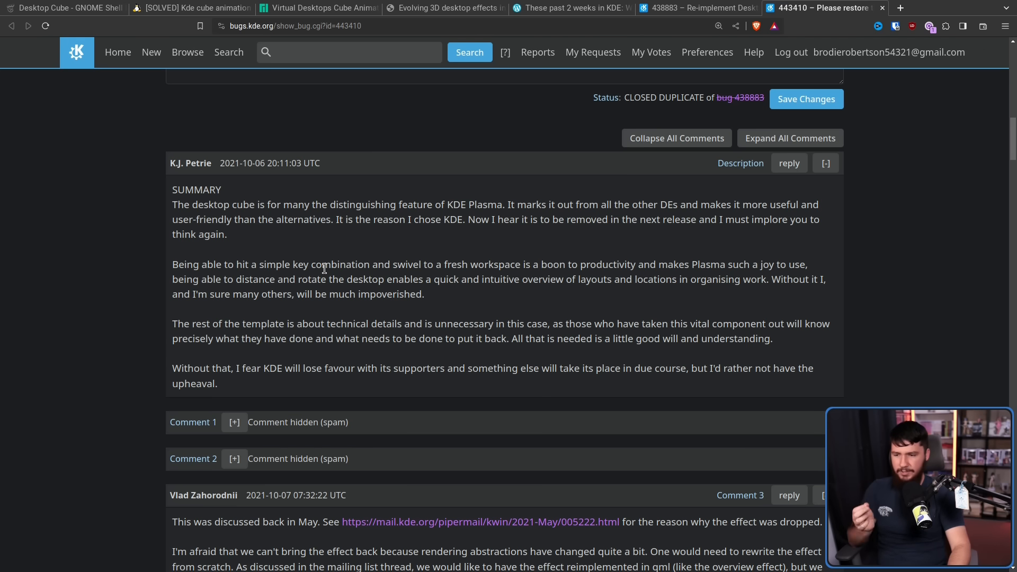
mouse_move(560, 277)
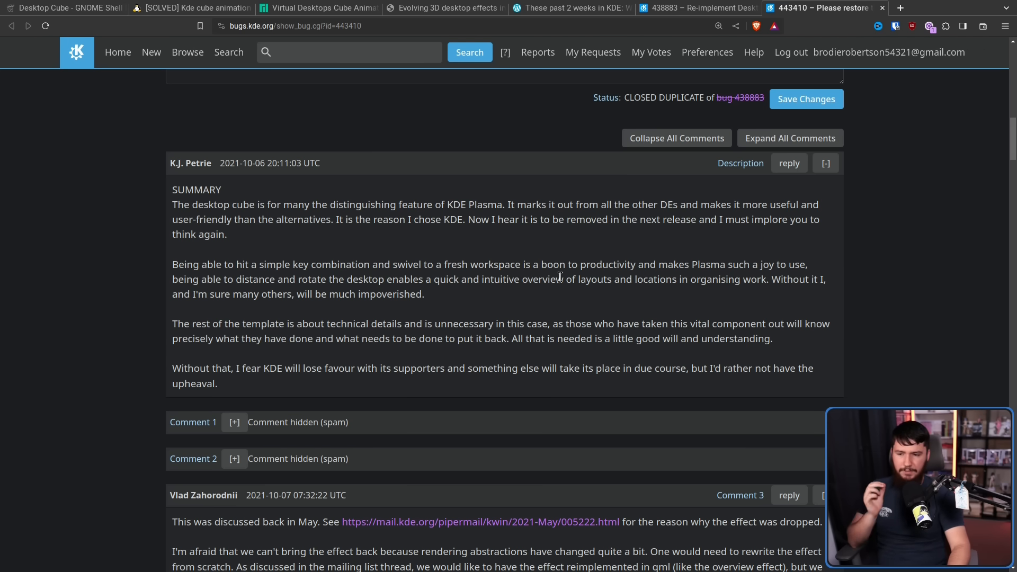
mouse_move(802, 292)
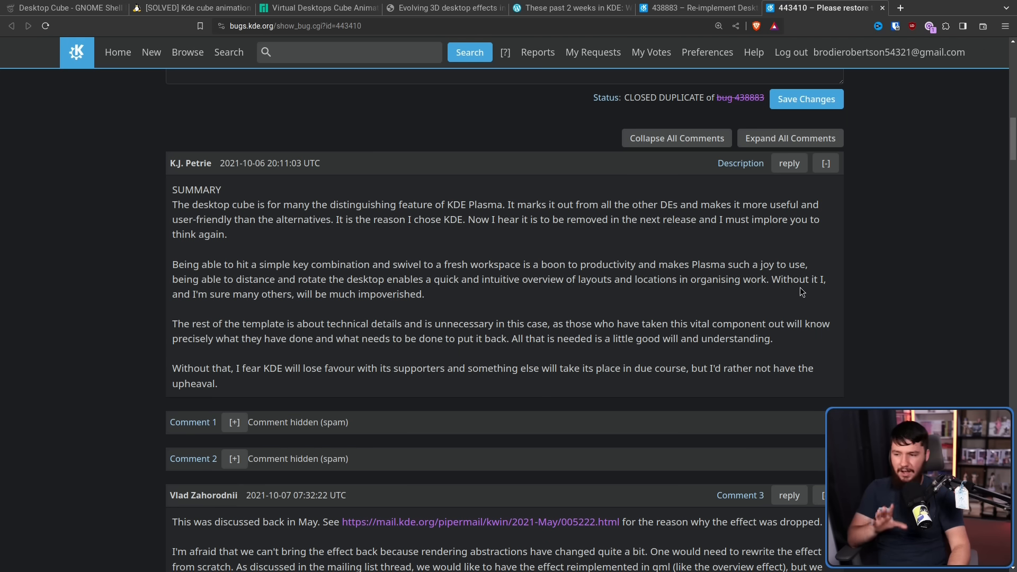
mouse_move(481, 284)
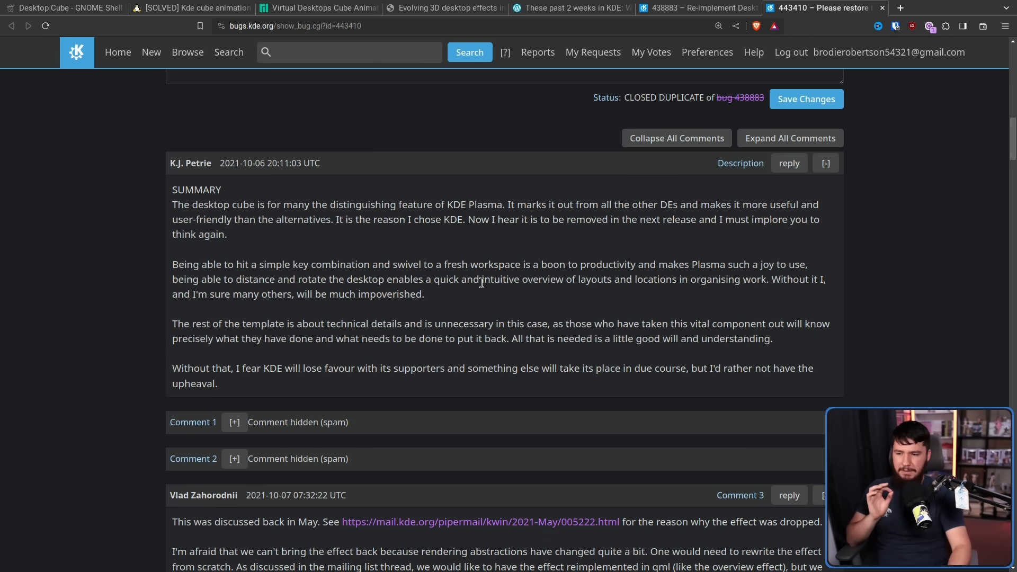
mouse_move(423, 296)
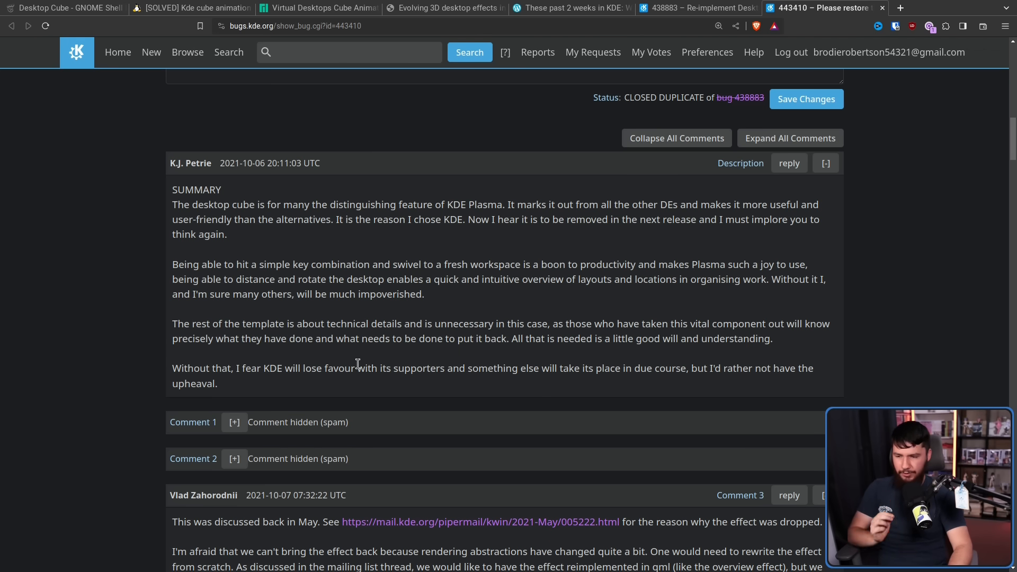
mouse_move(435, 366)
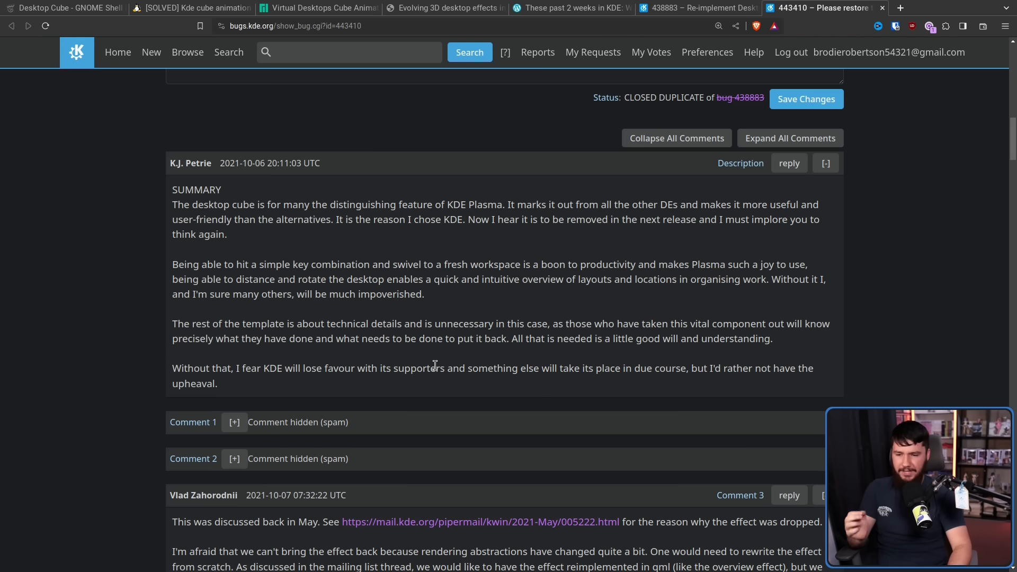
mouse_move(596, 338)
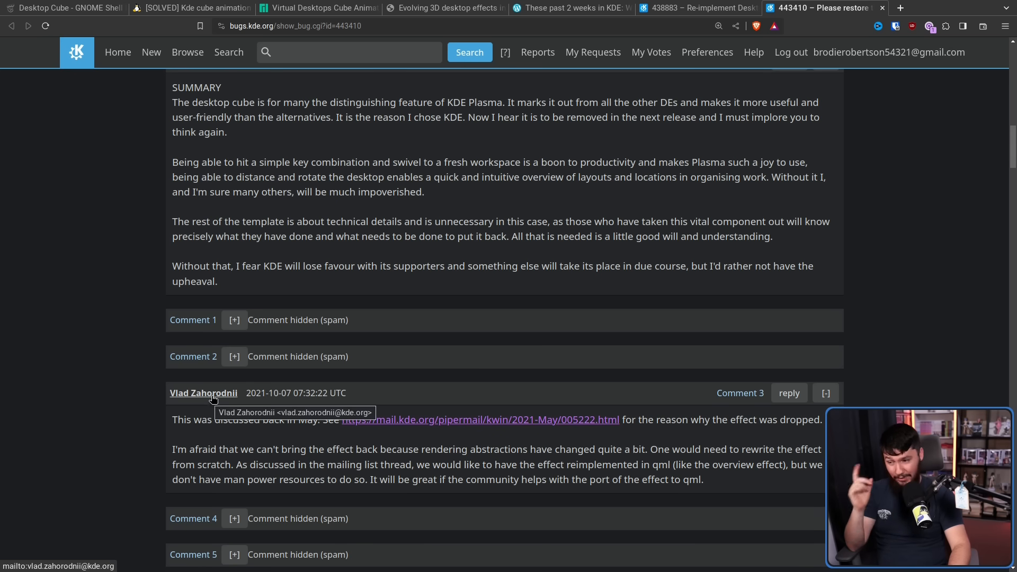
mouse_move(211, 404)
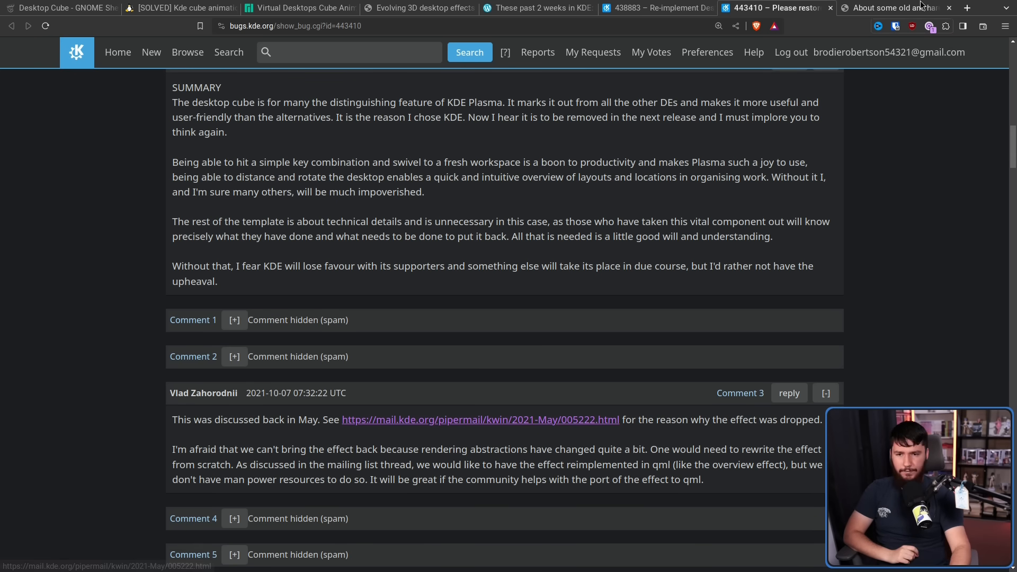
- Open Comment 3's mailing-list post on dropping the effect in a new tab and keep reading
left_click(481, 420)
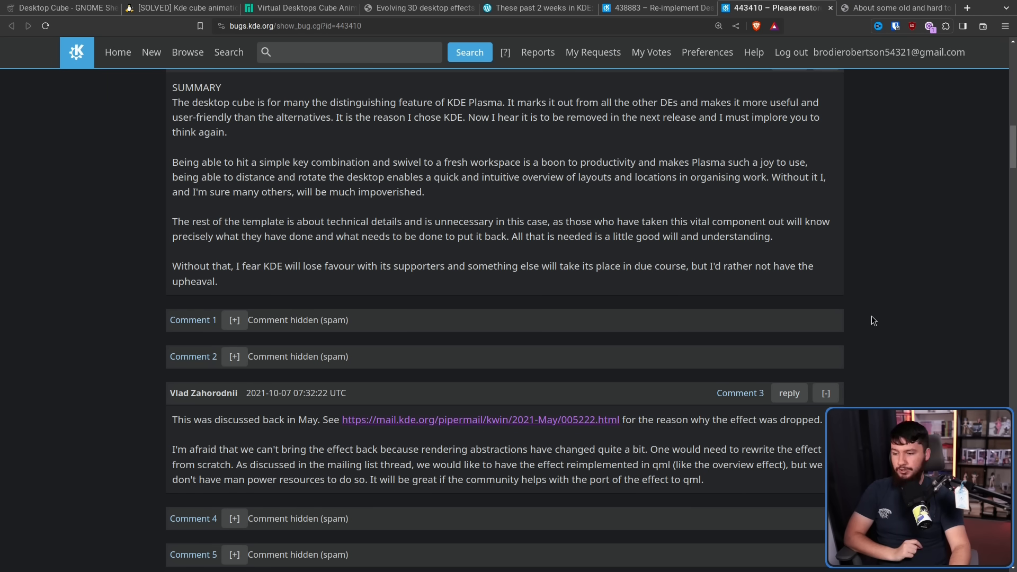
scroll("down", 3)
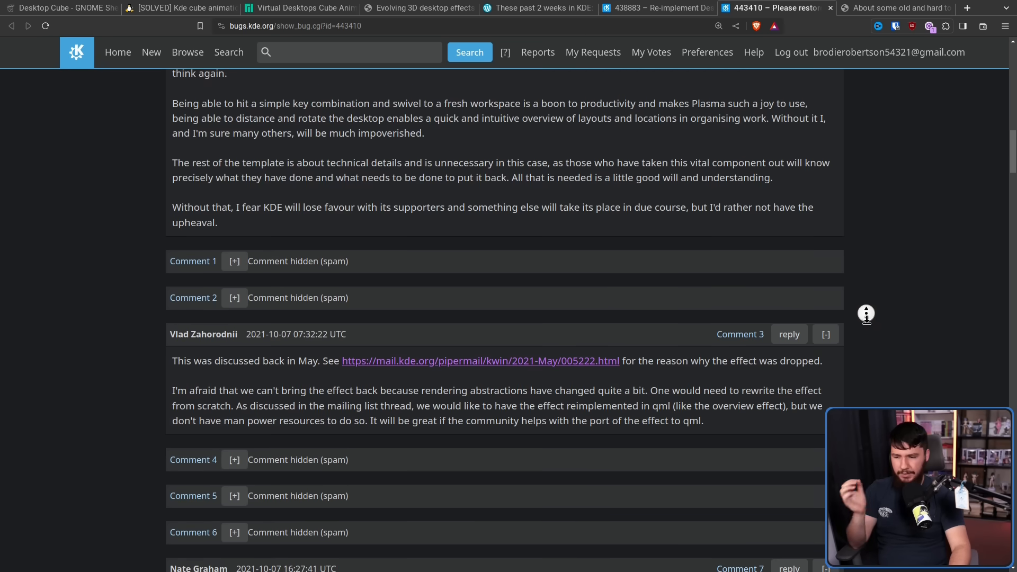
scroll("down", 3)
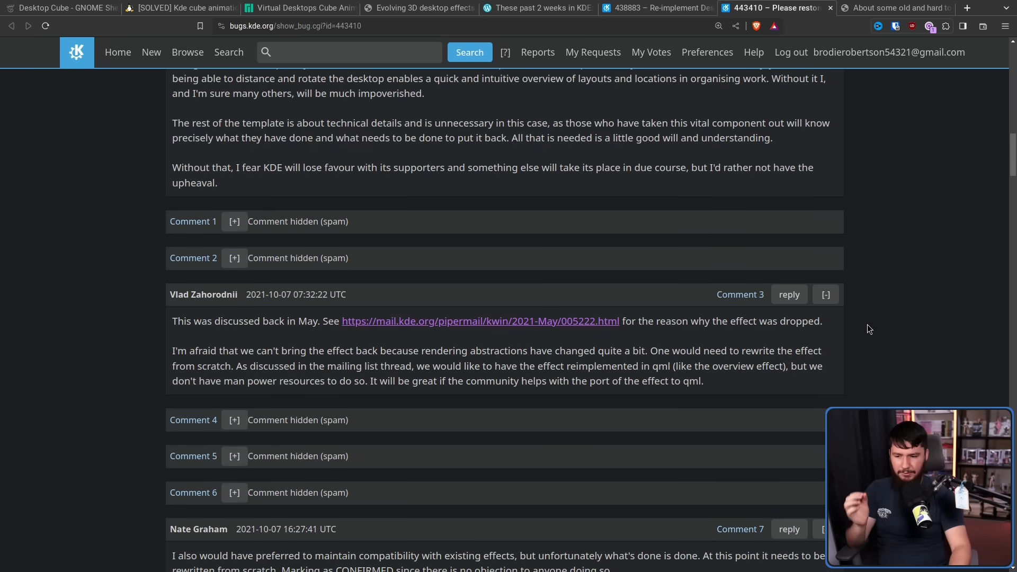
mouse_move(867, 339)
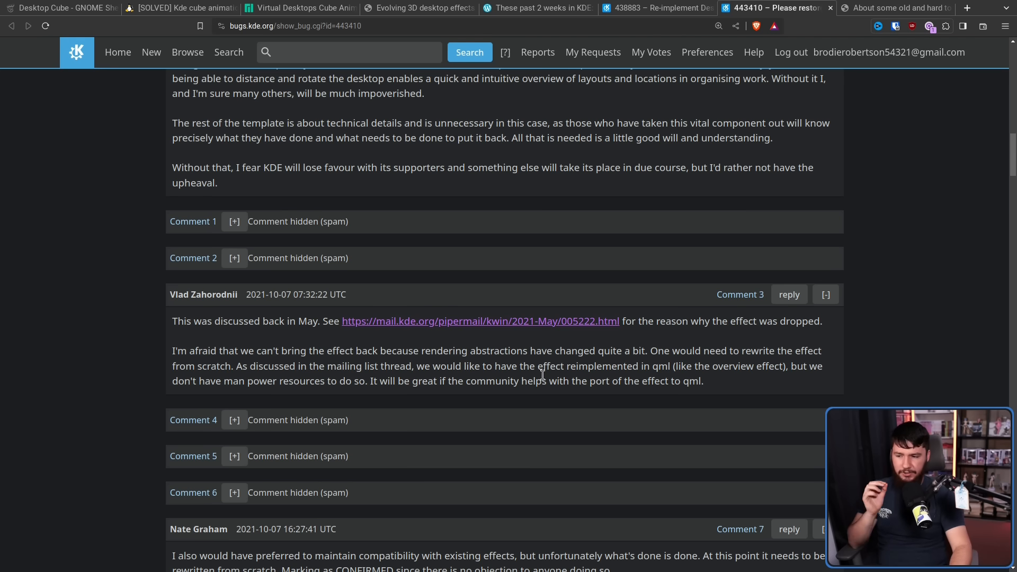
mouse_move(528, 362)
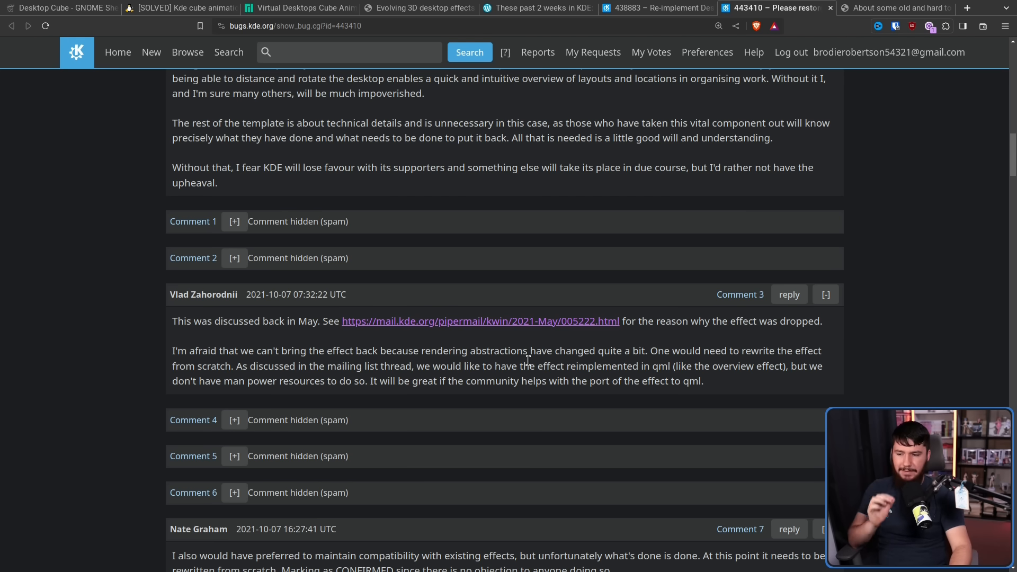
mouse_move(770, 379)
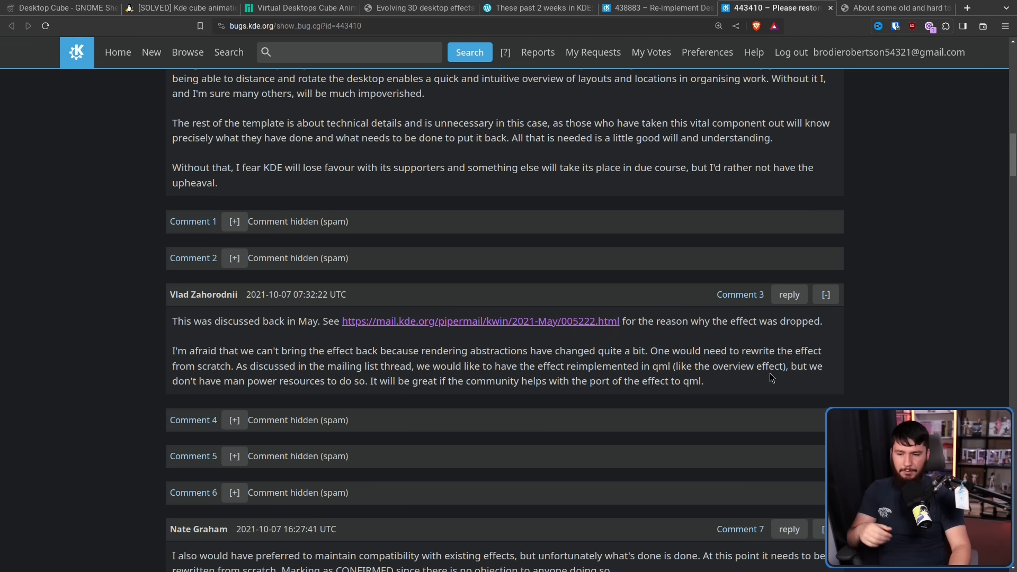
mouse_move(822, 380)
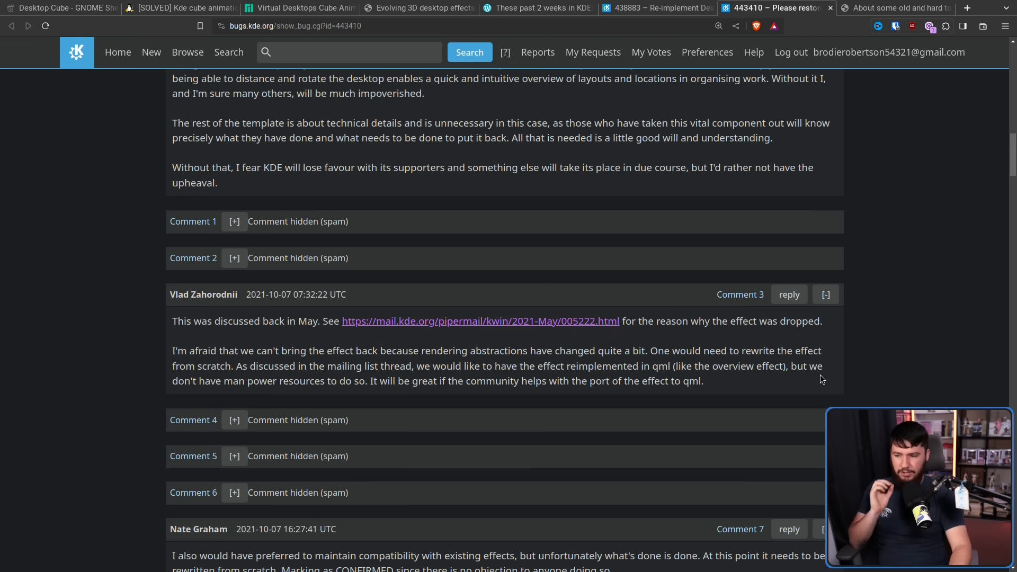
mouse_move(616, 375)
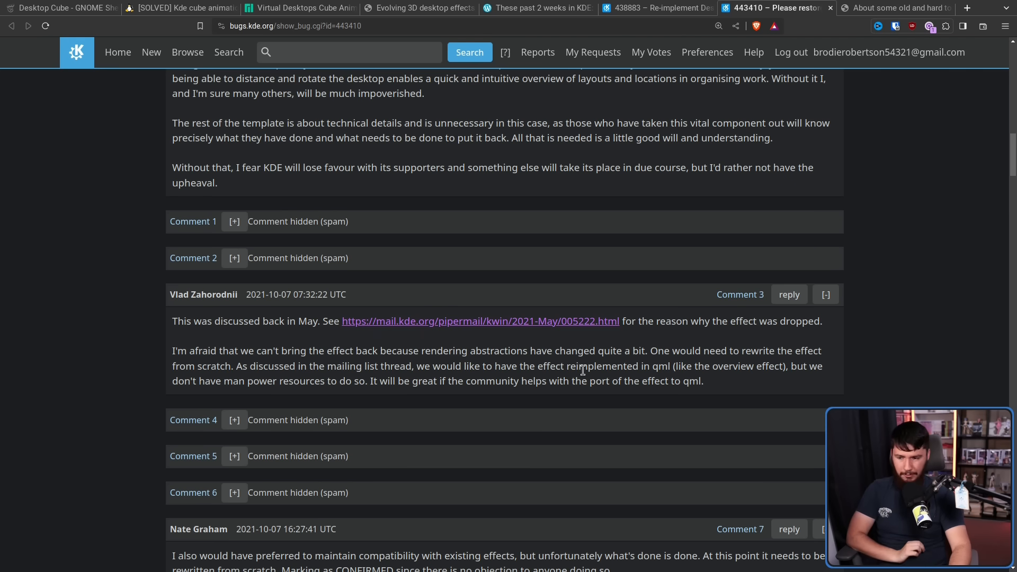
scroll("down", 3)
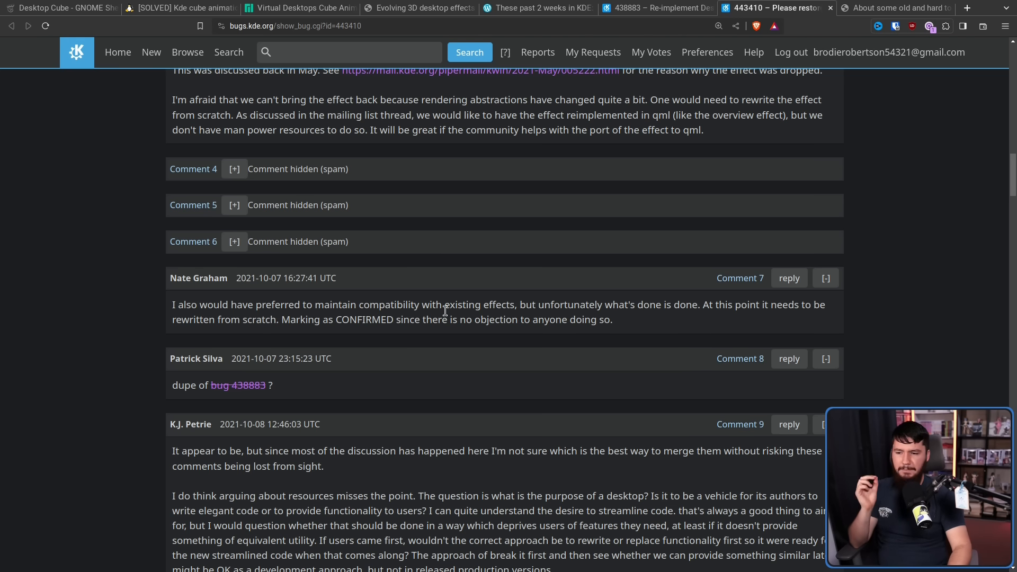
mouse_move(689, 301)
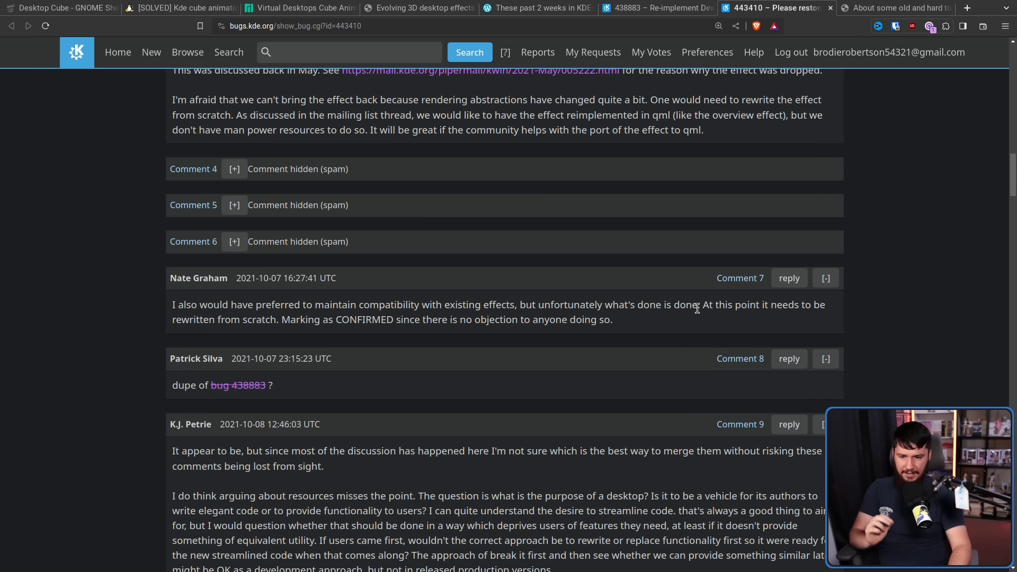
mouse_move(706, 318)
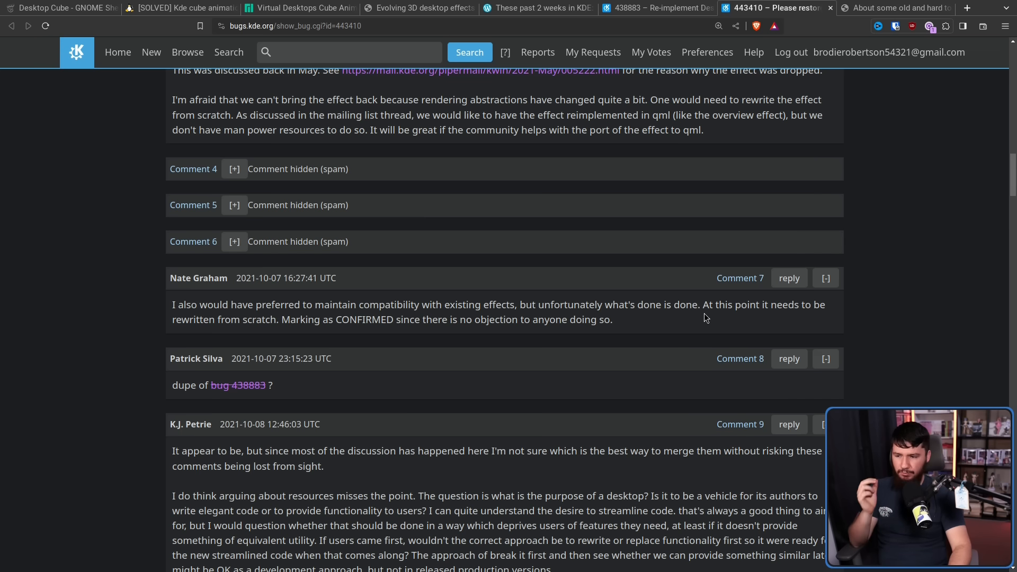
mouse_move(698, 316)
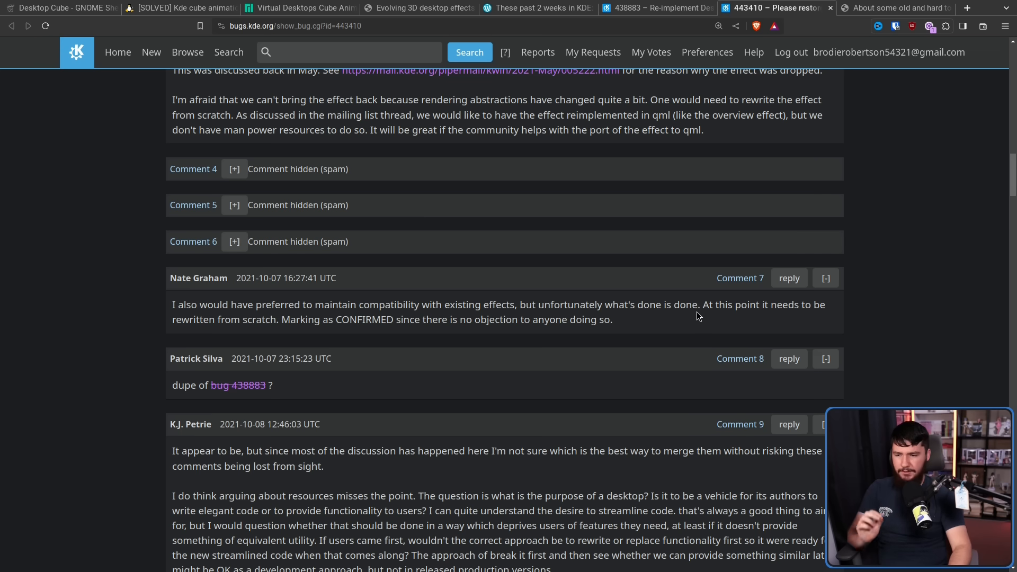
mouse_move(560, 298)
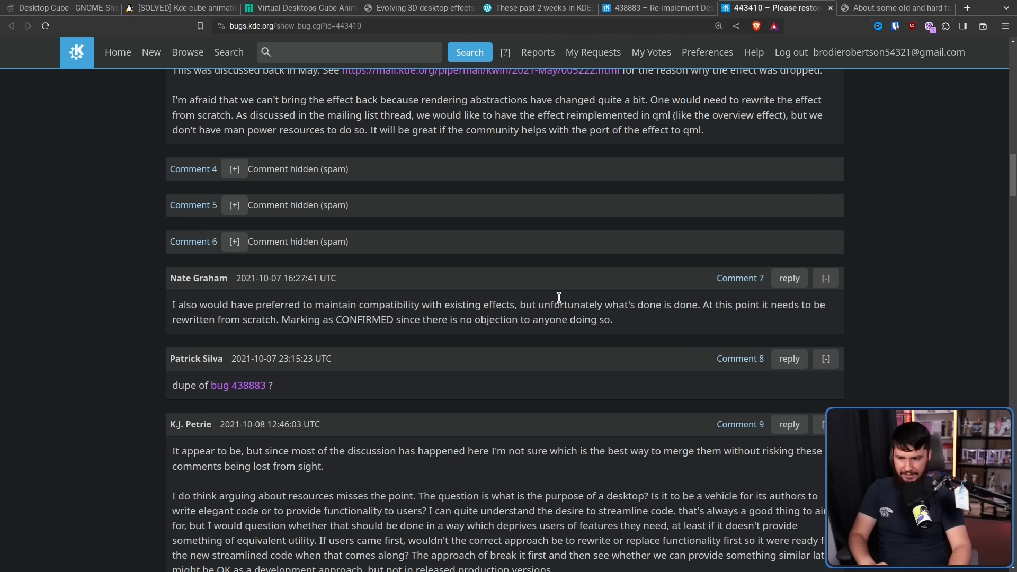
scroll("down", 3)
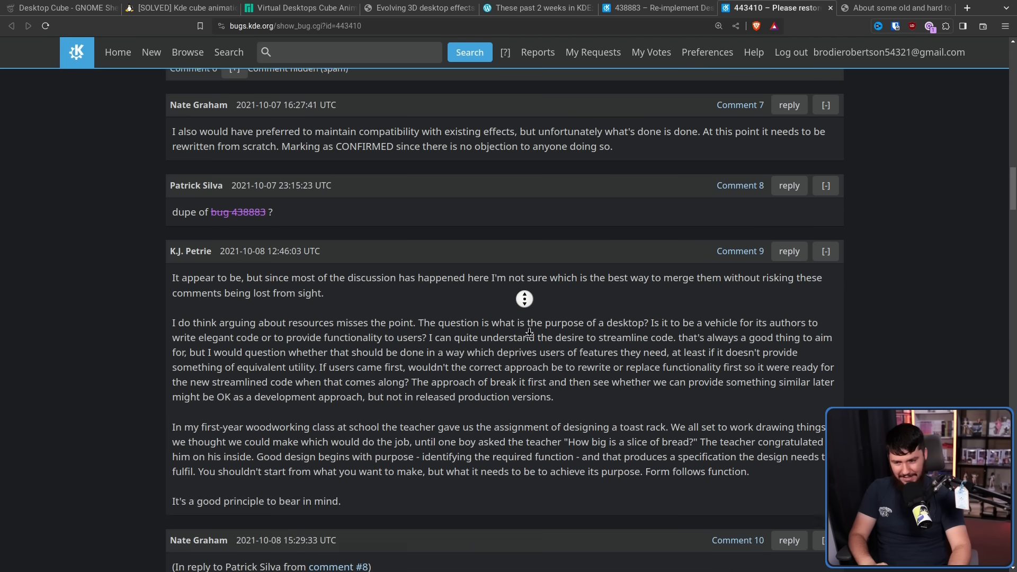
scroll("down", 3)
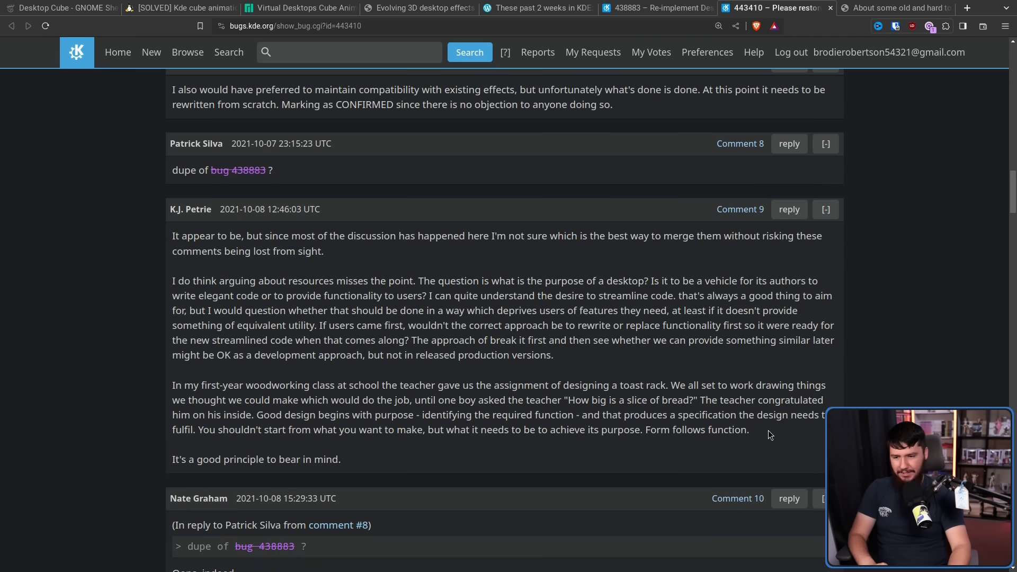
scroll("down", 3)
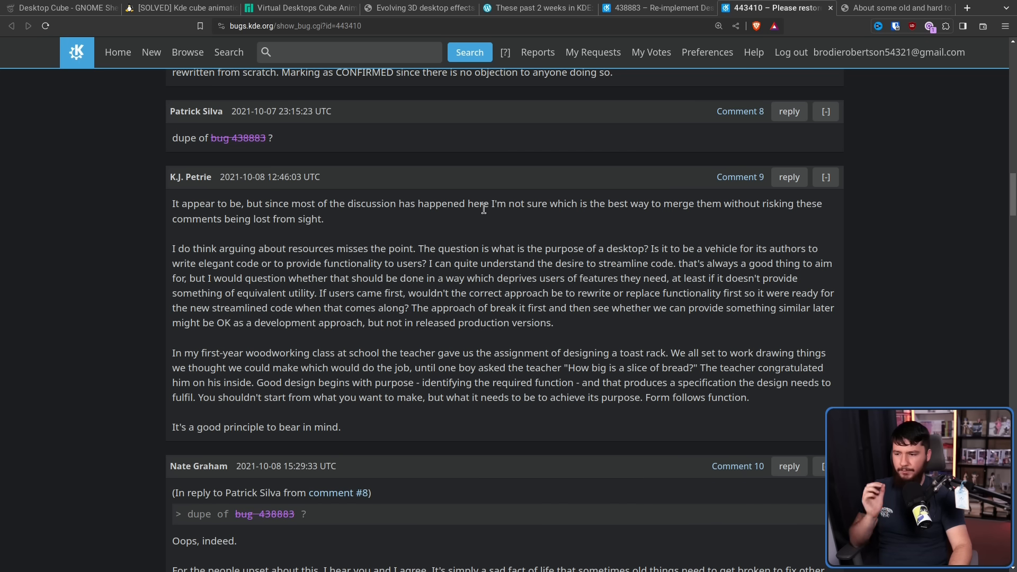
mouse_move(489, 219)
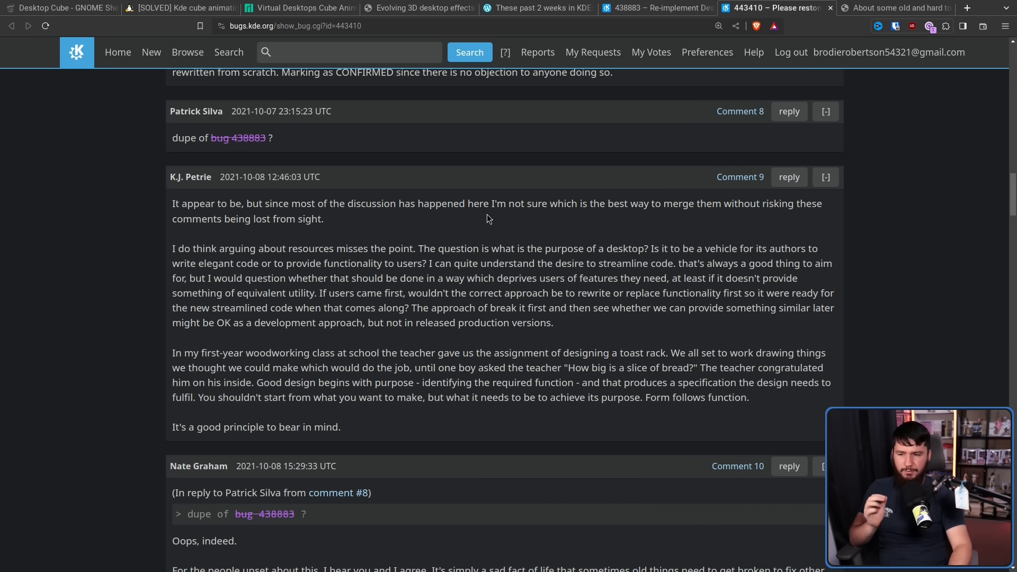
mouse_move(523, 231)
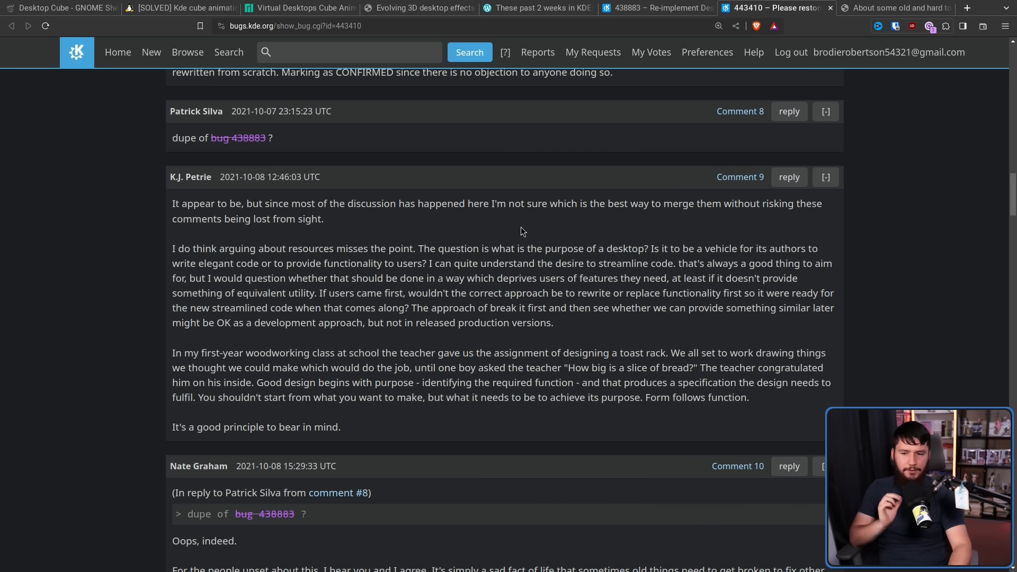
mouse_move(766, 254)
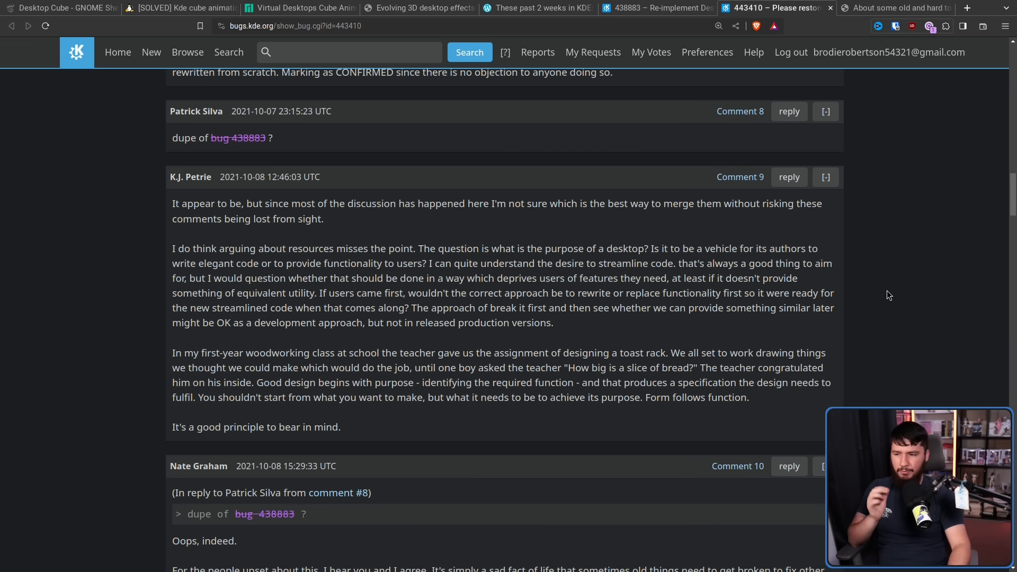
mouse_move(884, 293)
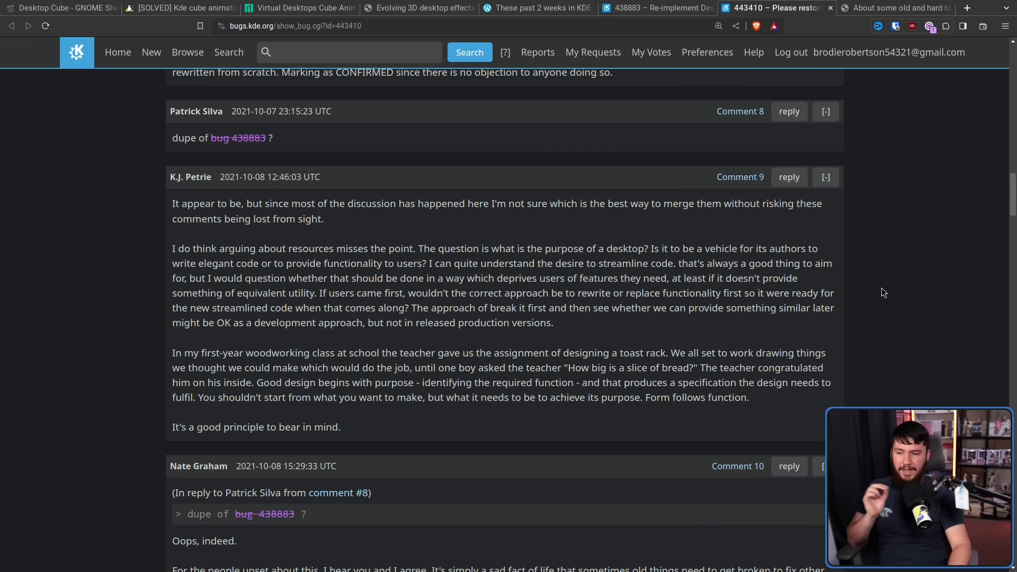
mouse_move(880, 291)
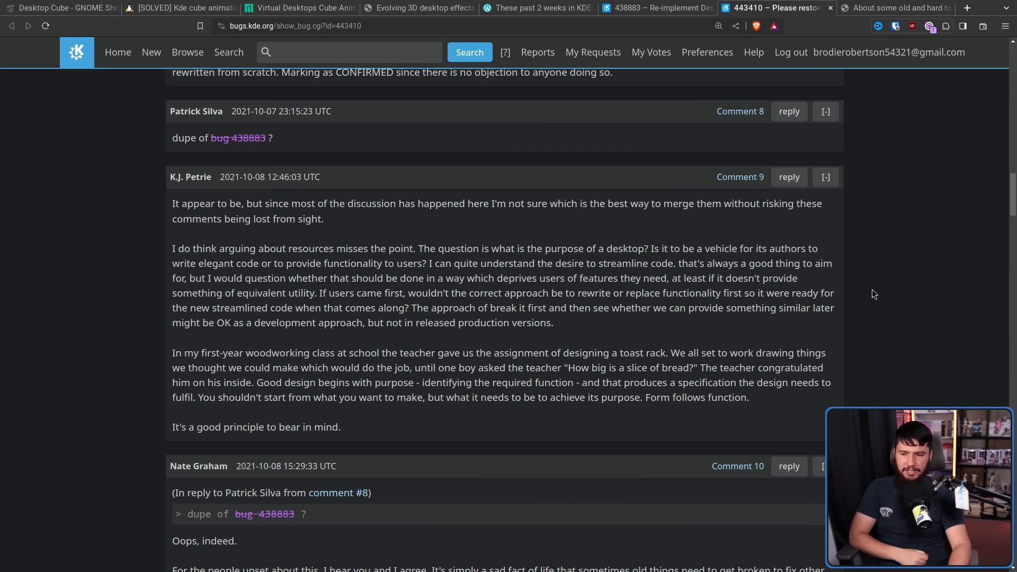
mouse_move(635, 311)
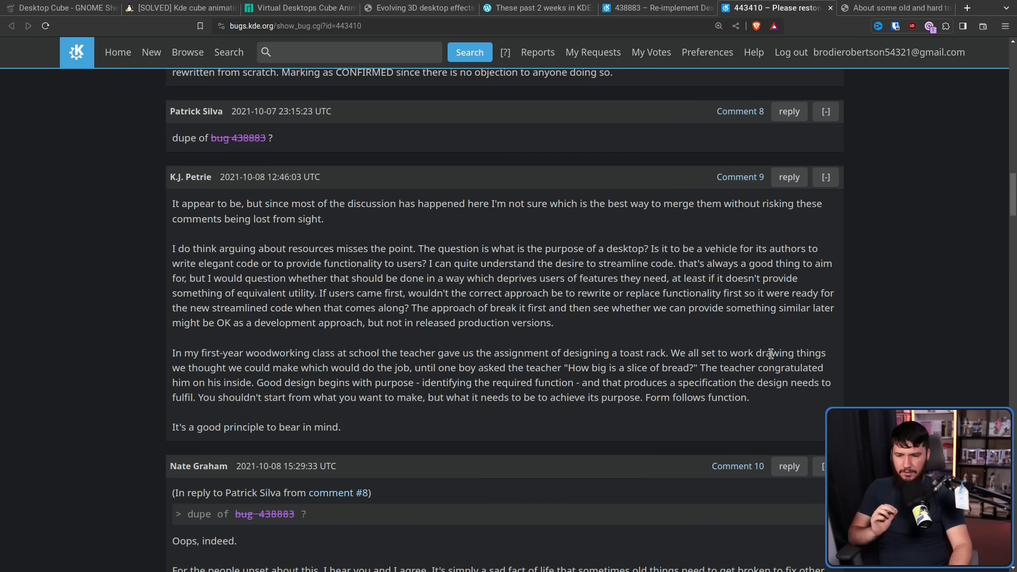
mouse_move(306, 345)
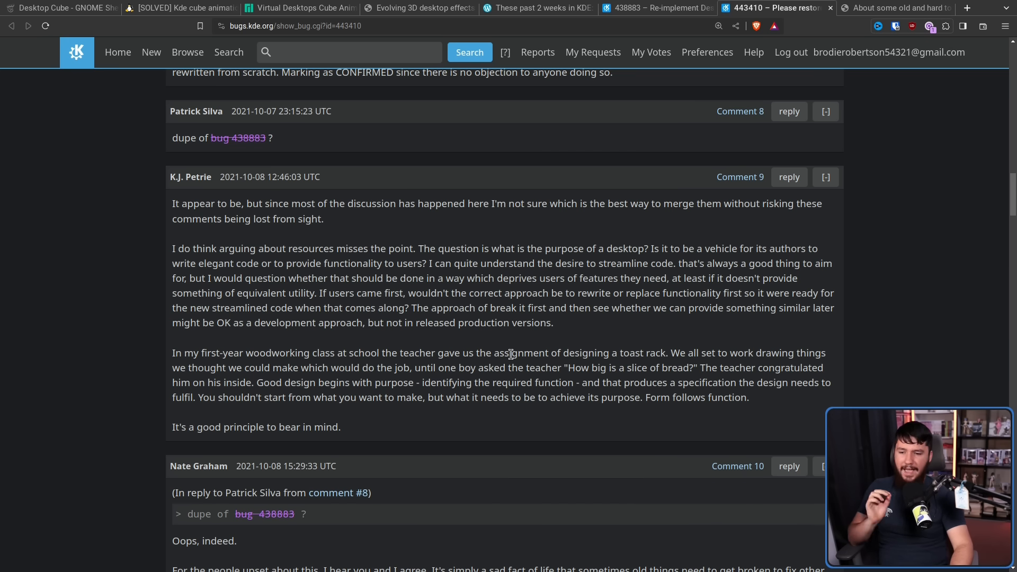
mouse_move(733, 382)
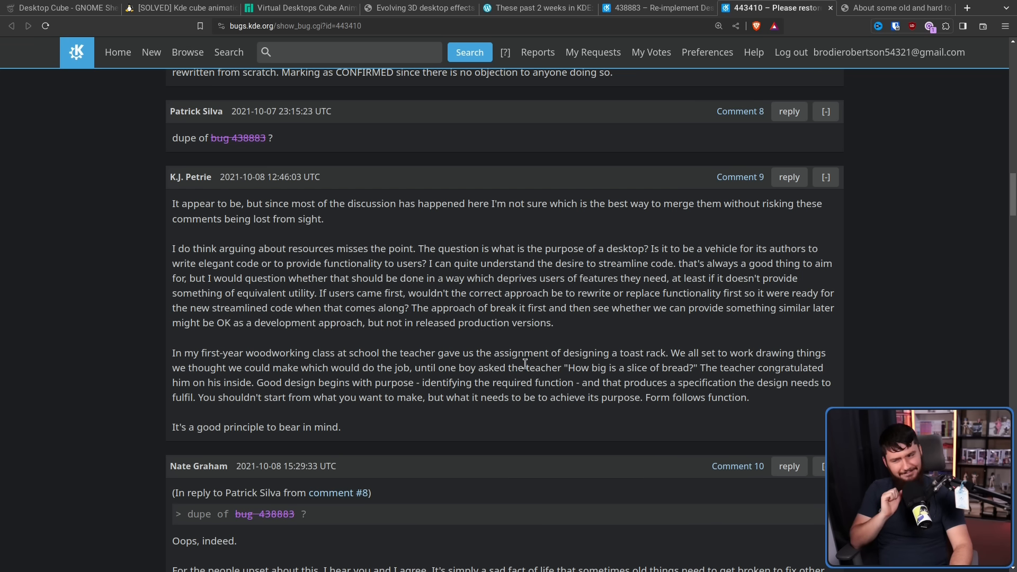
mouse_move(343, 357)
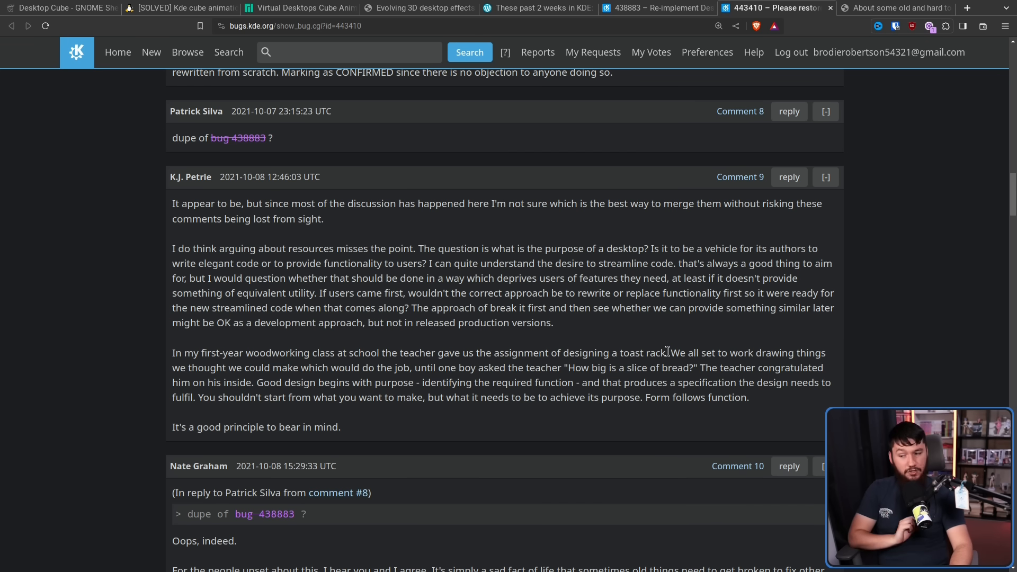
mouse_move(347, 435)
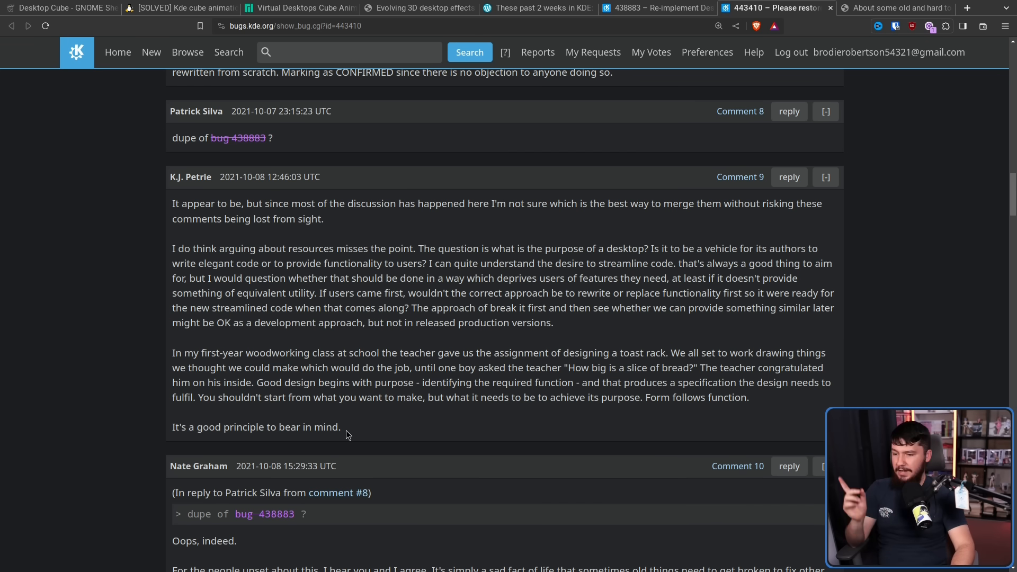
left_click_drag(172, 203, 341, 427)
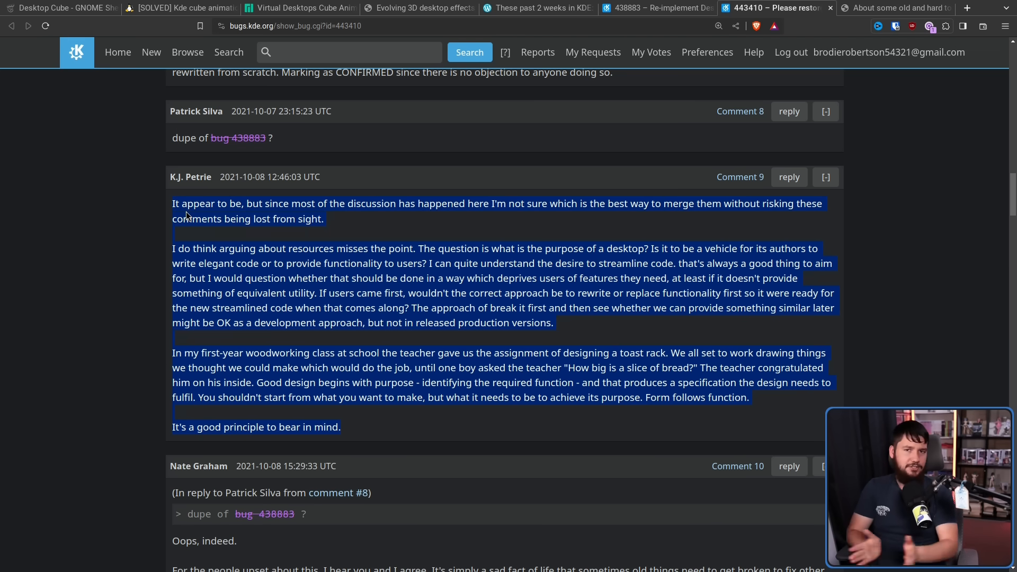
left_click(592, 328)
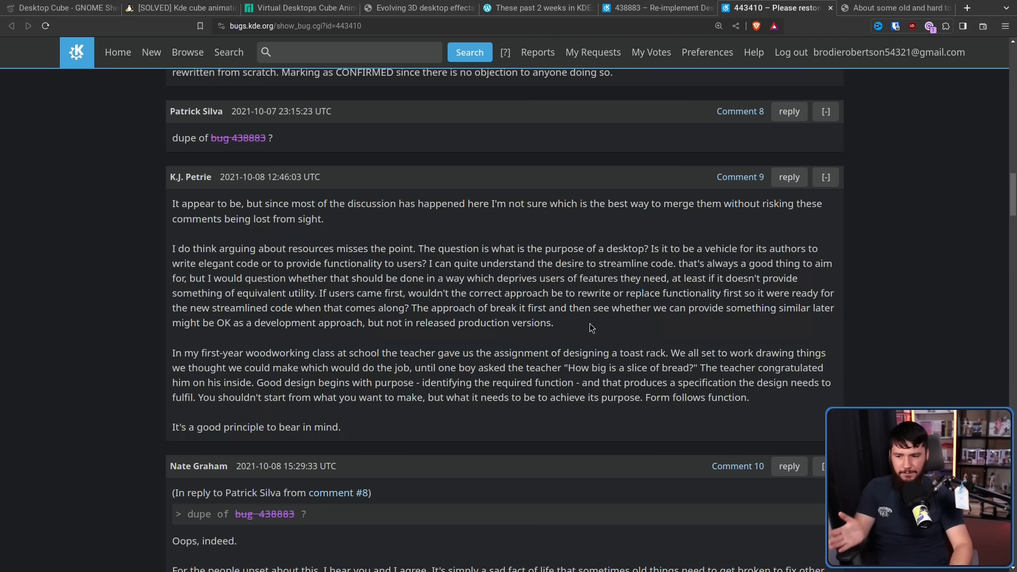
mouse_move(363, 239)
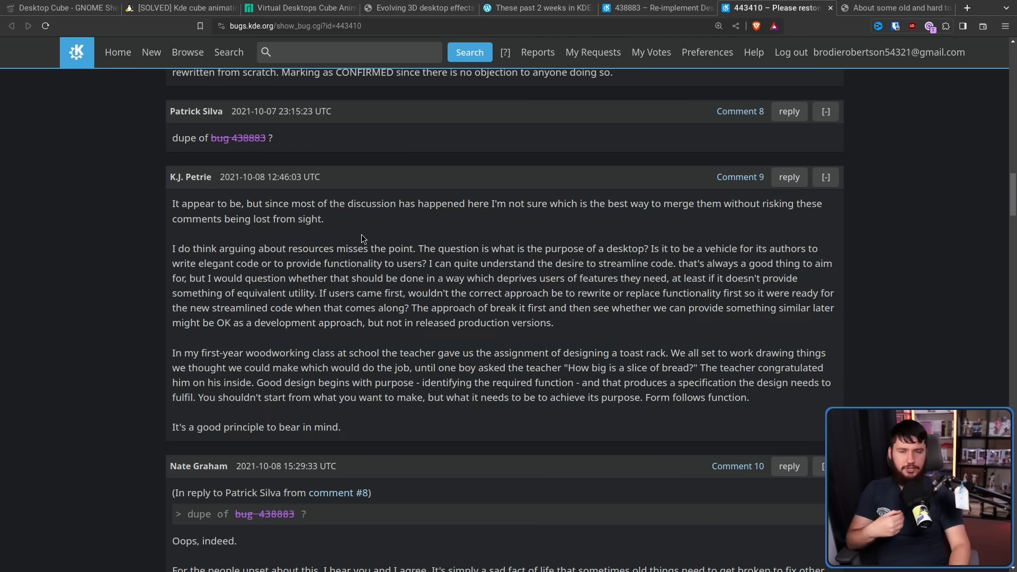
mouse_move(357, 230)
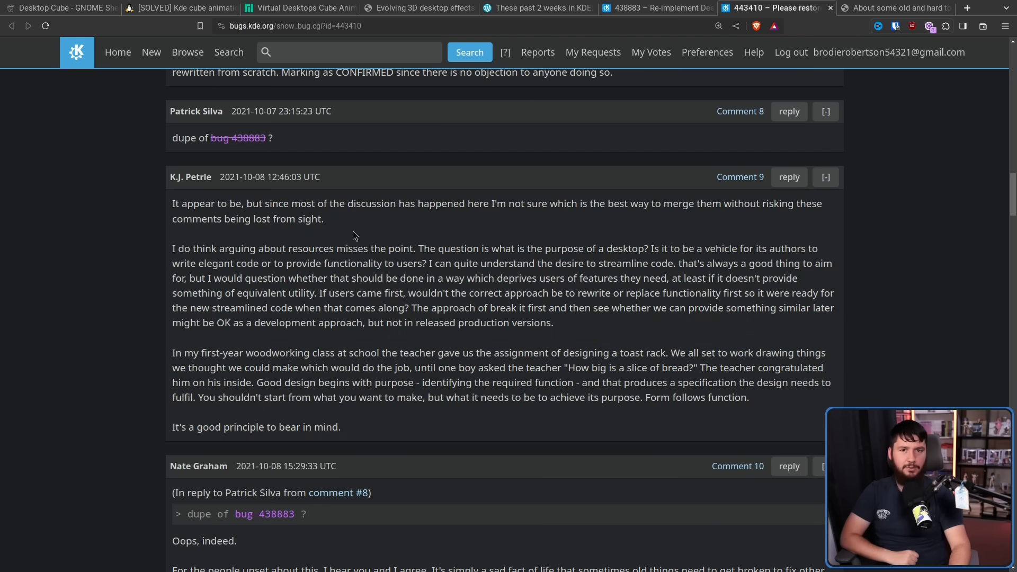
- Expand the hidden spam Comment 1 and Comment 4 on bug 443410
scroll("up", 3)
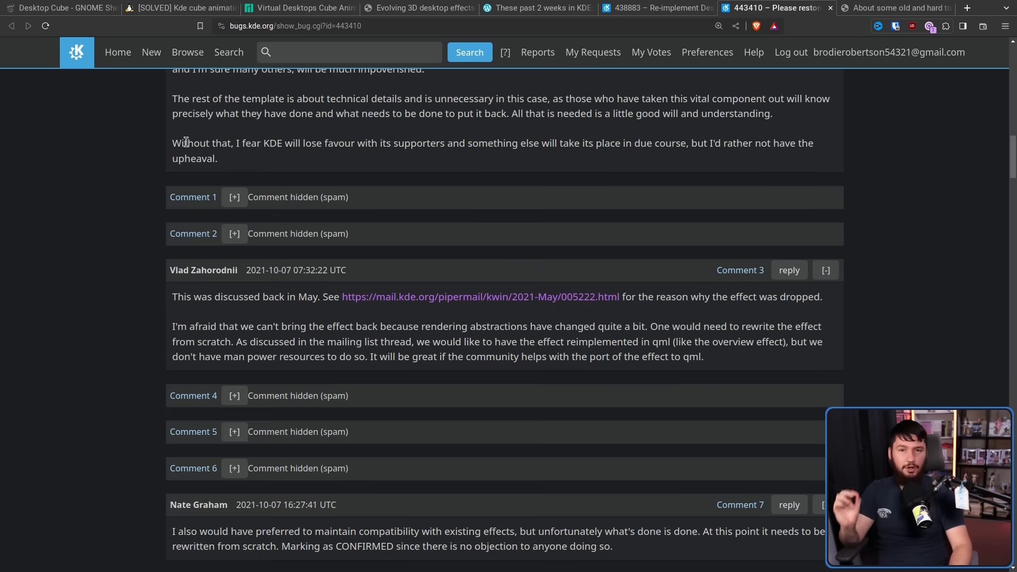
left_click(235, 197)
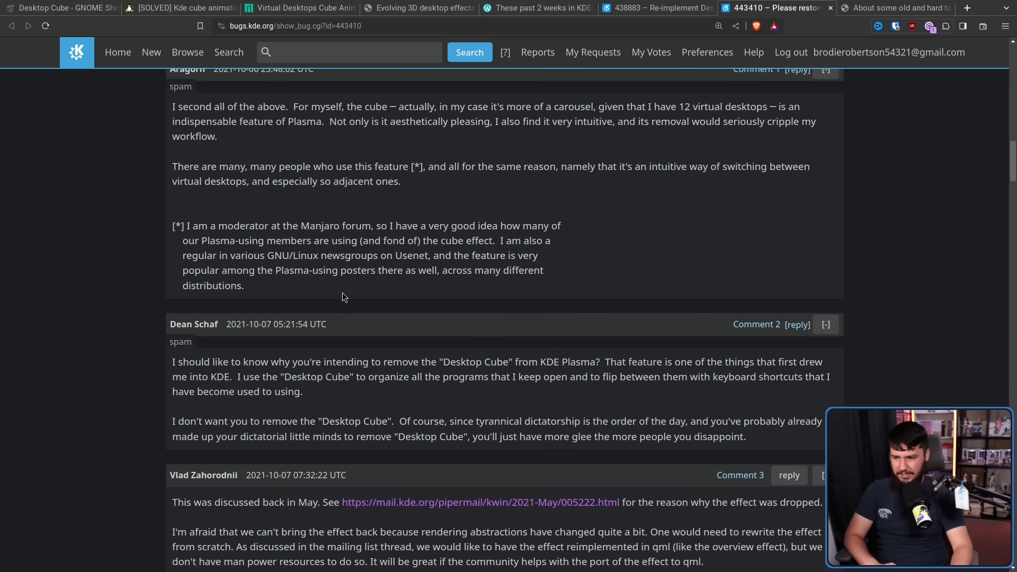
scroll("down", 3)
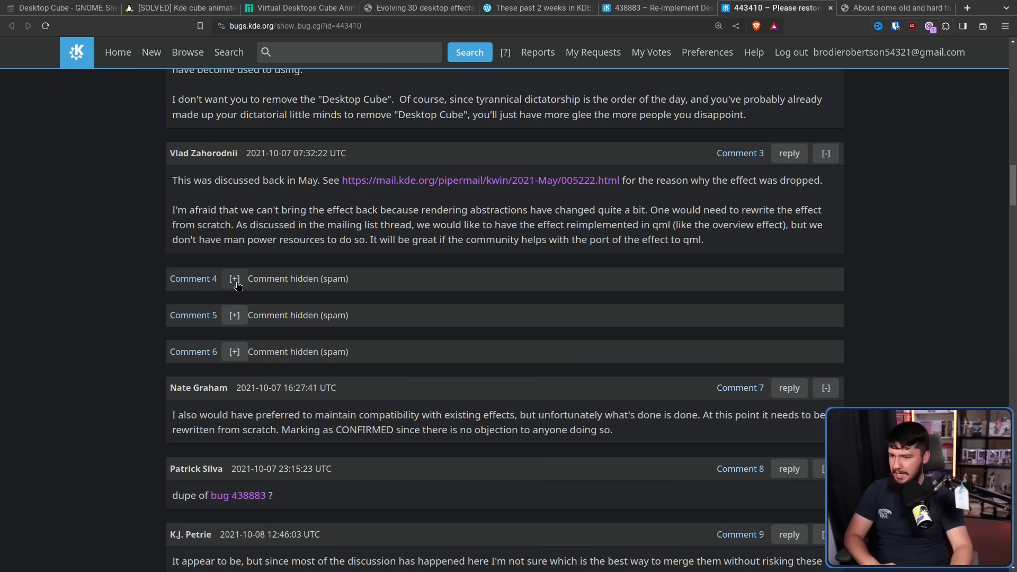
left_click(235, 279)
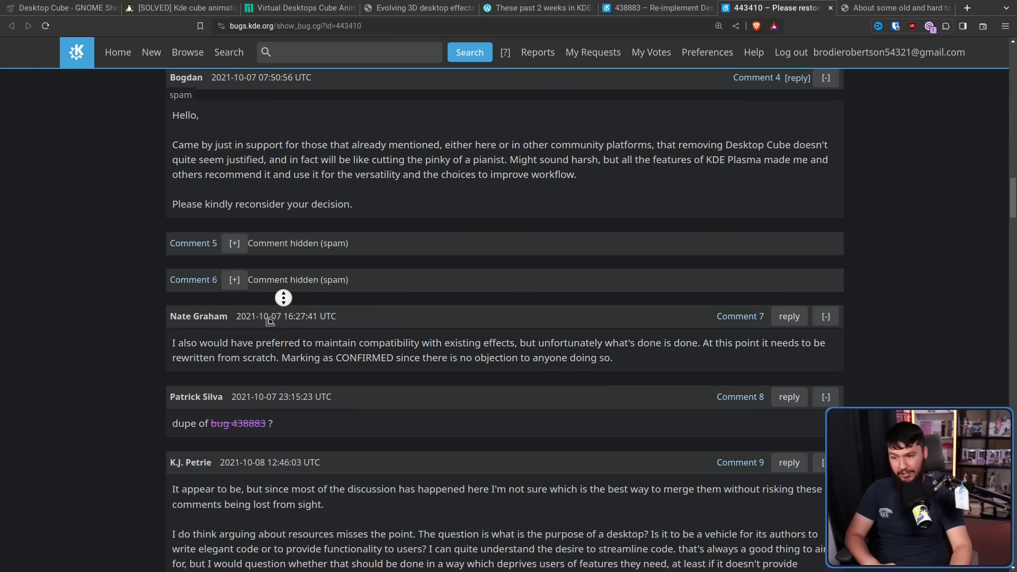
scroll("down", 3)
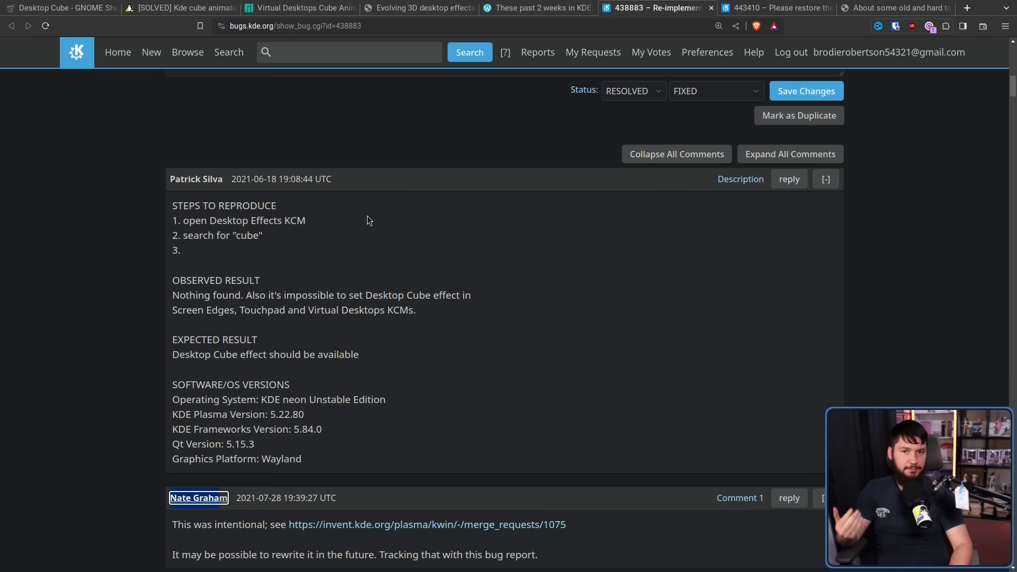
- Find 'nate graha', highlight comment 20's 'Desktop Cube is next', and scroll to comments 34–37
type("nate graha")
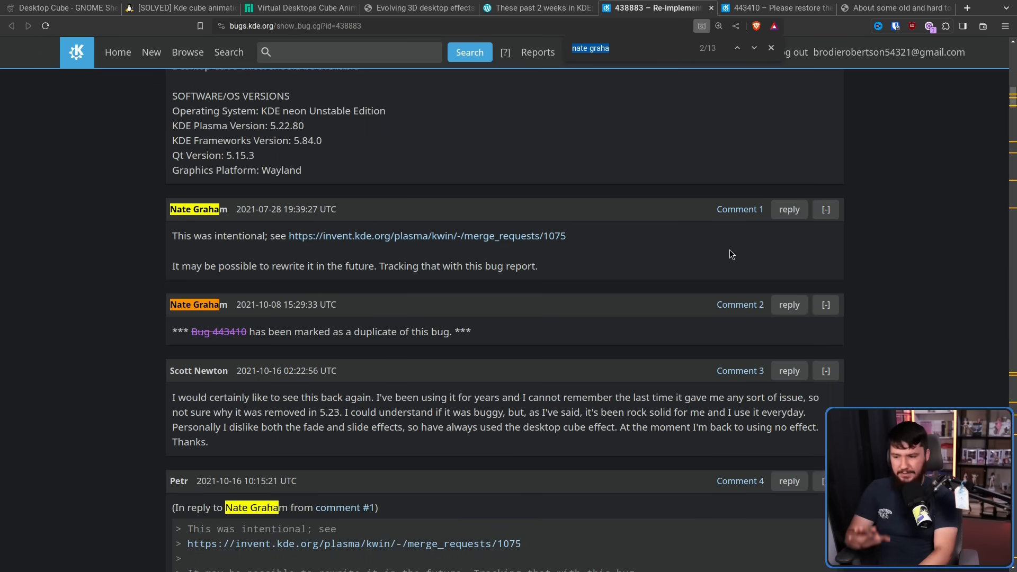
left_click(754, 48)
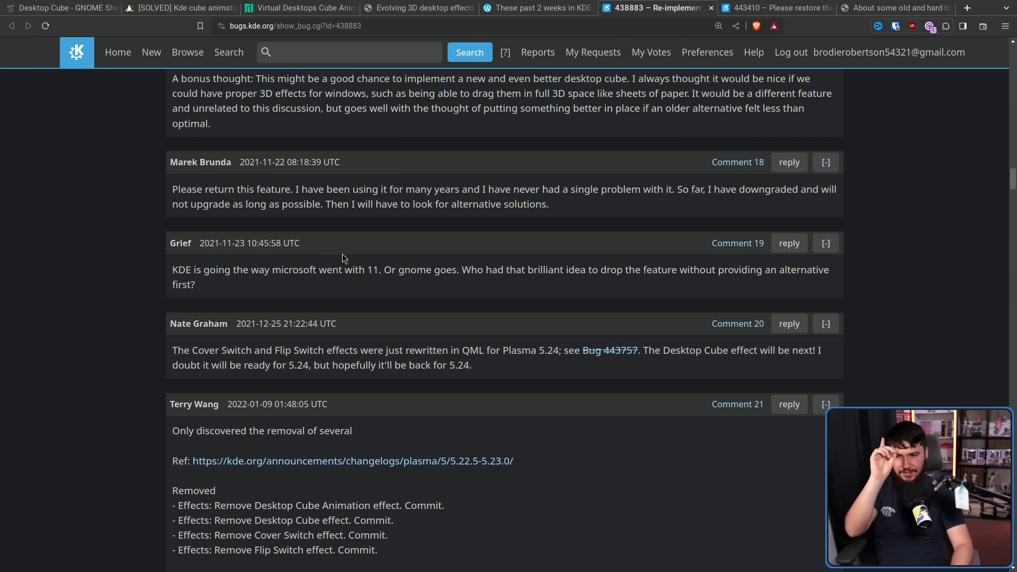
mouse_move(511, 351)
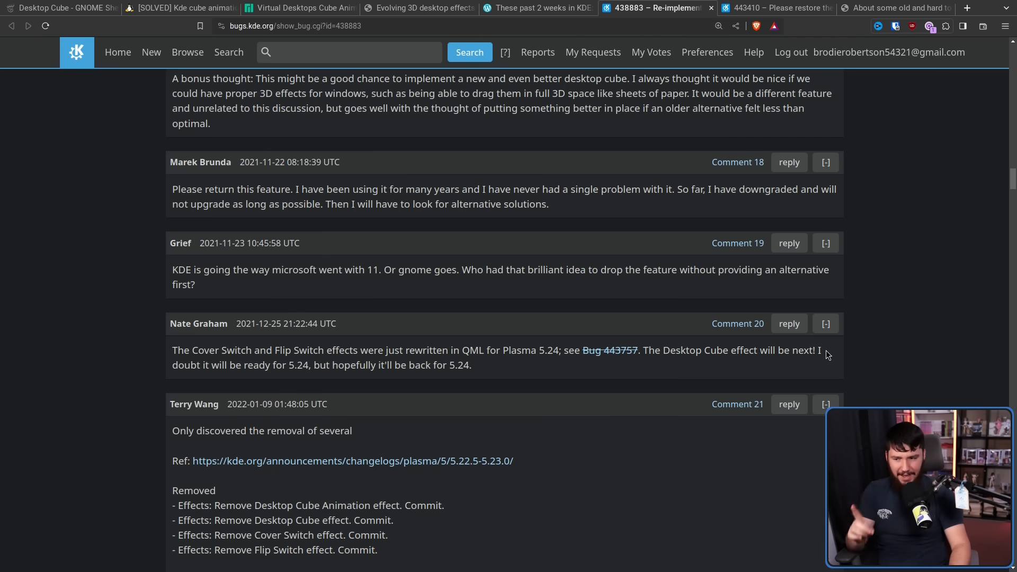
mouse_move(407, 355)
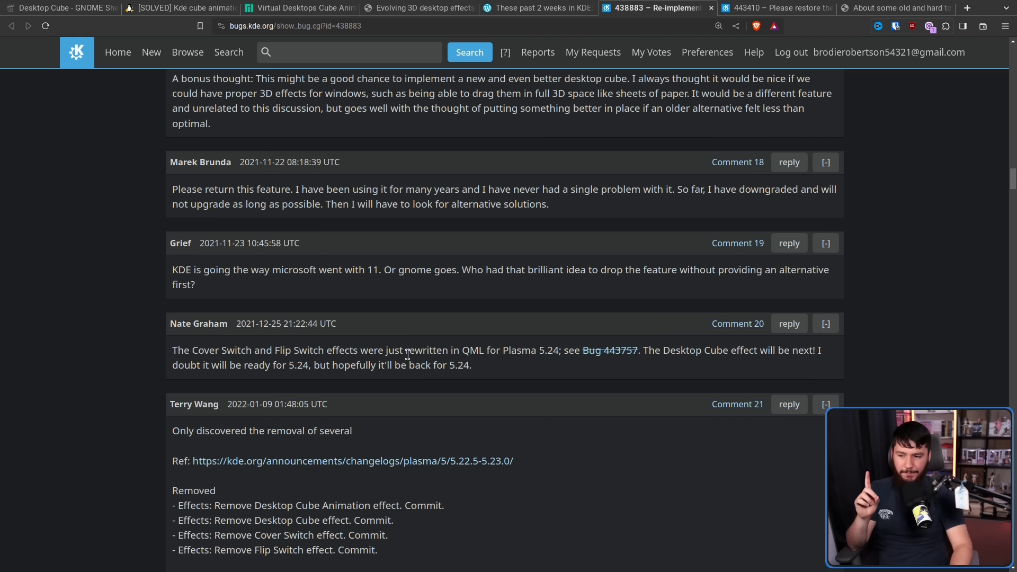
mouse_move(462, 342)
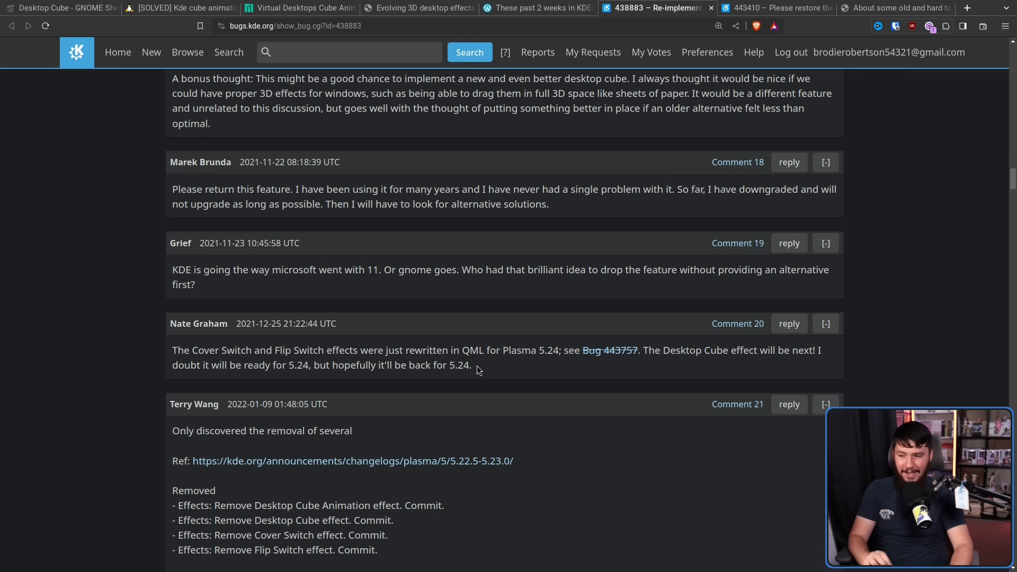
left_click_drag(327, 350, 471, 365)
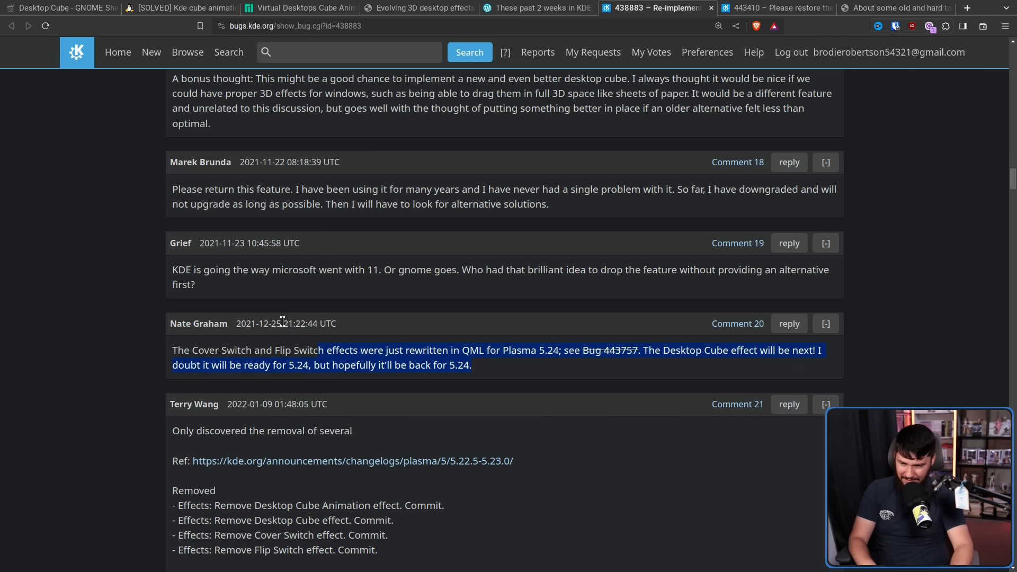
left_click(432, 365)
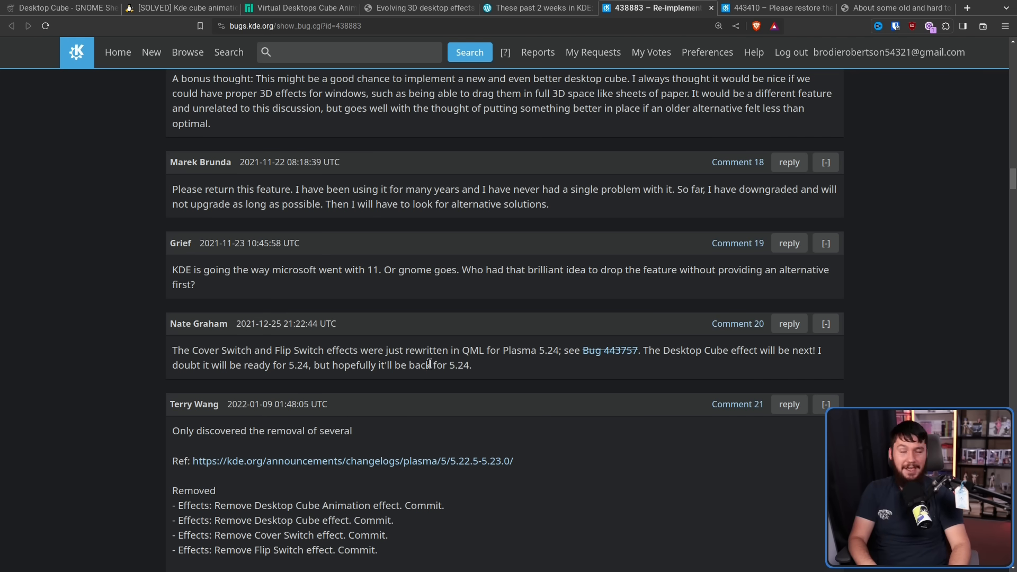
mouse_move(422, 360)
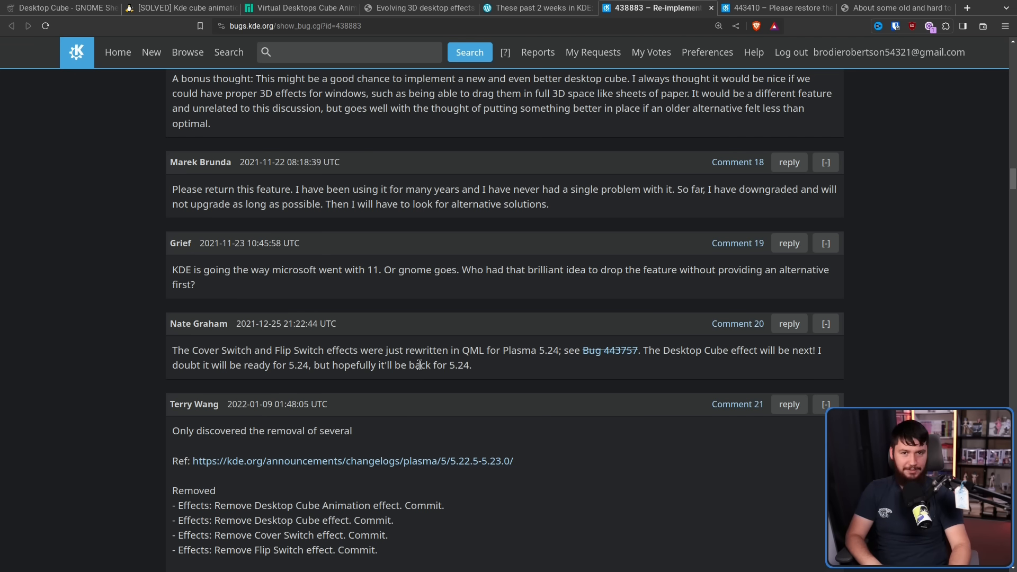
scroll("down", 3)
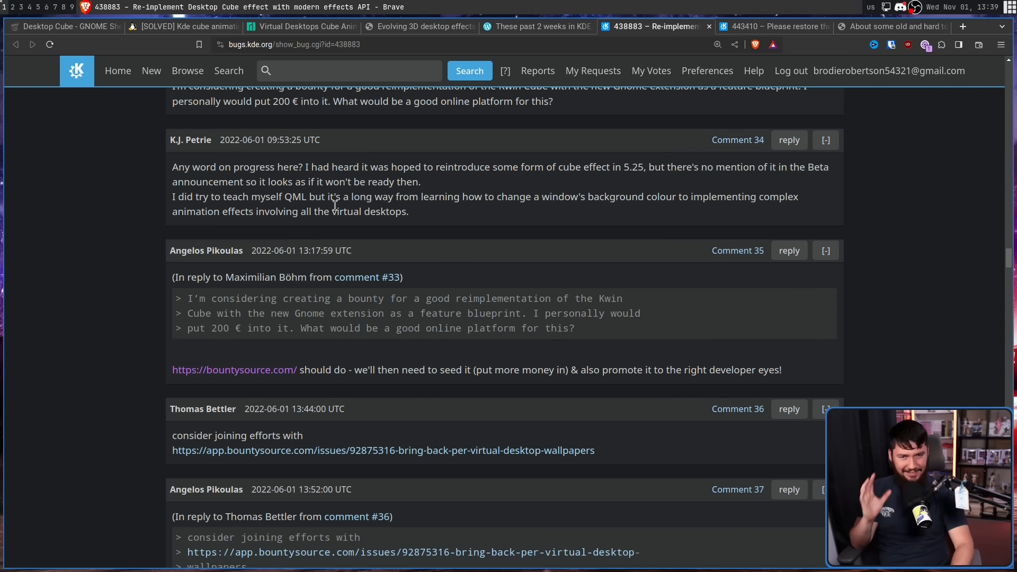
mouse_move(840, 302)
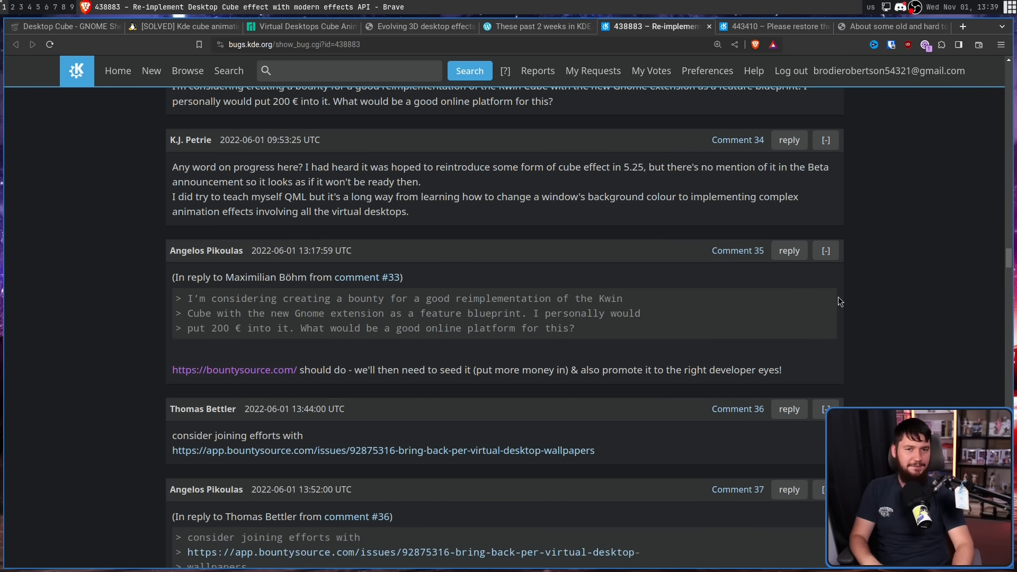
mouse_move(837, 295)
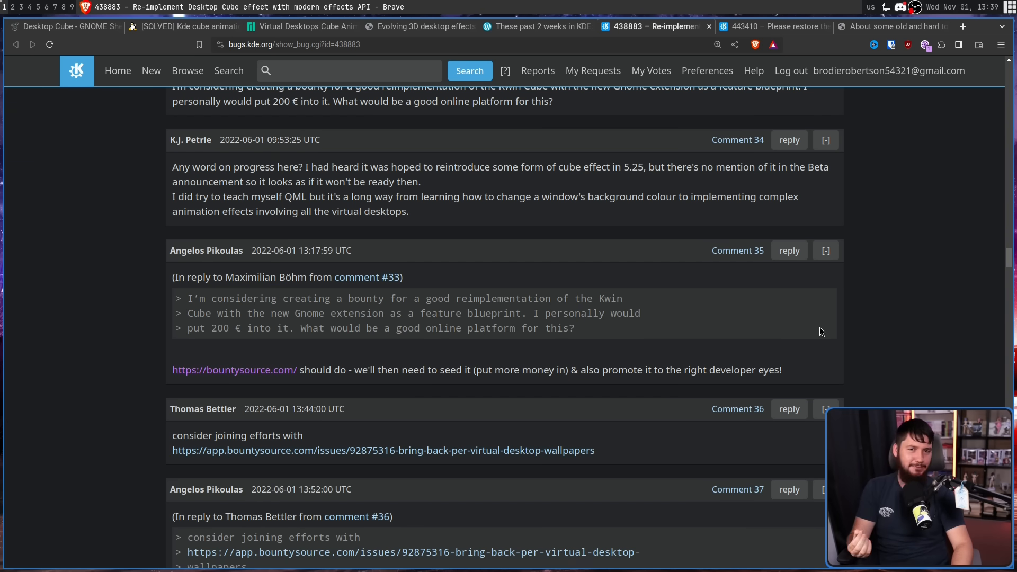
mouse_move(837, 364)
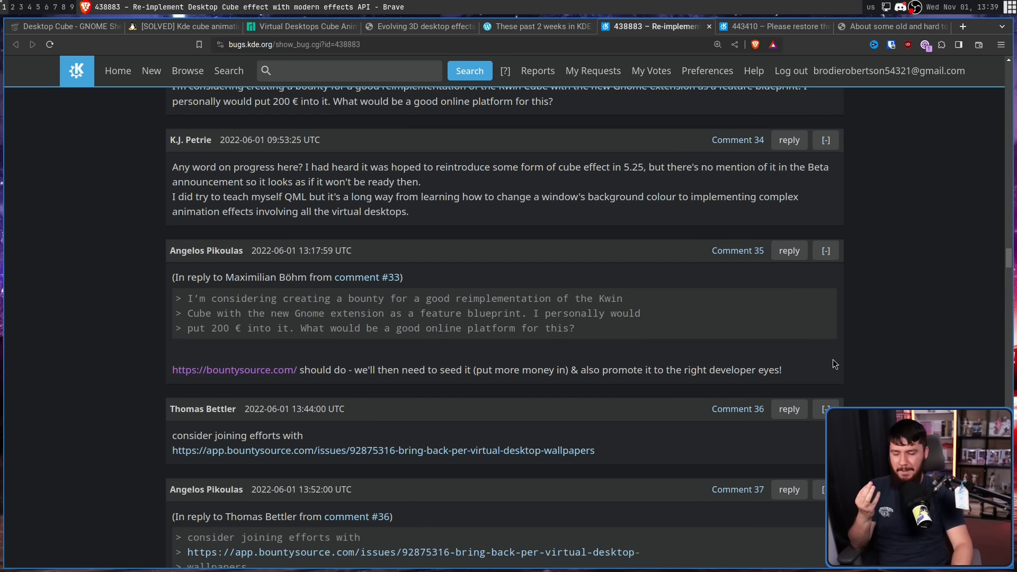
mouse_move(831, 358)
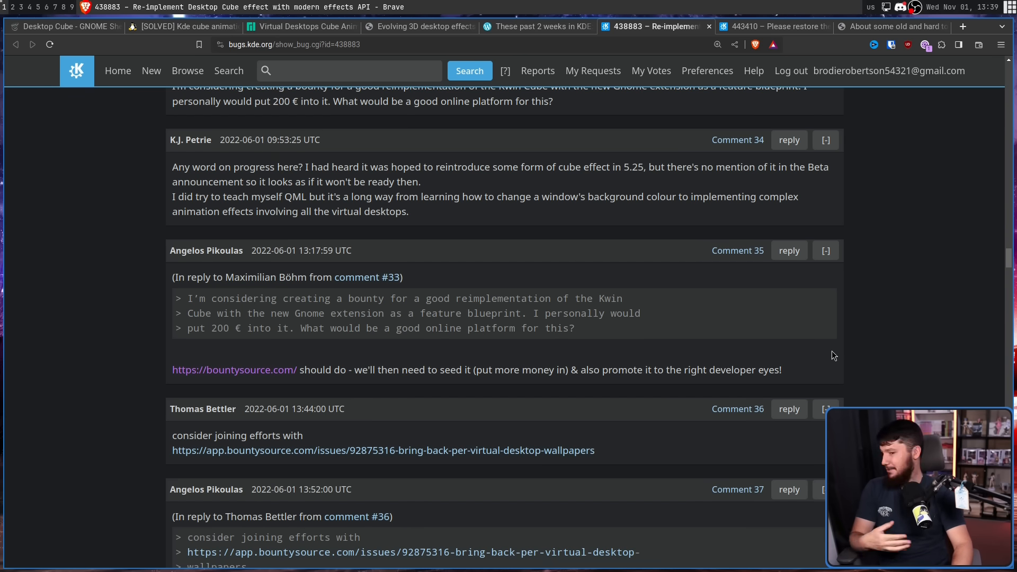
mouse_move(880, 304)
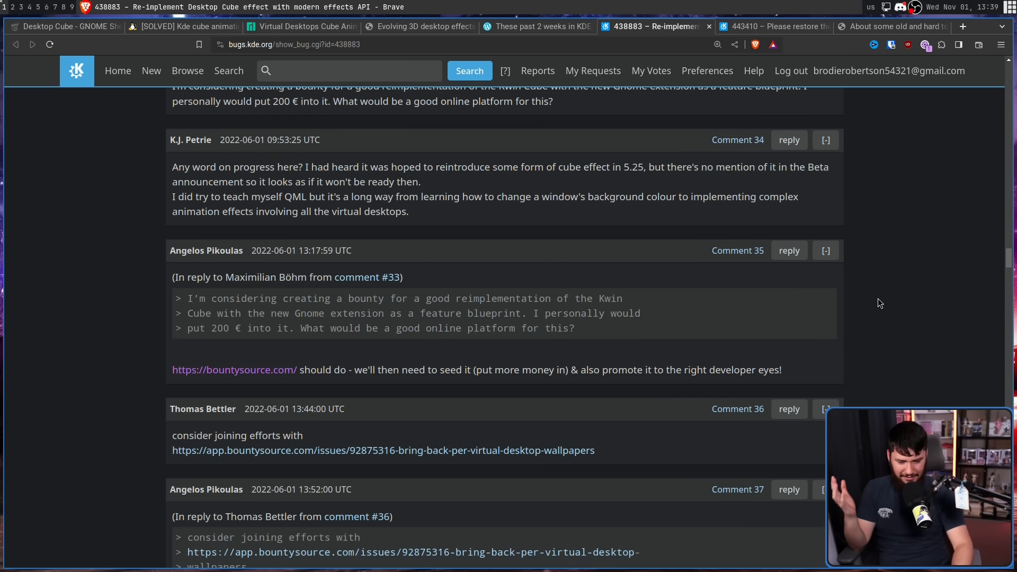
- Search bug 438883 for 'bountys' to highlight the bountysource links
type("bountys")
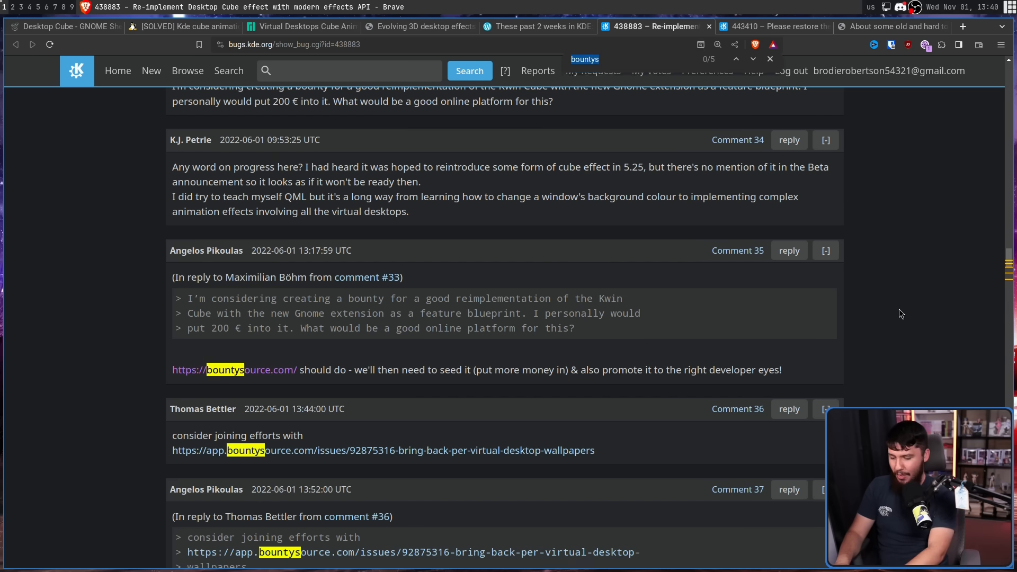
- Search bug 438883 for 'vlad', then return to bug 443410
type("vlad")
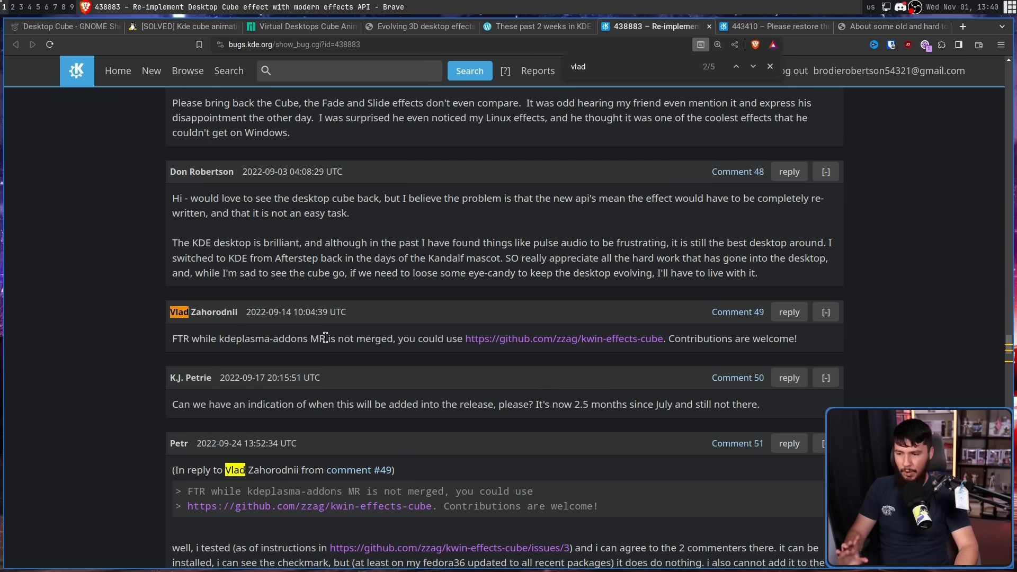
mouse_move(329, 332)
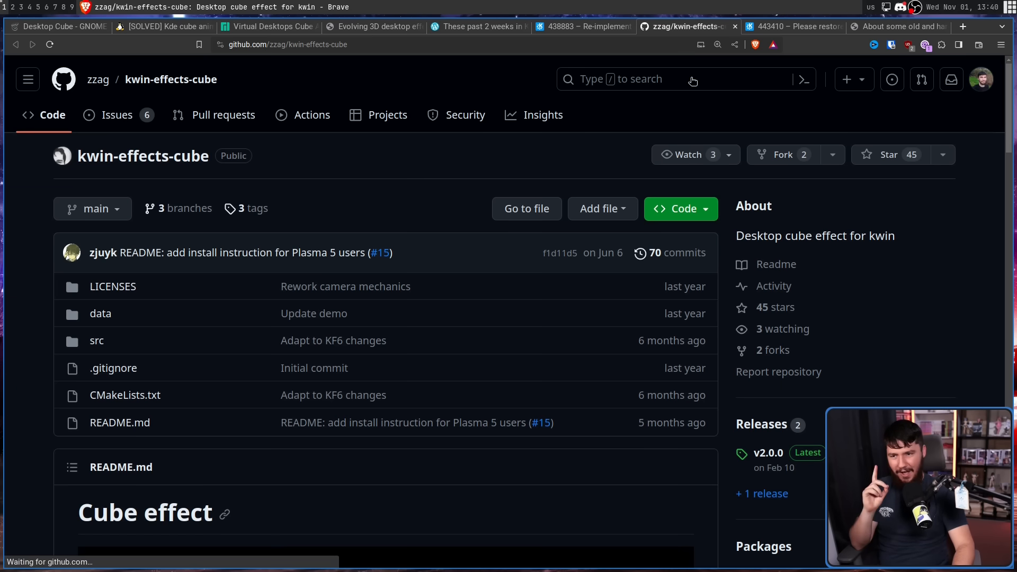
left_click(792, 26)
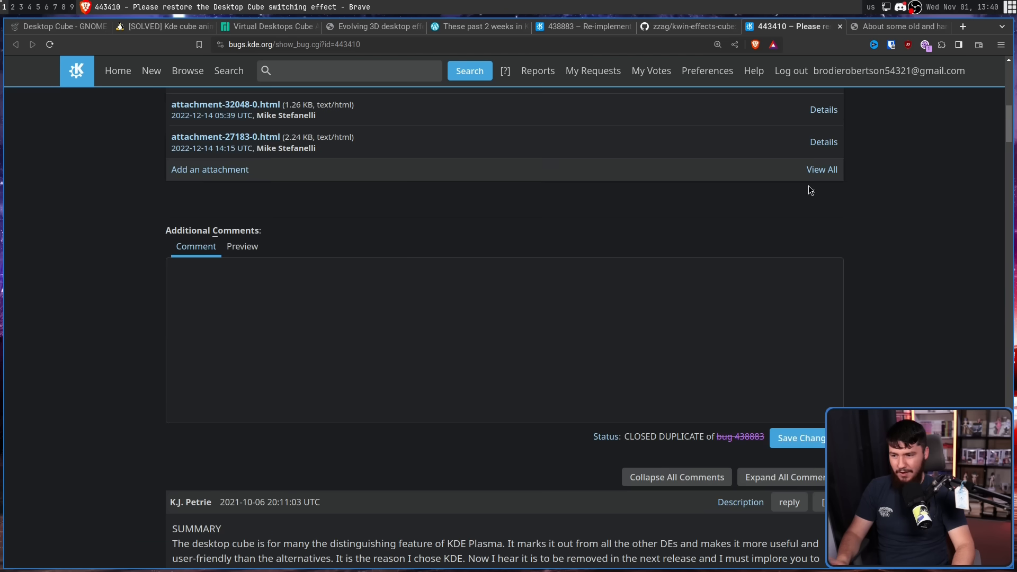
scroll("down", 3)
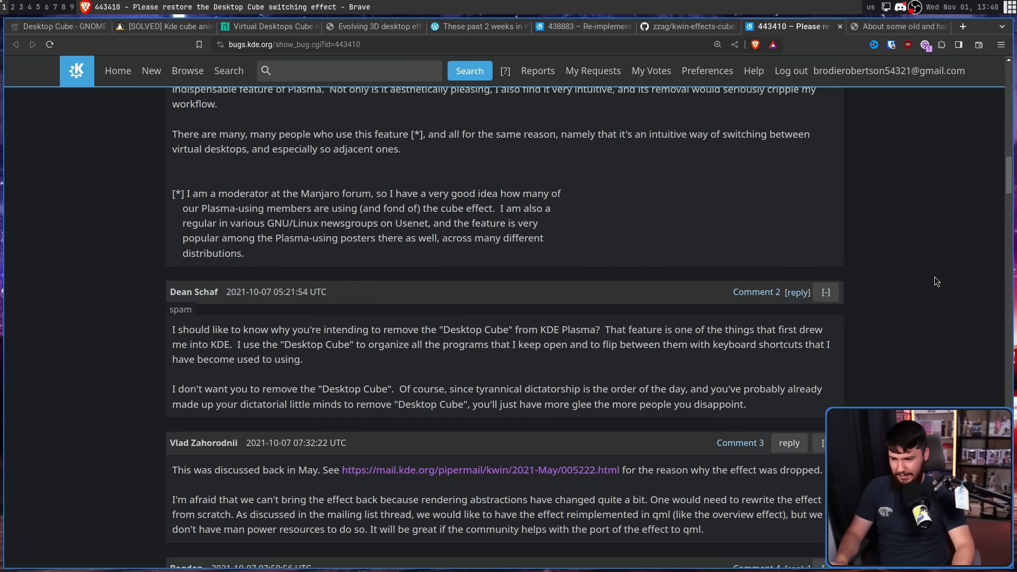
- Highlight 'rewrite the effect from scratch' and check the kwin-effects-cube repository
scroll("down", 3)
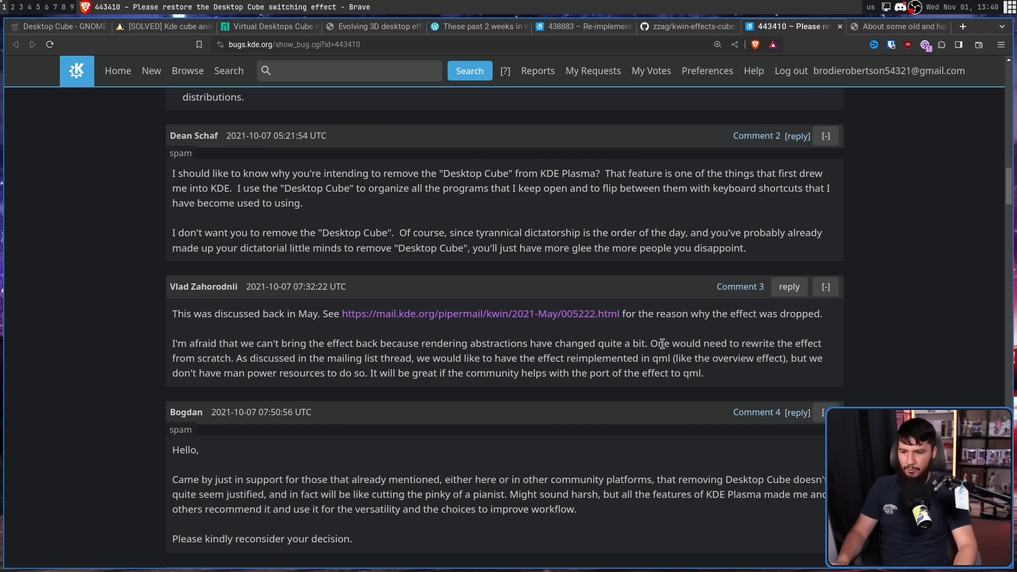
left_click_drag(729, 344, 232, 358)
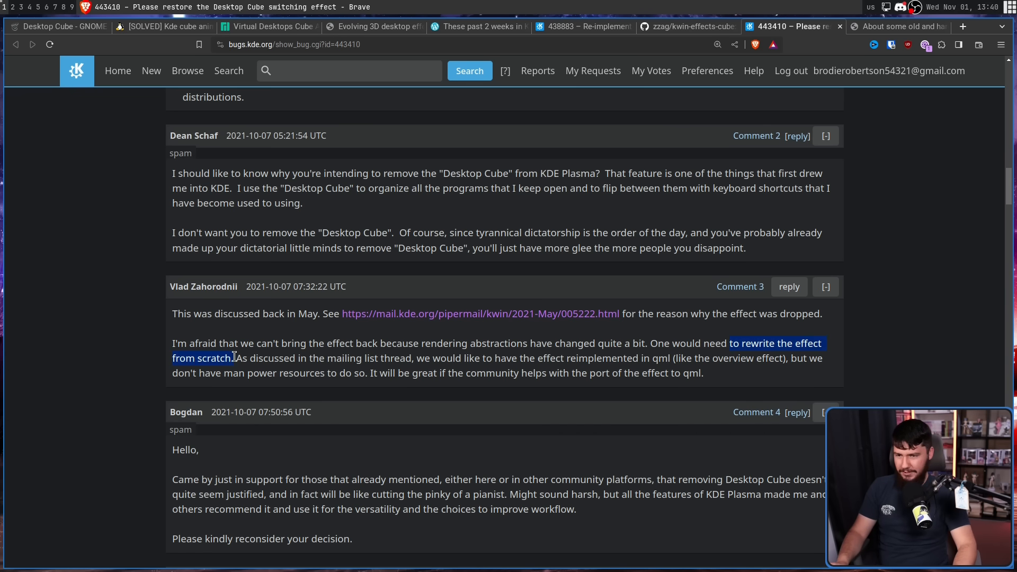
left_click(687, 27)
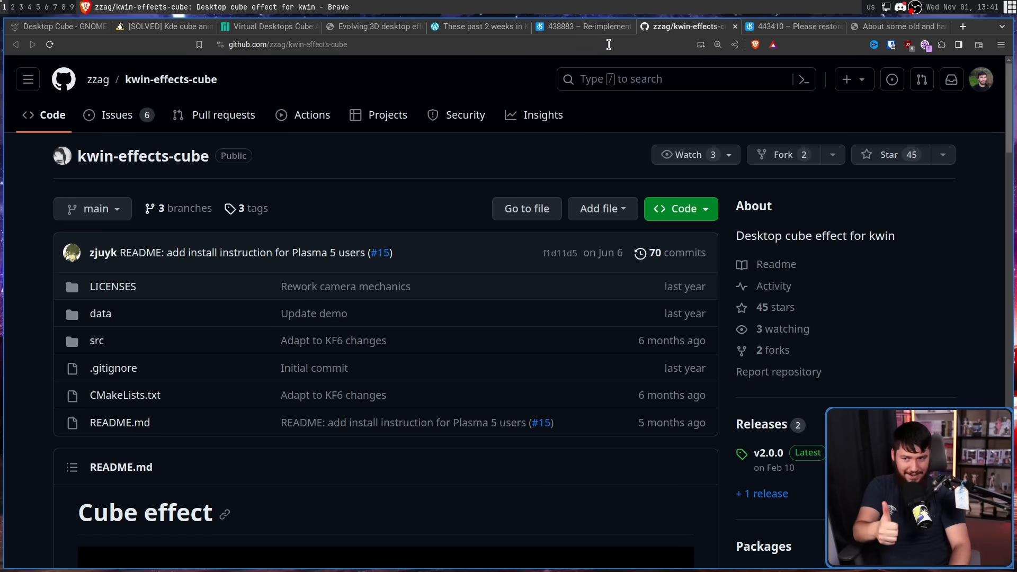
left_click(583, 26)
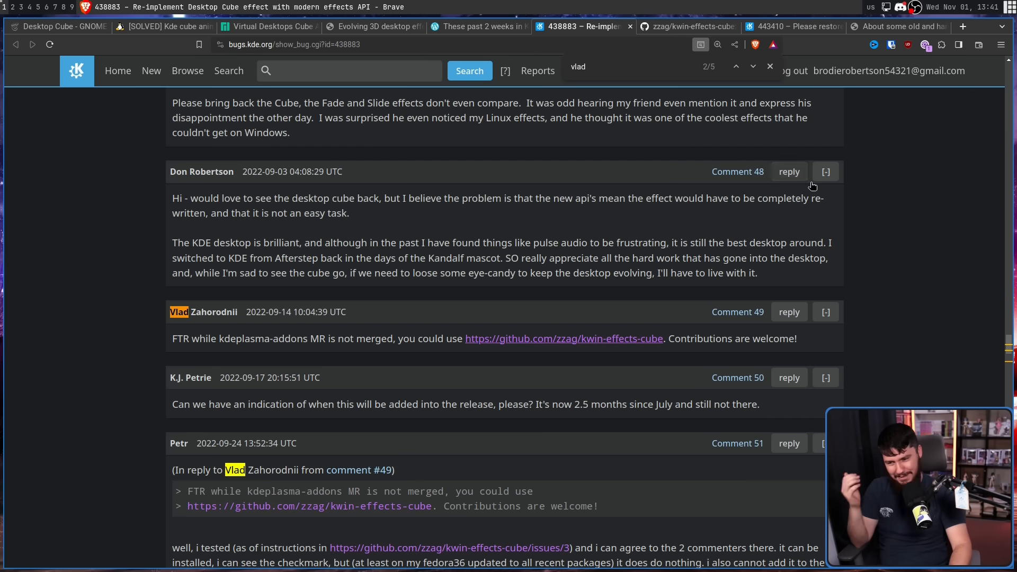
mouse_move(868, 205)
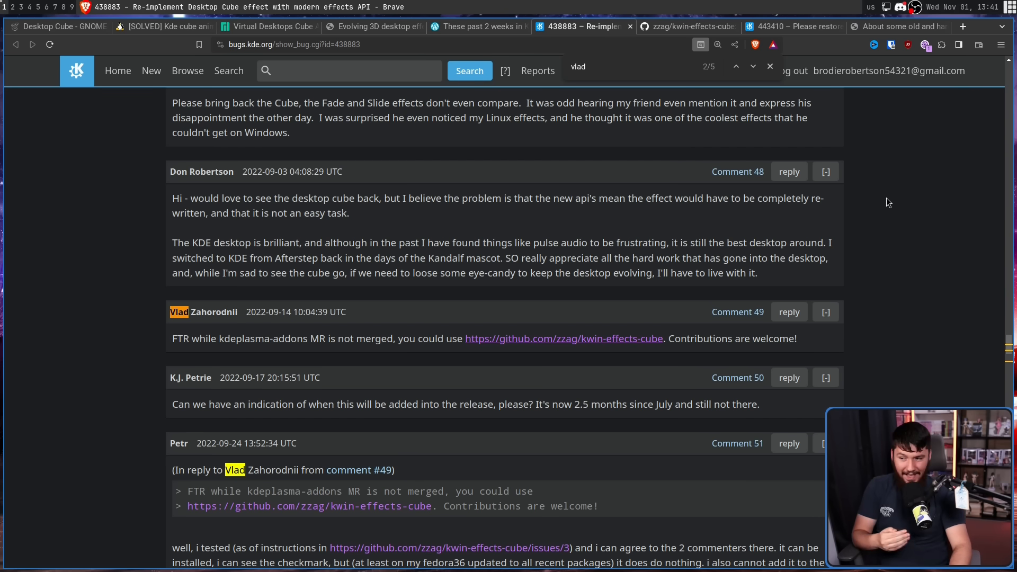
- Read further down bug 438883's comments, jumping to the later mentions of 'vlad'
scroll("down", 3)
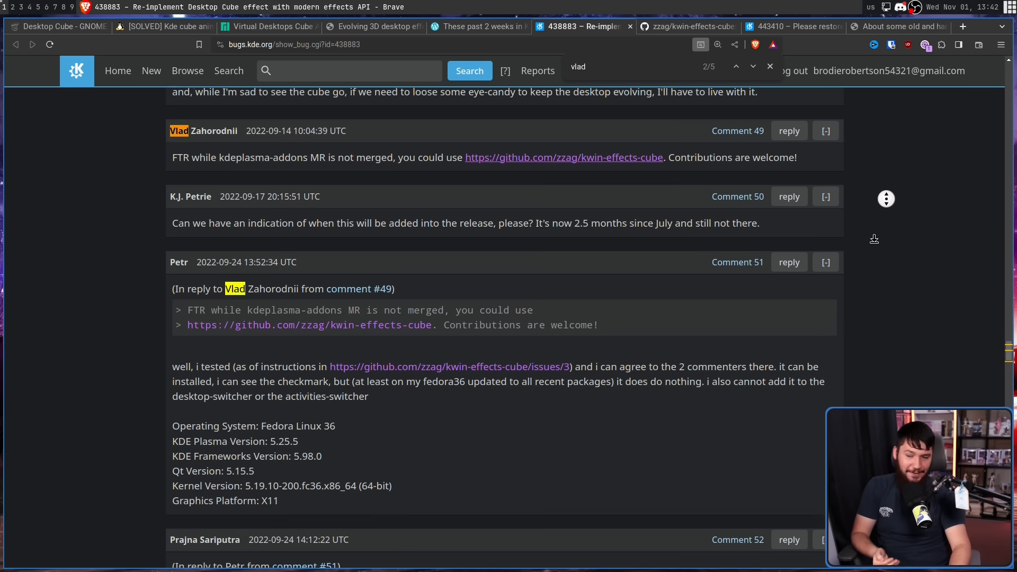
scroll("down", 3)
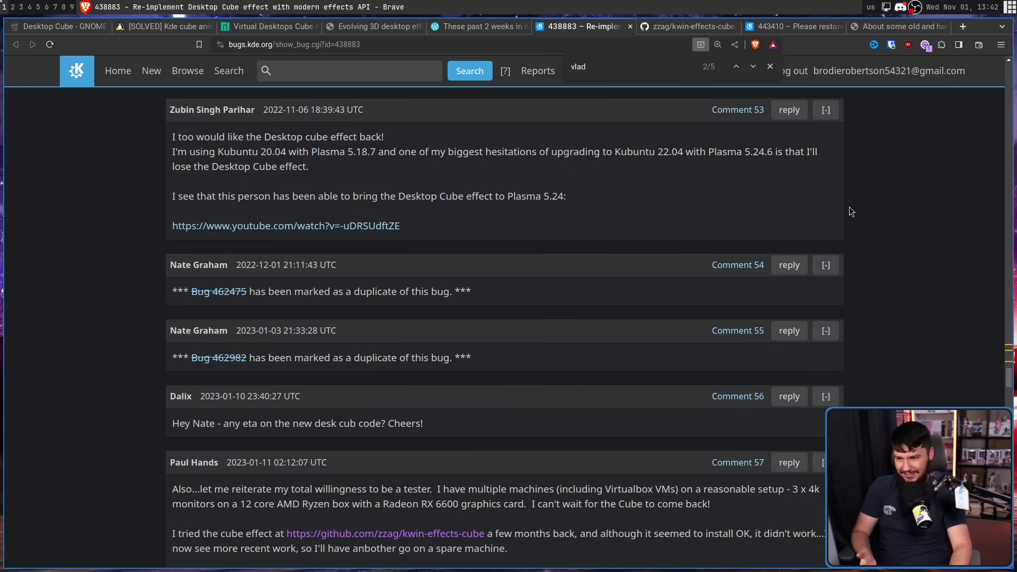
scroll("down", 3)
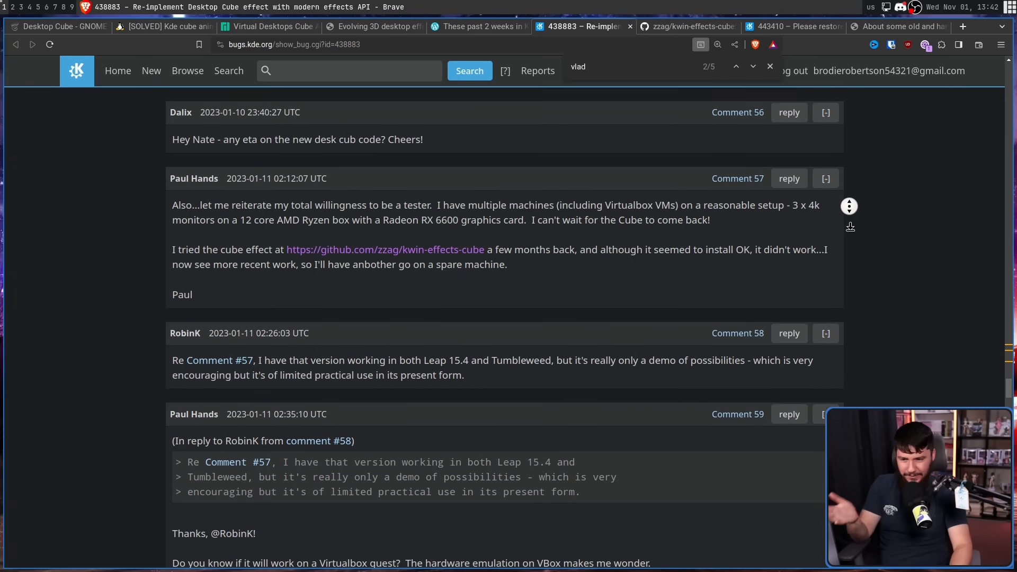
left_click(753, 66)
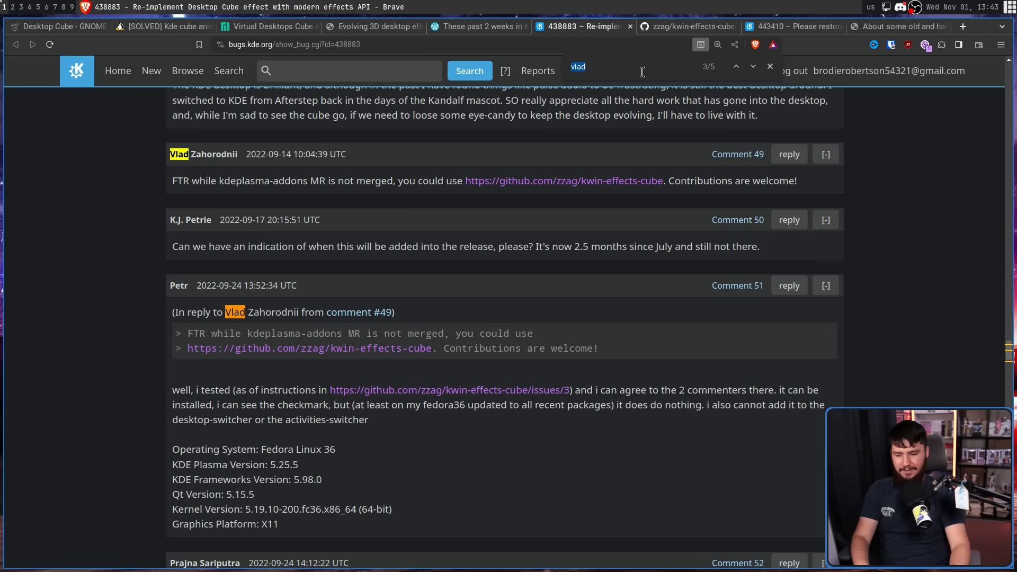
left_click(753, 65)
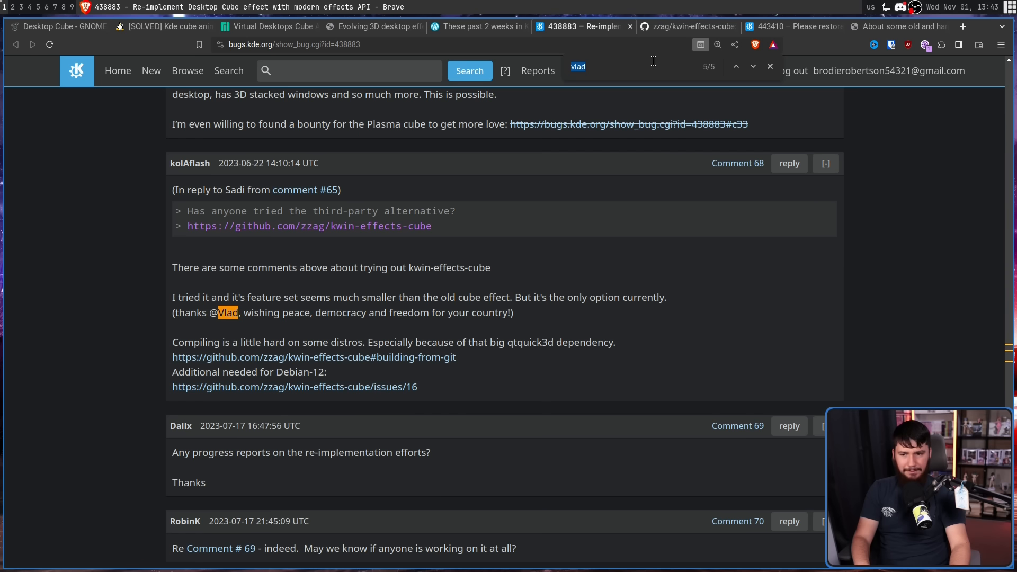
mouse_move(977, 332)
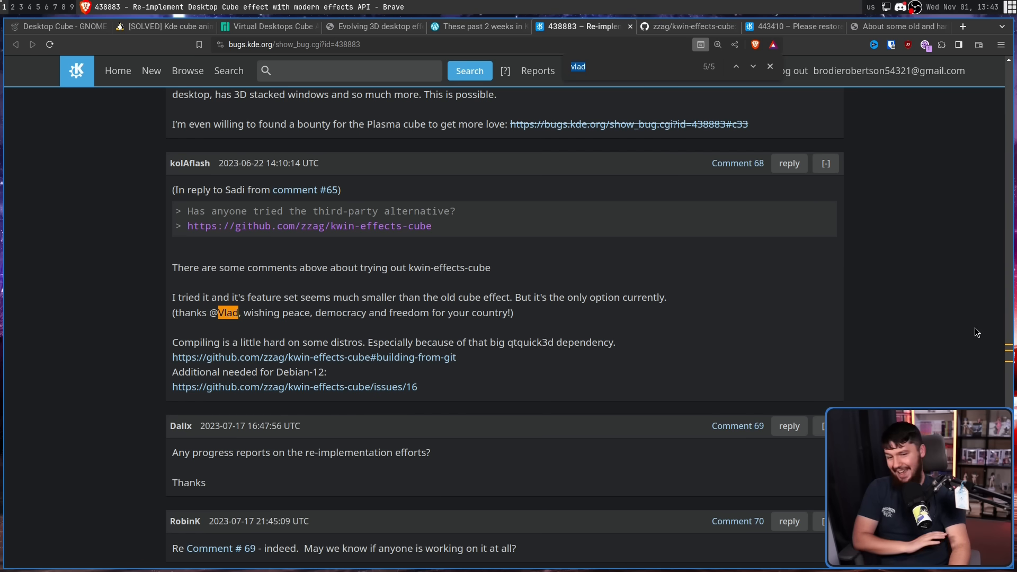
- Keep scrolling, arriving at the GitLab commit 'kwin/effects/cube: New effect'
scroll("down", 3)
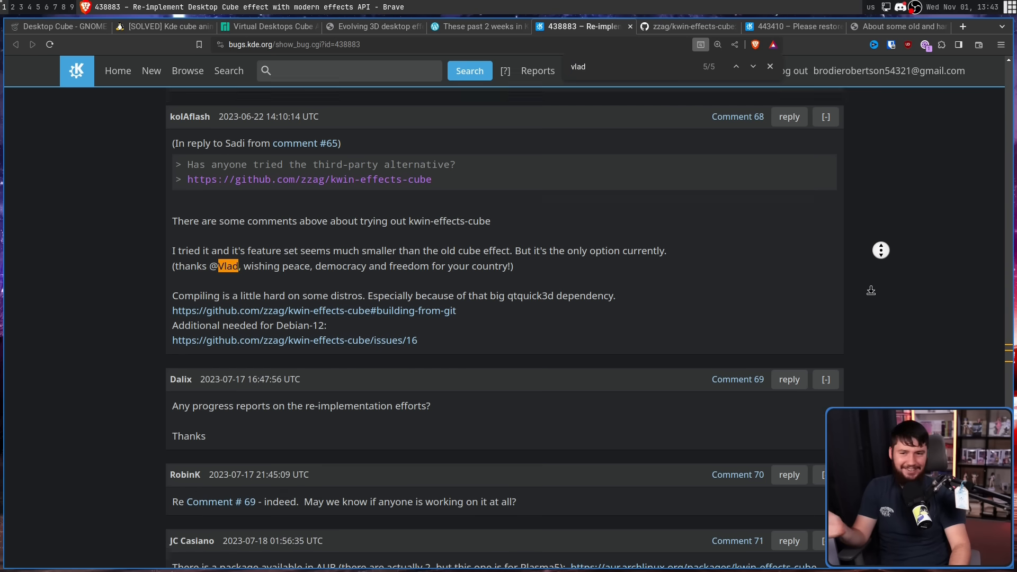
scroll("down", 3)
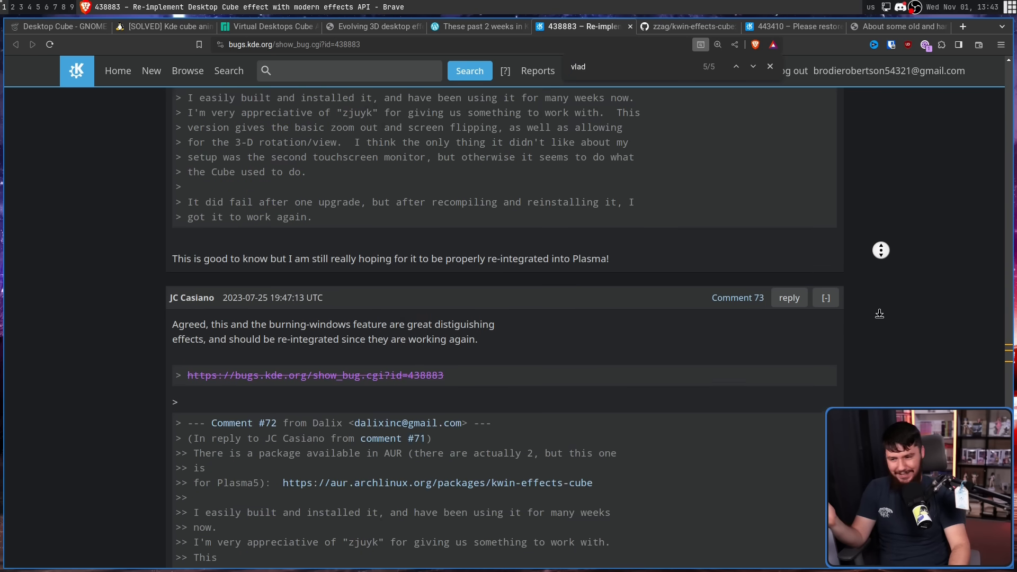
scroll("down", 3)
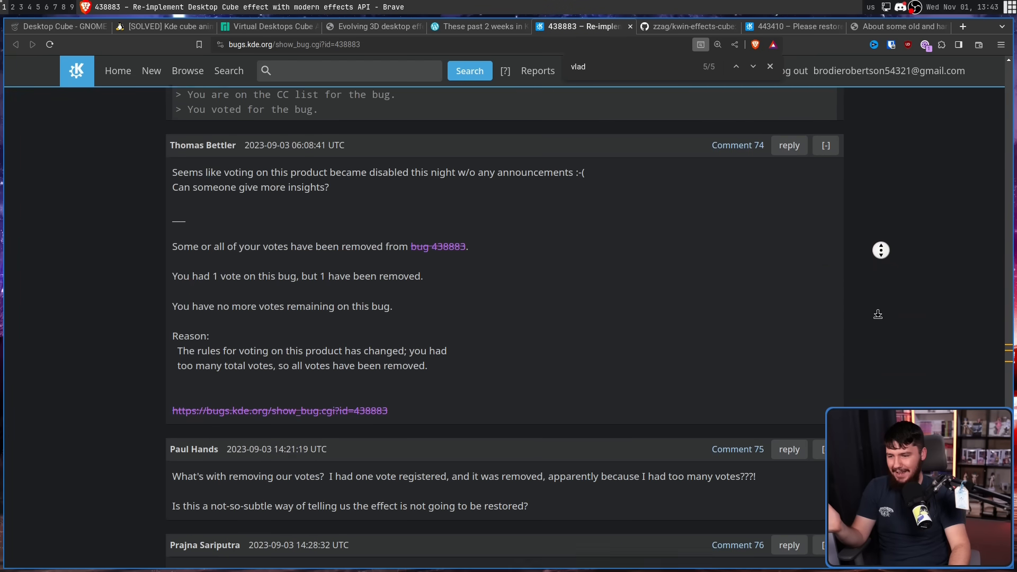
scroll("down", 3)
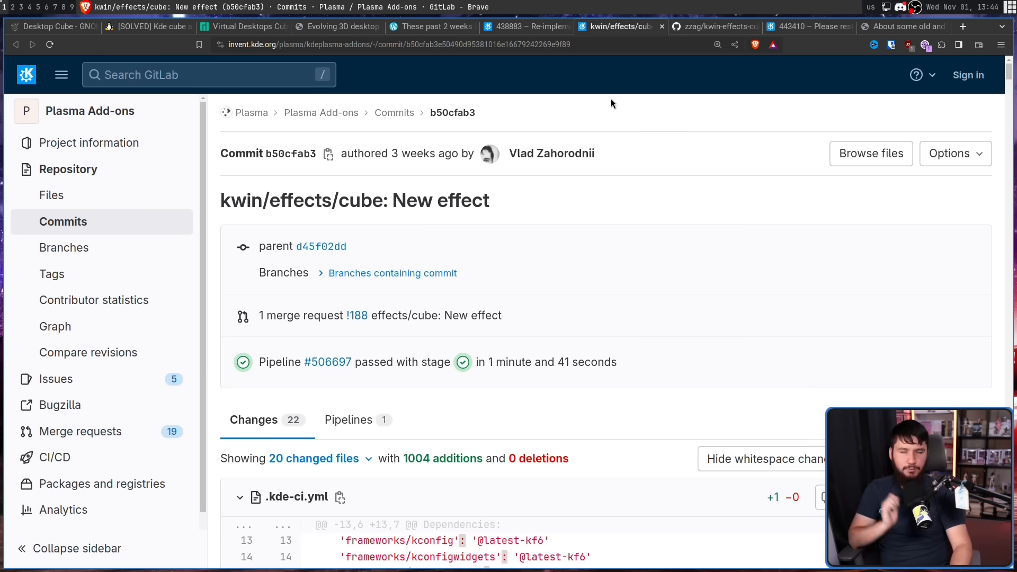
- Review the commit's .kde-ci.yml and CMakeLists.txt changes, then return to bug 438883
scroll("down", 3)
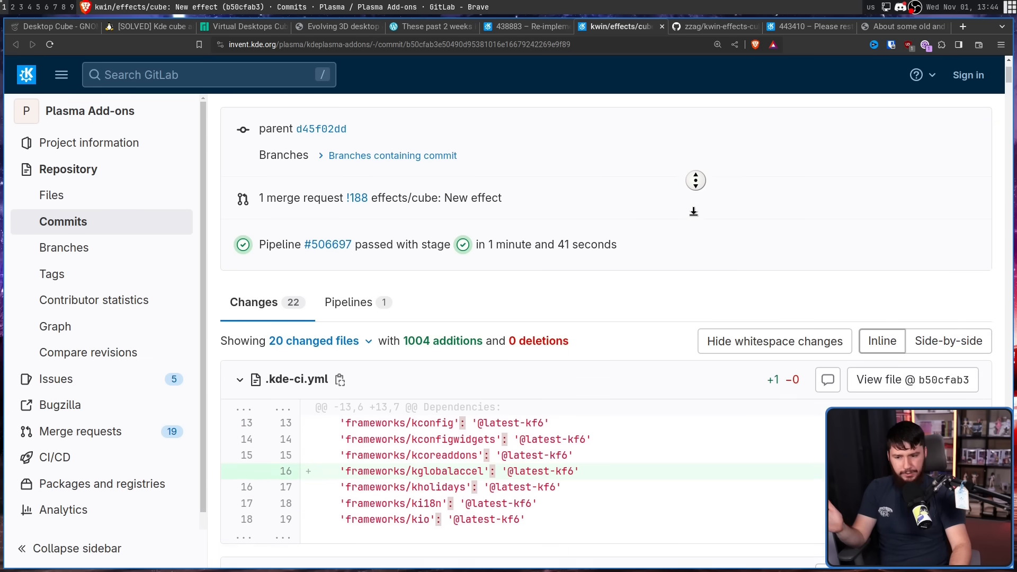
scroll("down", 3)
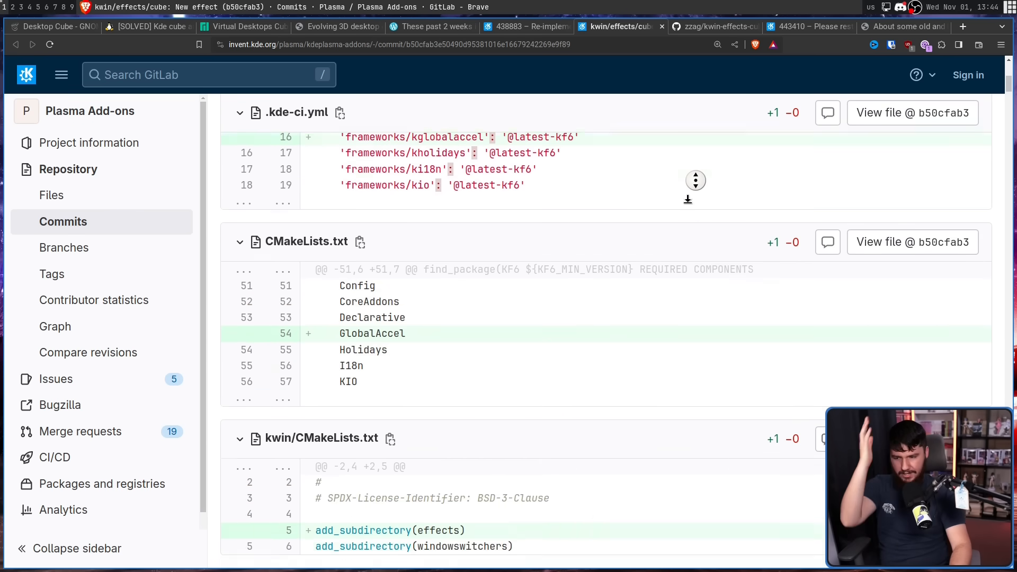
scroll("down", 3)
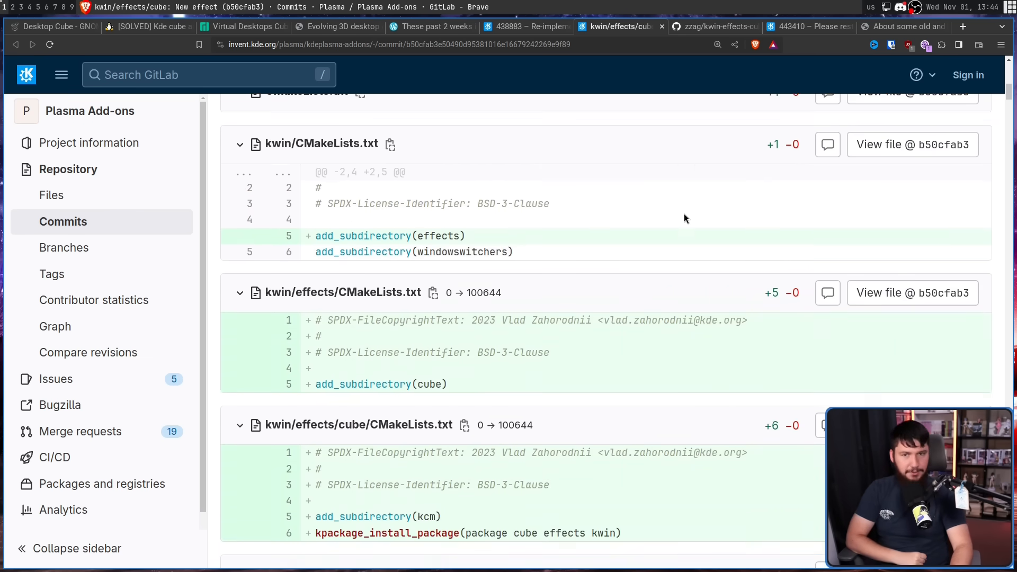
left_click(524, 26)
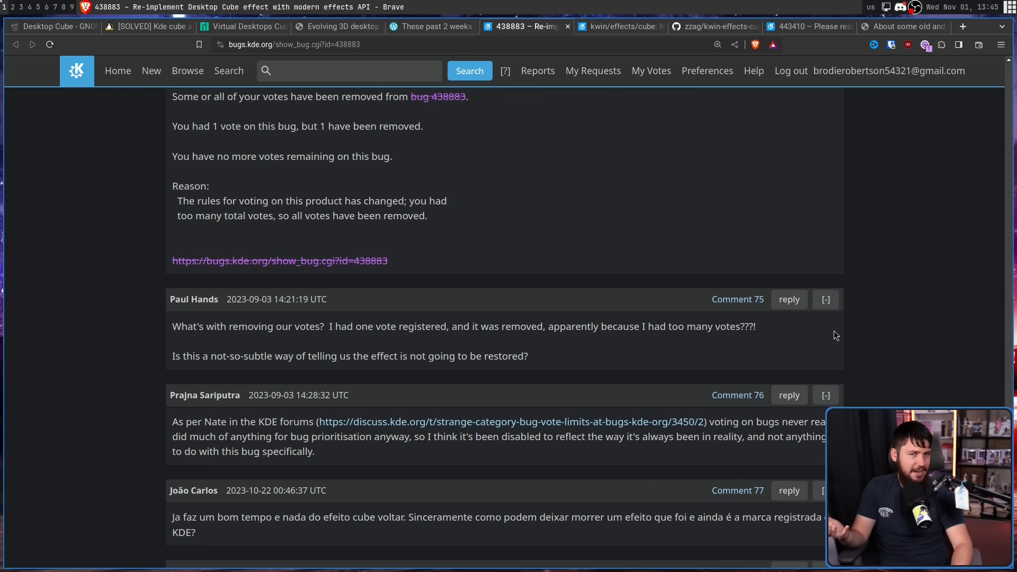
mouse_move(831, 319)
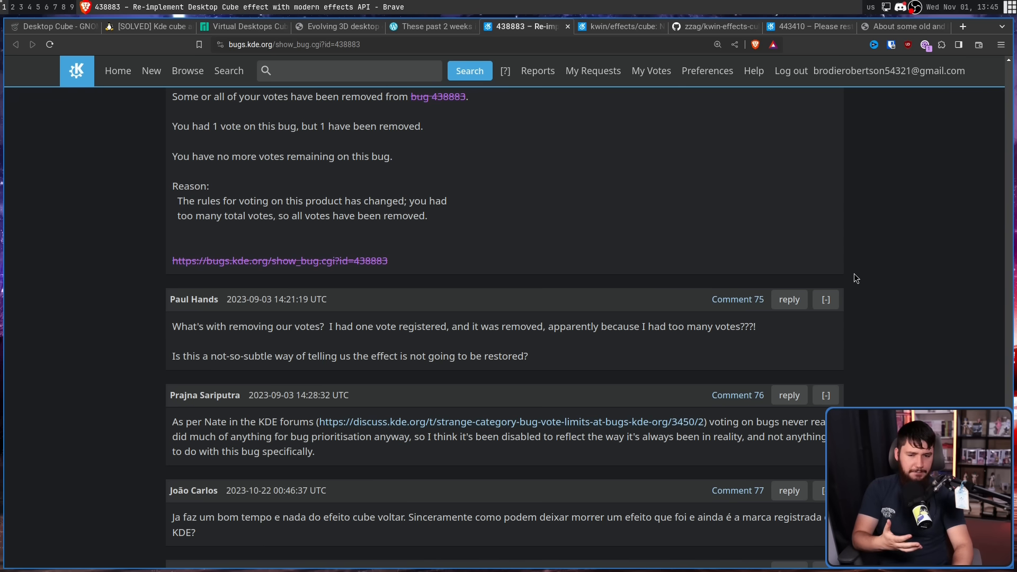
mouse_move(880, 262)
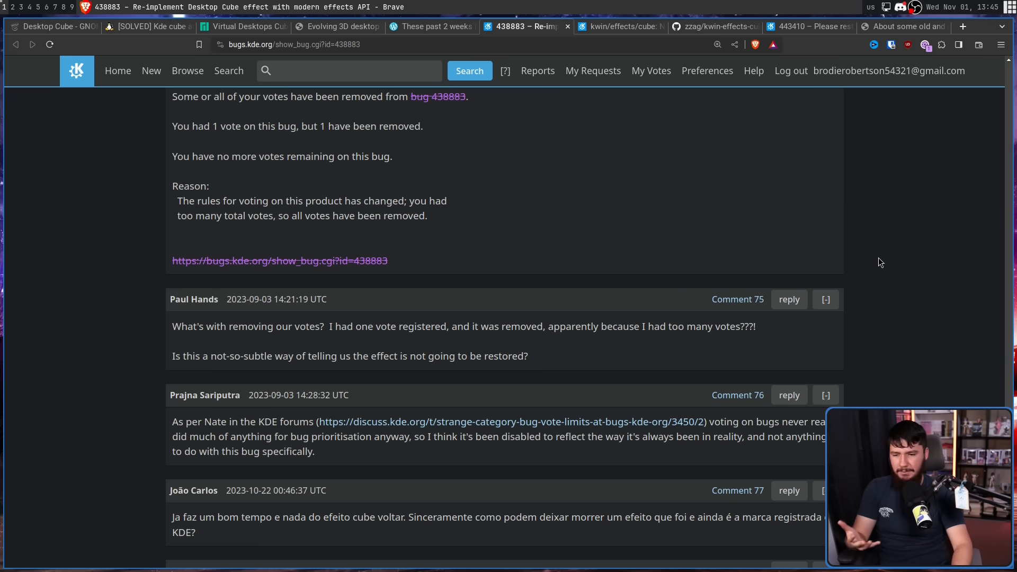
mouse_move(872, 257)
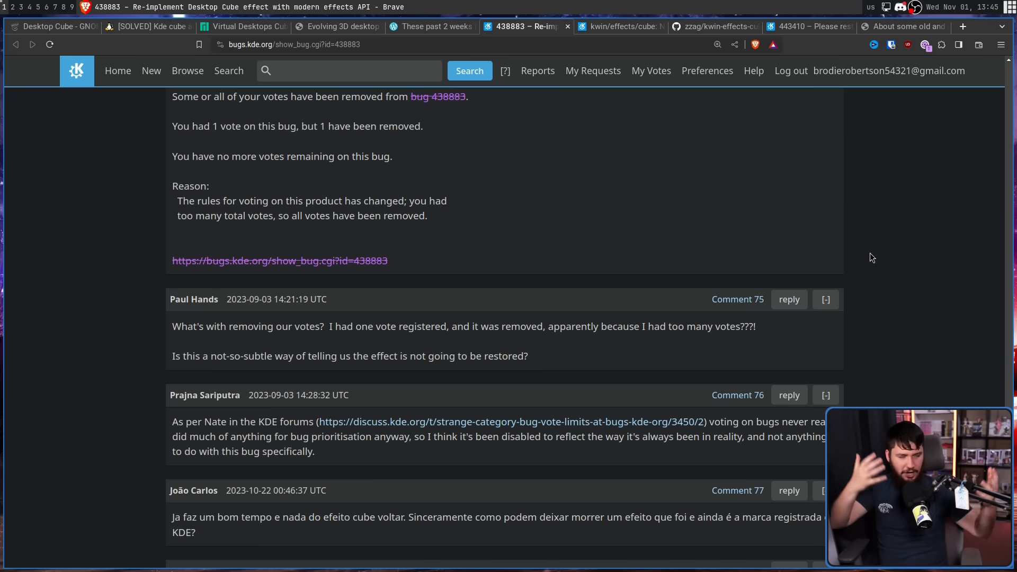
mouse_move(783, 332)
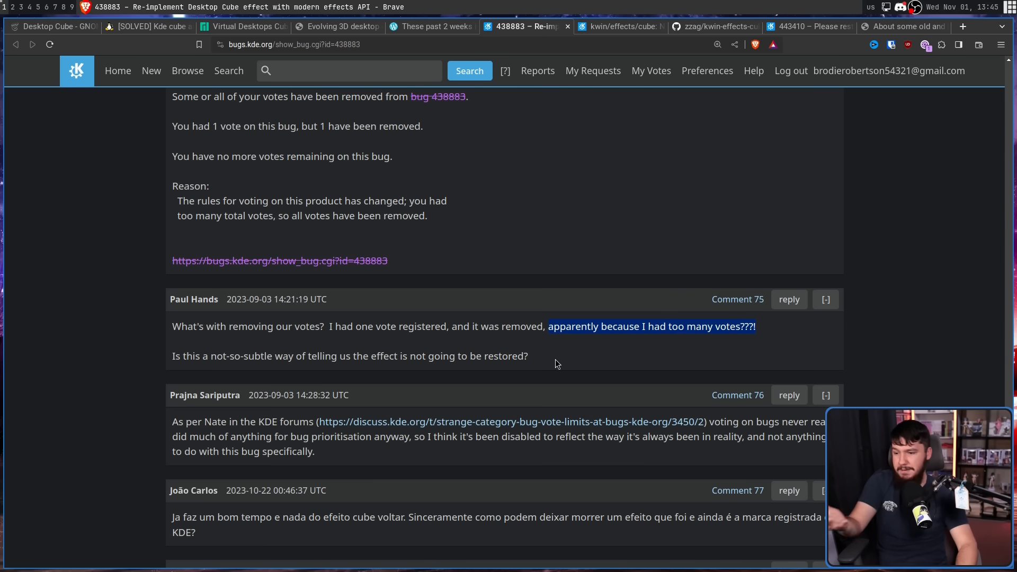
mouse_move(531, 362)
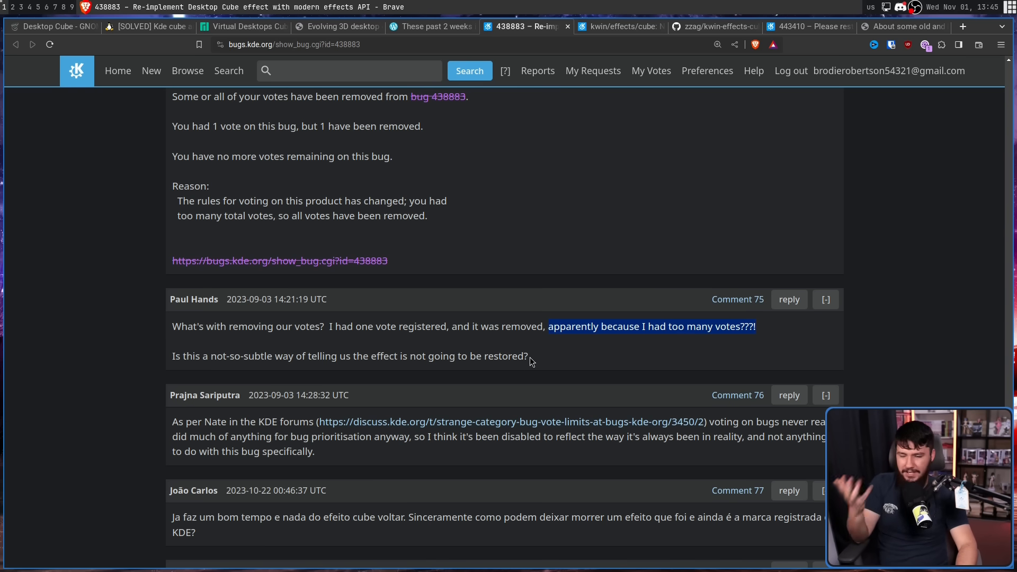
mouse_move(536, 354)
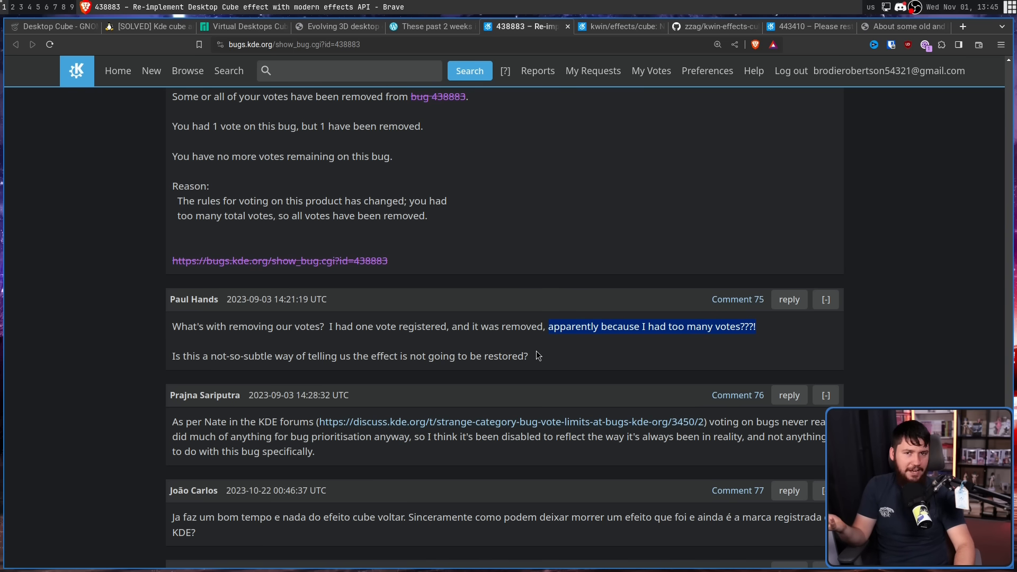
mouse_move(473, 181)
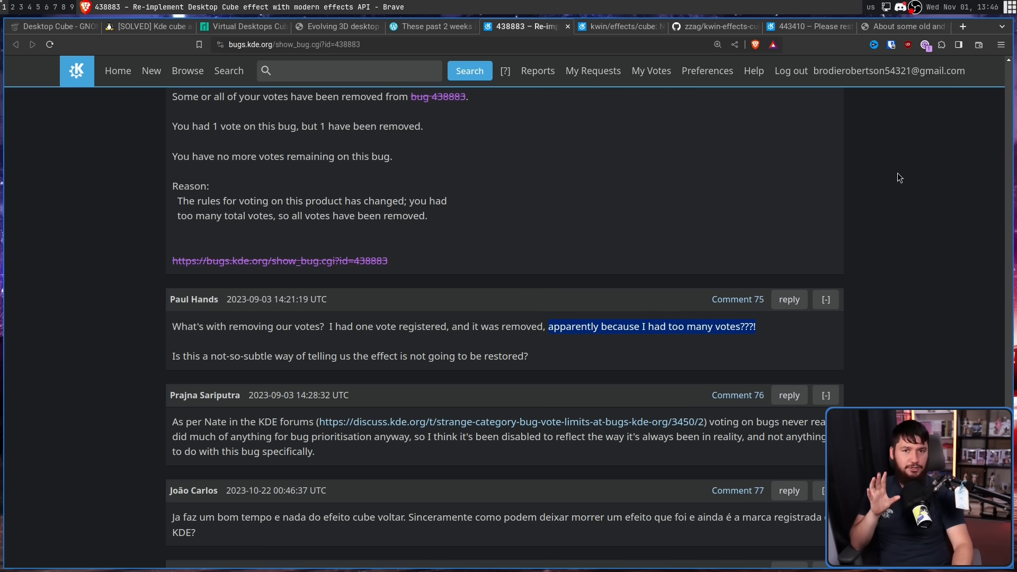
- Scroll to comment 79, where Nate Graham marks the cube fixed for Plasma 6
scroll("down", 3)
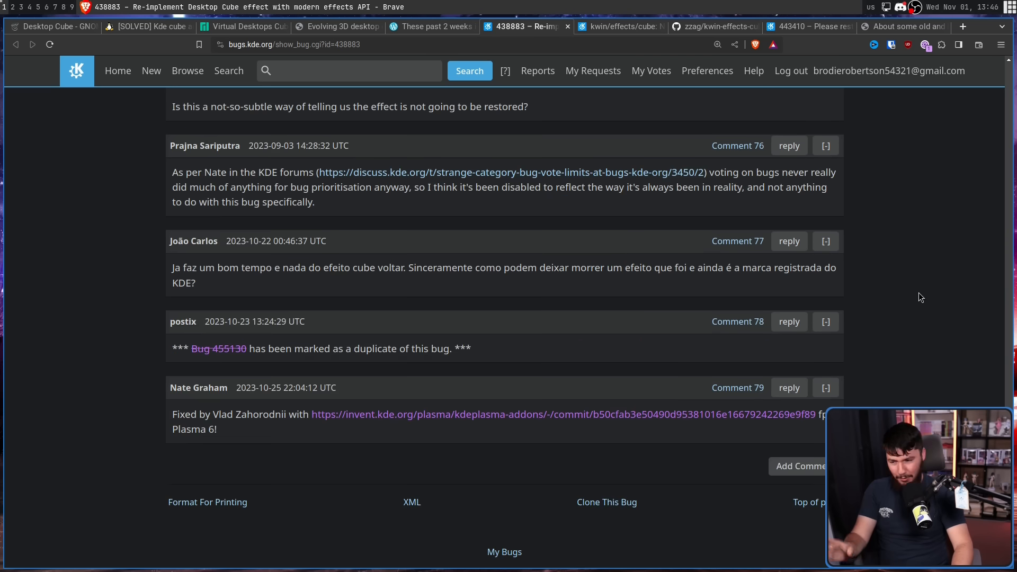